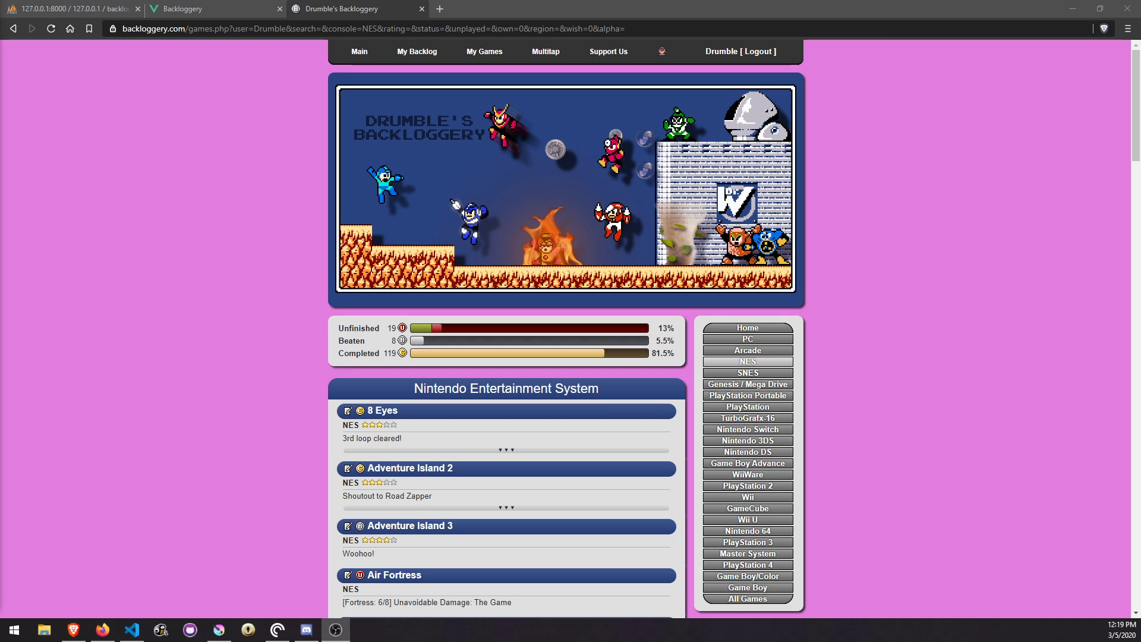
mouse_move(282, 329)
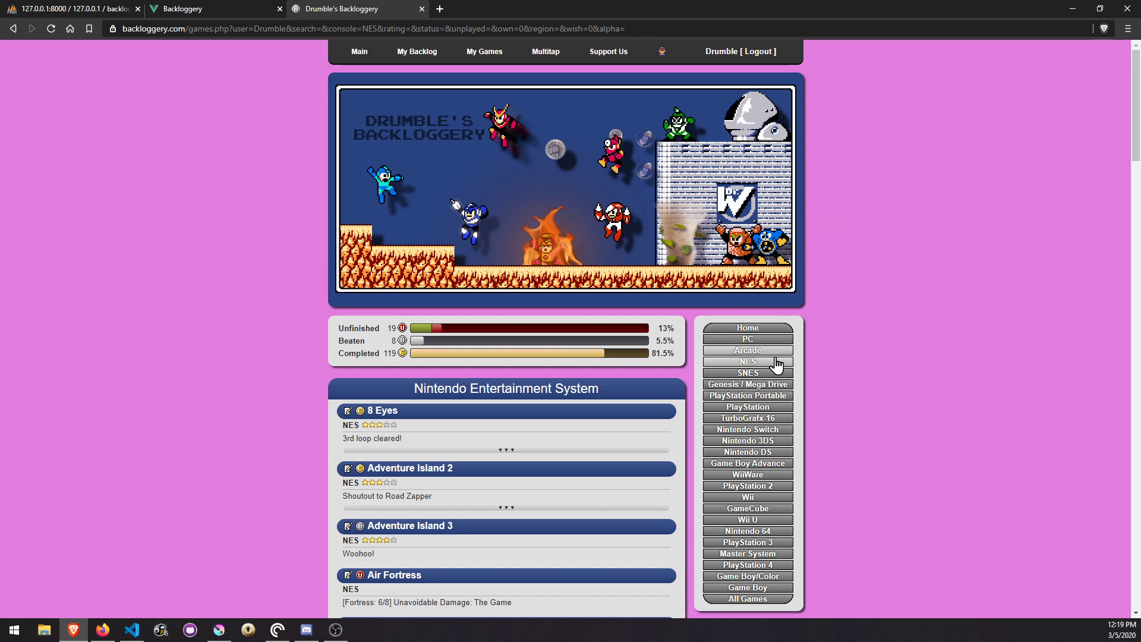
mouse_move(125, 402)
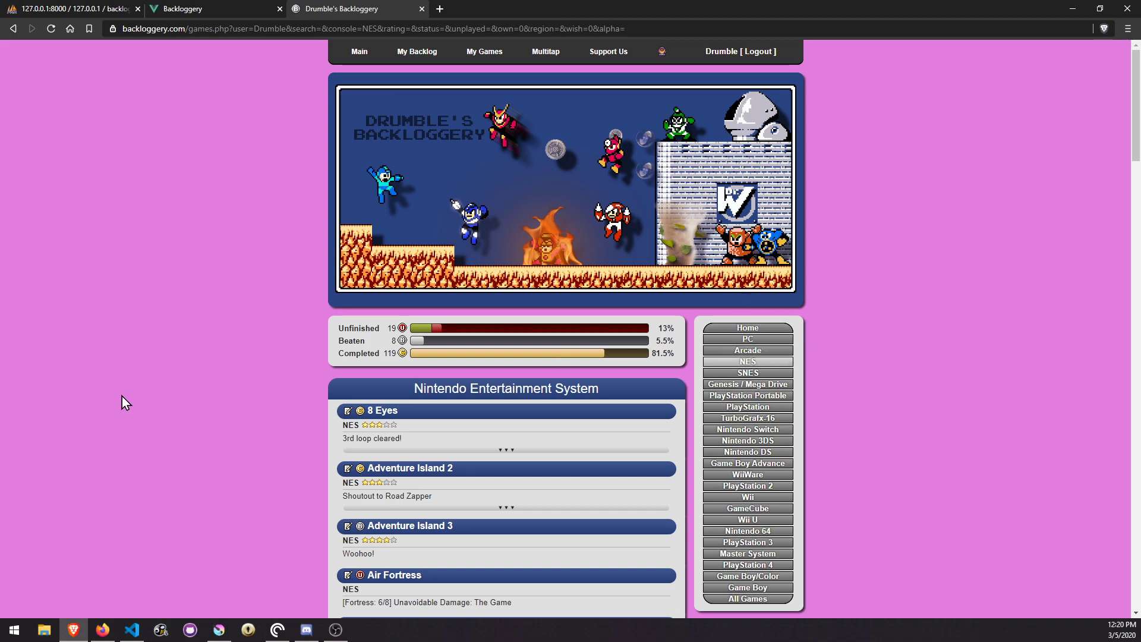
mouse_move(269, 101)
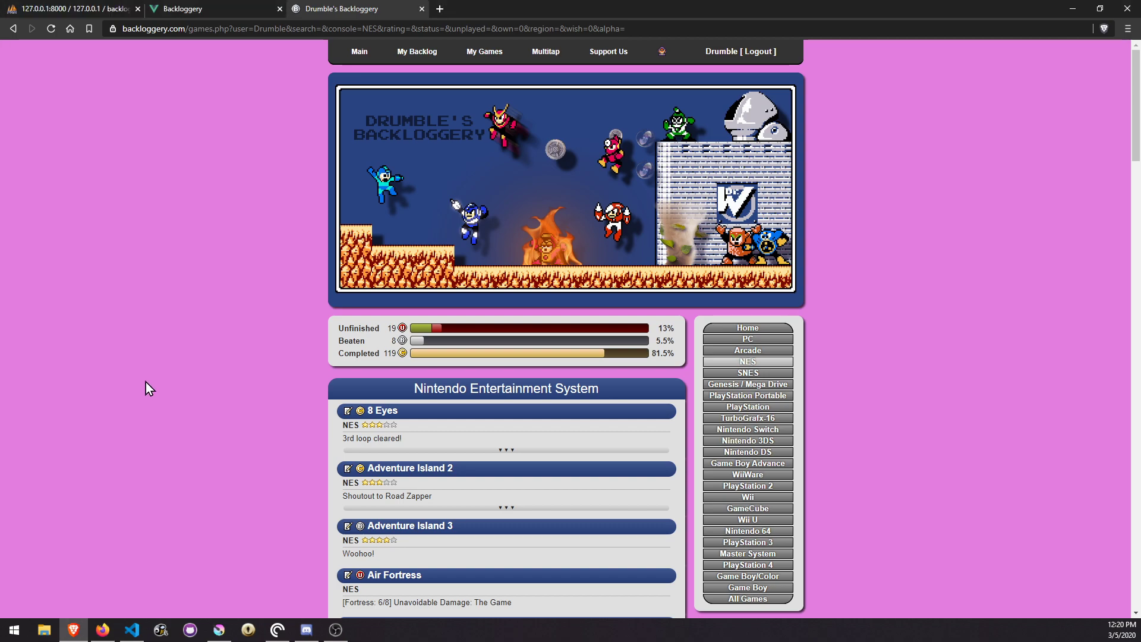
mouse_move(963, 478)
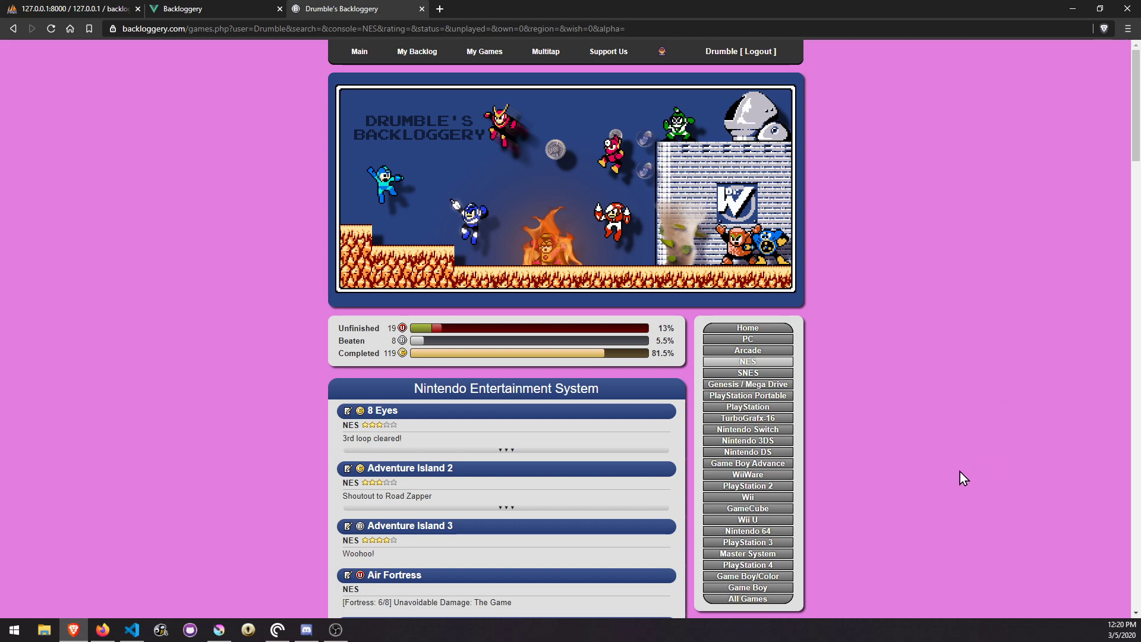
mouse_move(579, 282)
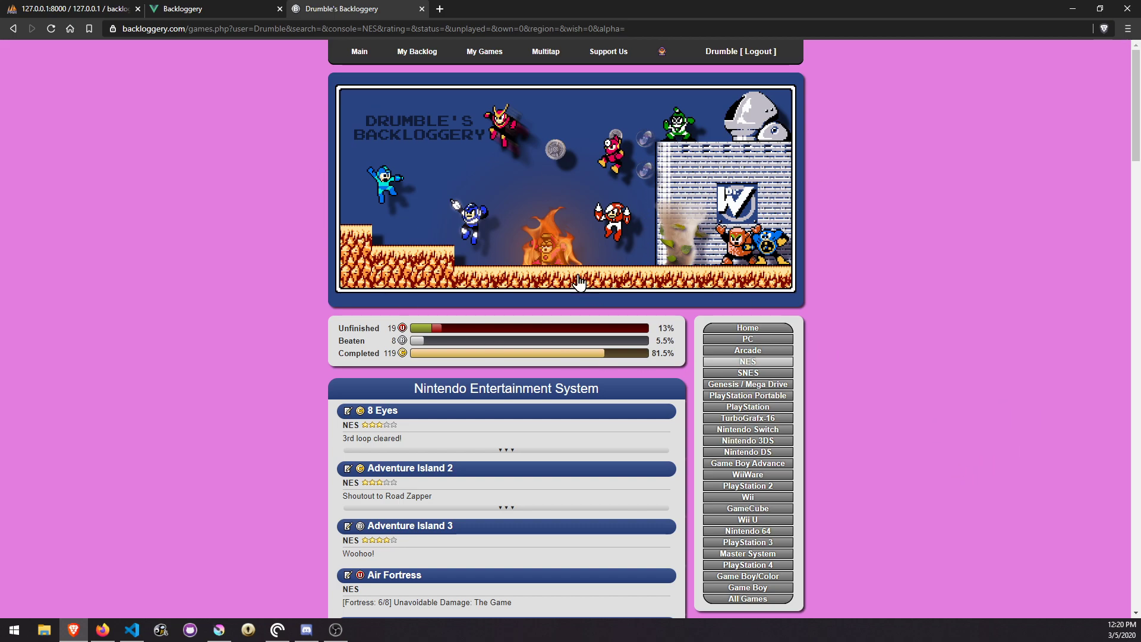
mouse_move(129, 306)
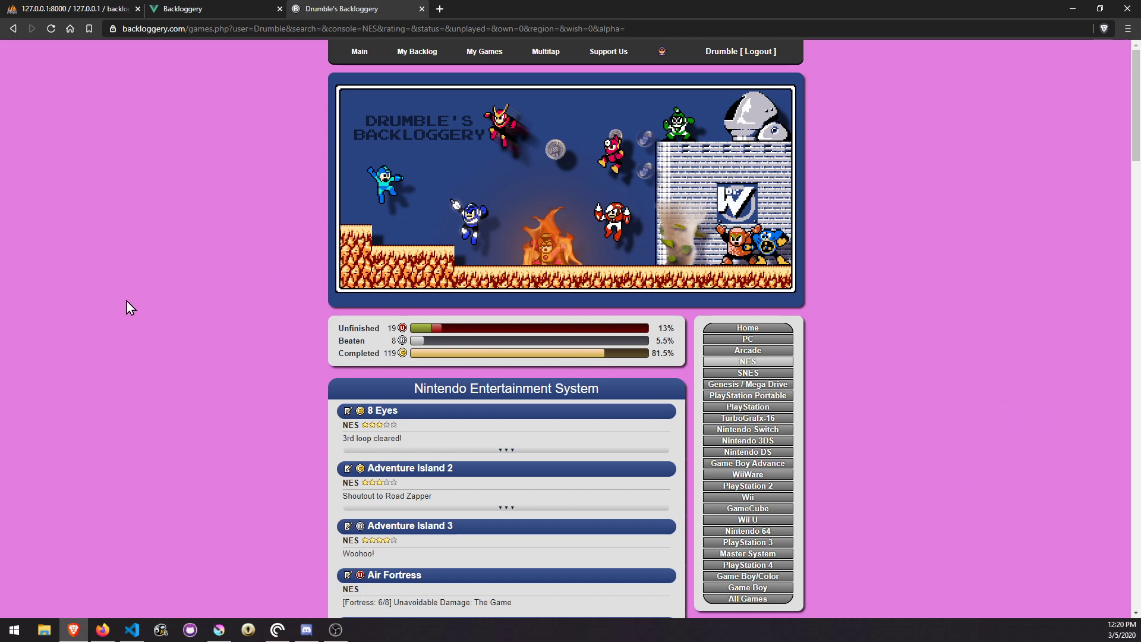
mouse_move(106, 325)
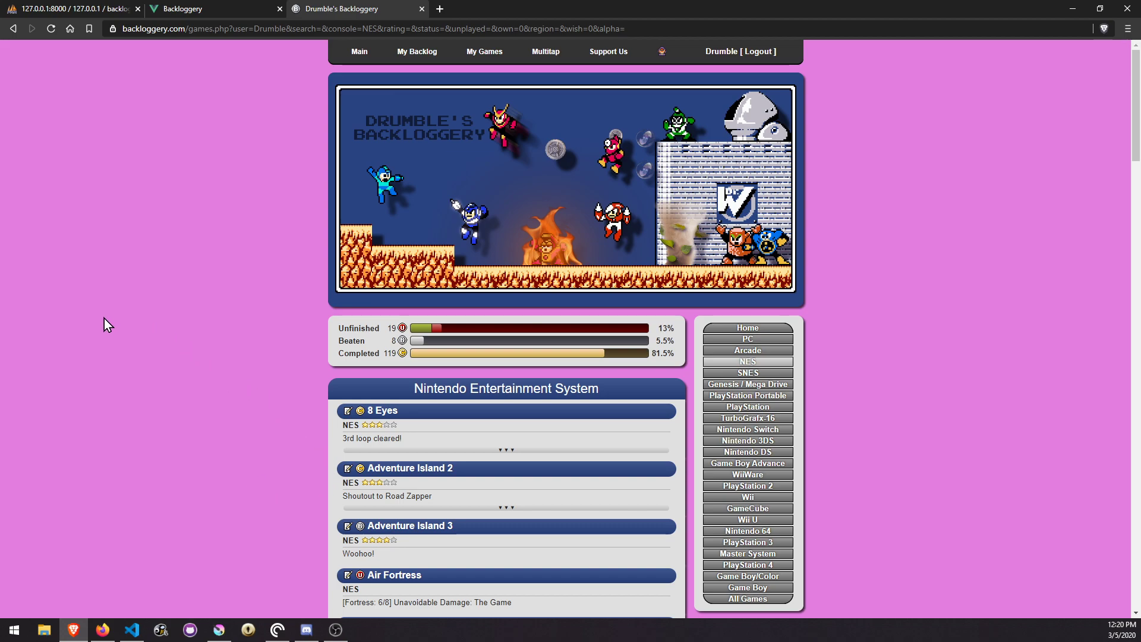
mouse_move(202, 325)
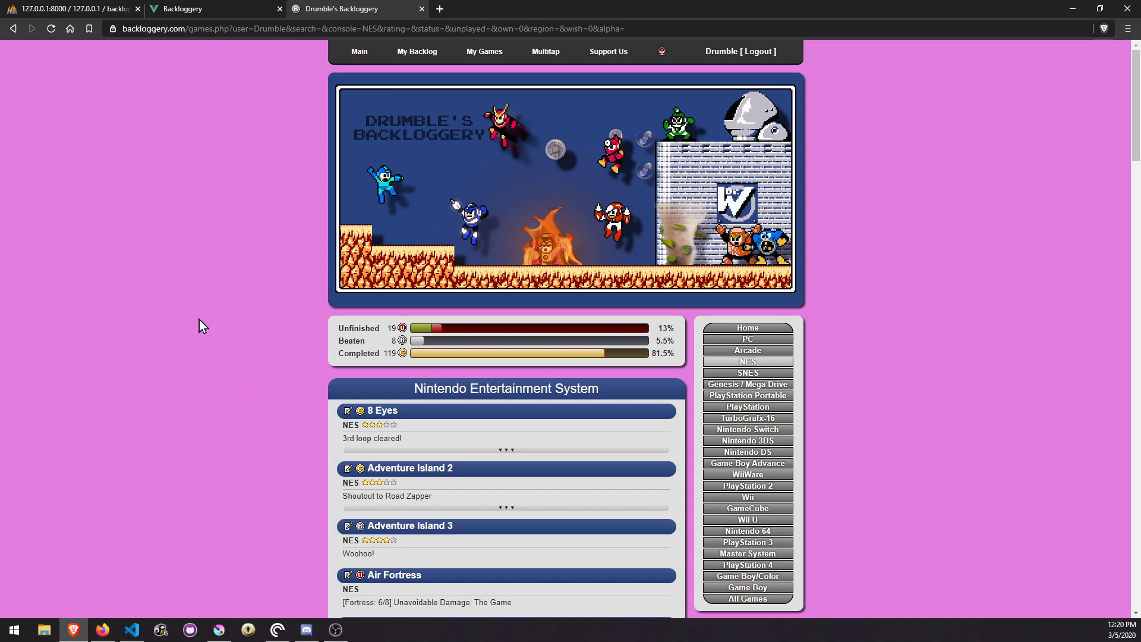
mouse_move(746, 429)
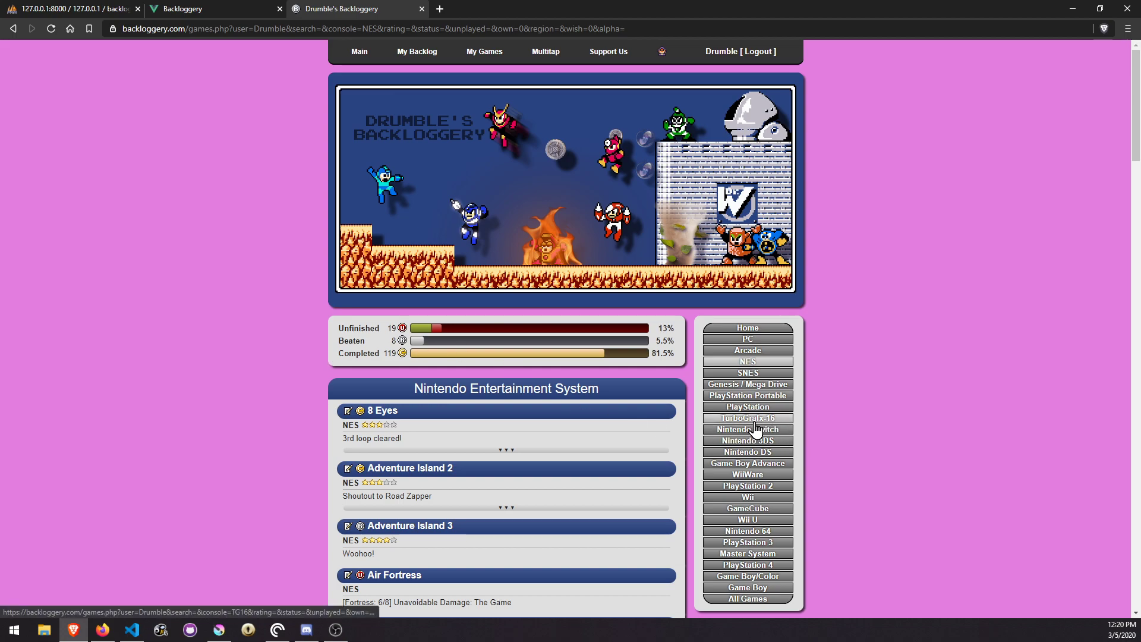
On the old site, browse TurboGrafx-16 games, then view the PlayStation 2 list.
click(746, 417)
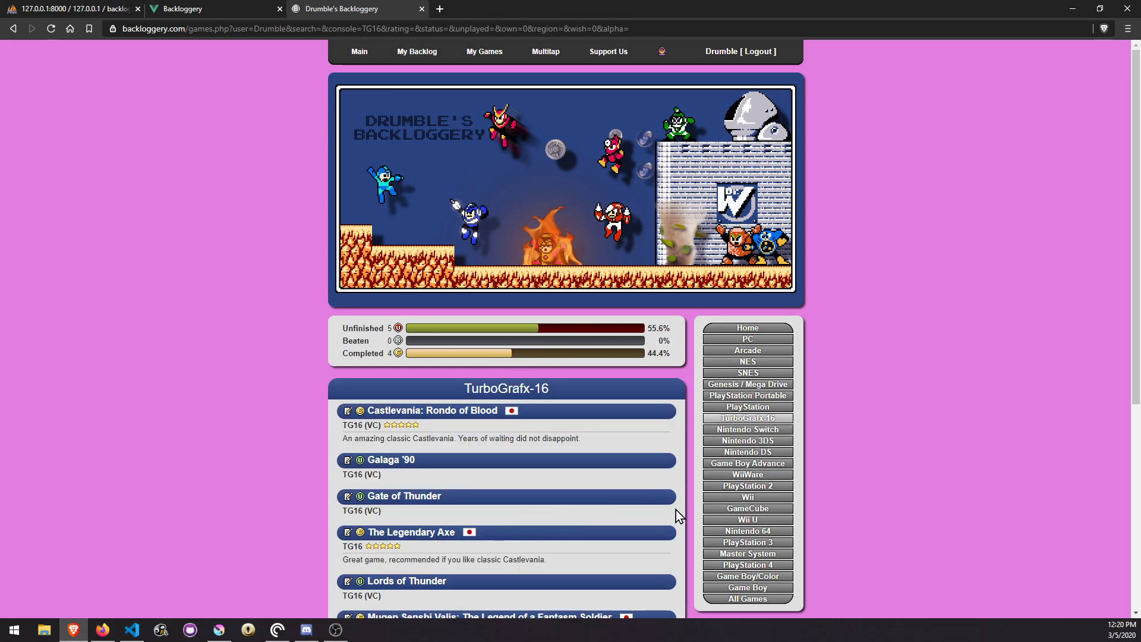
click(747, 486)
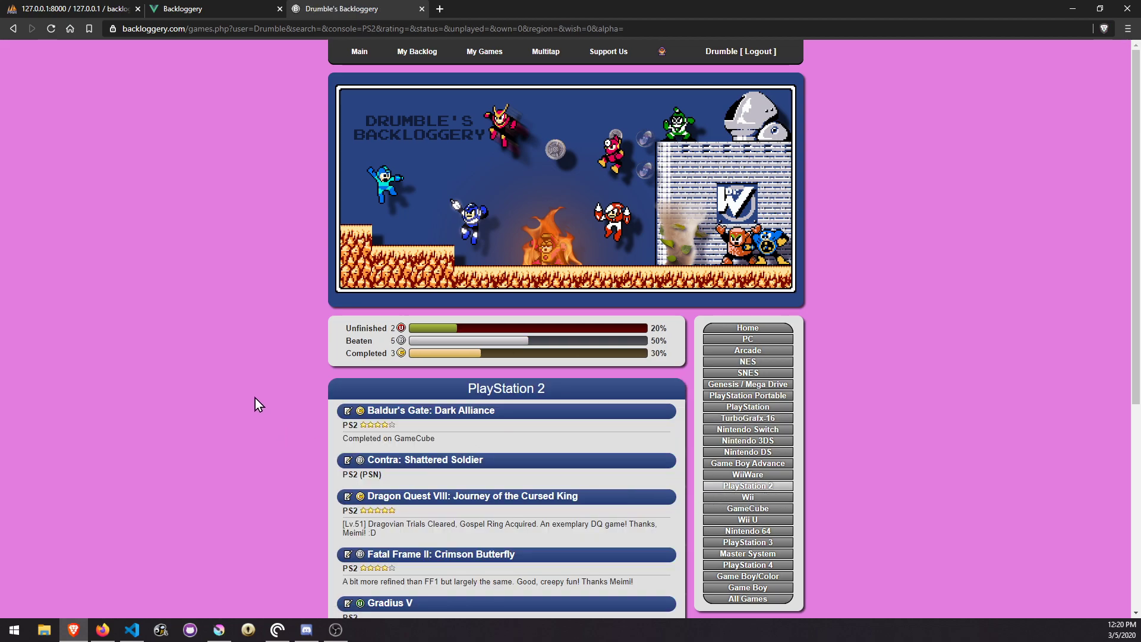
mouse_move(257, 385)
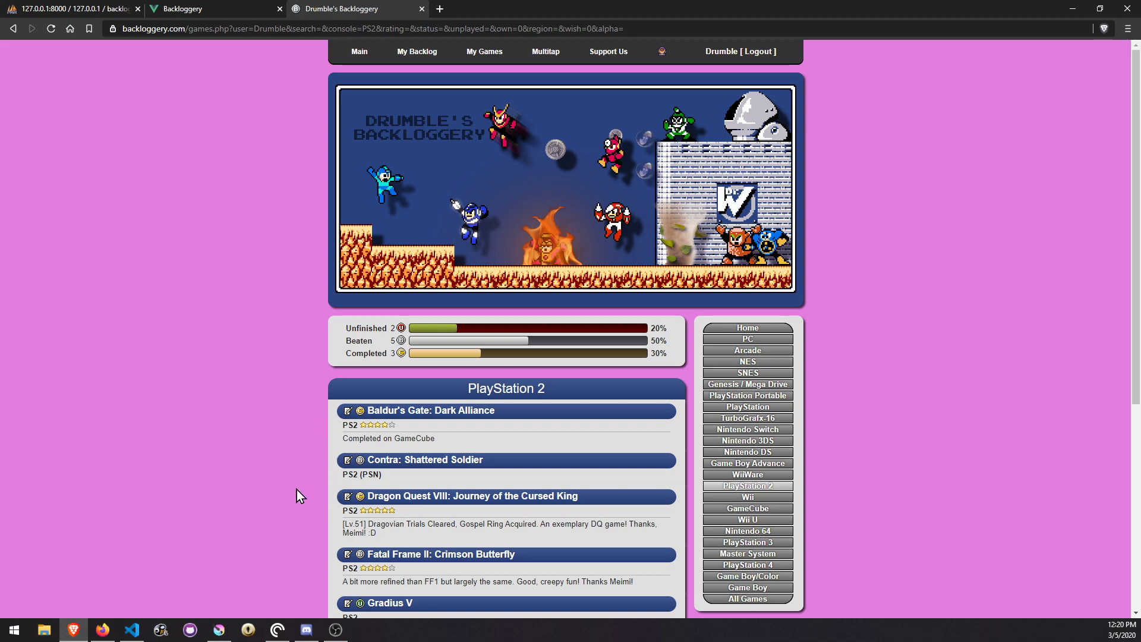
mouse_move(249, 479)
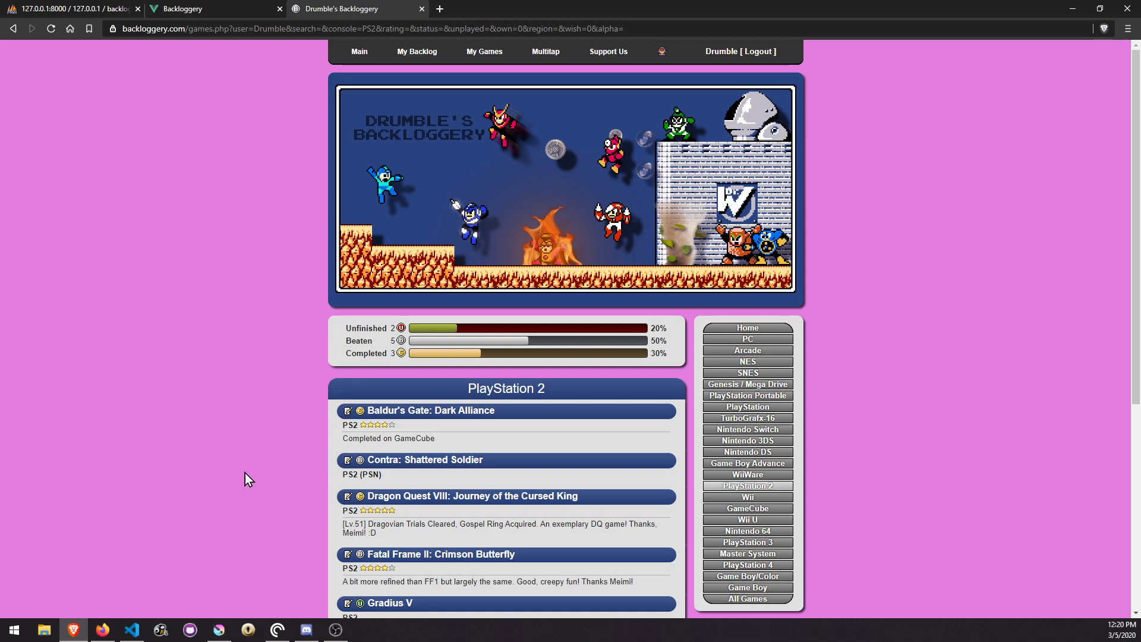
mouse_move(40, 482)
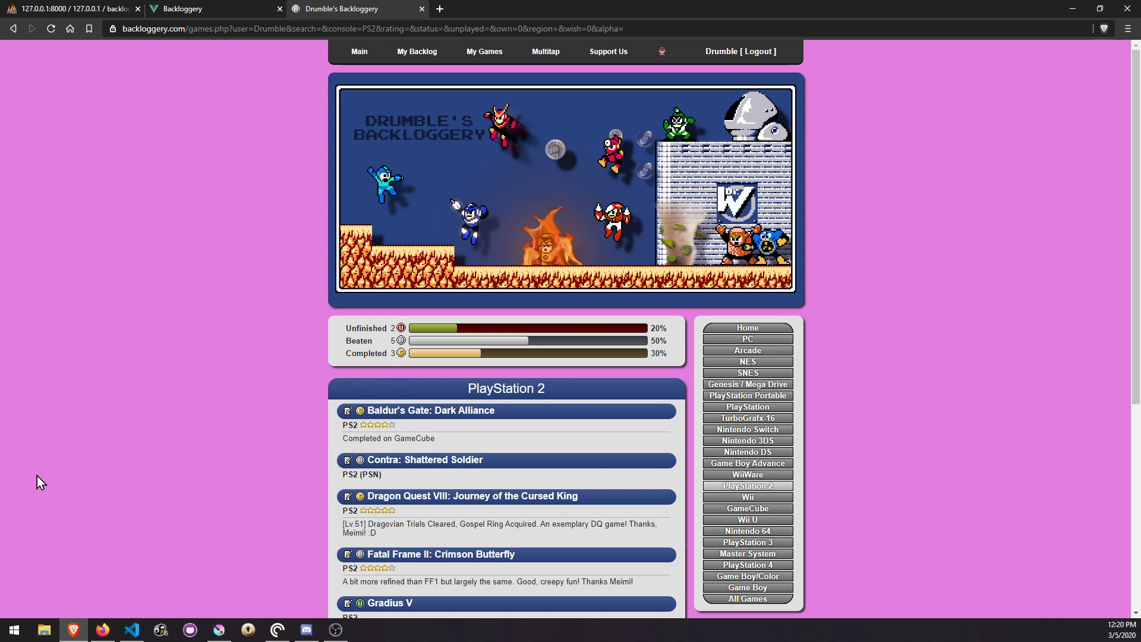
mouse_move(45, 478)
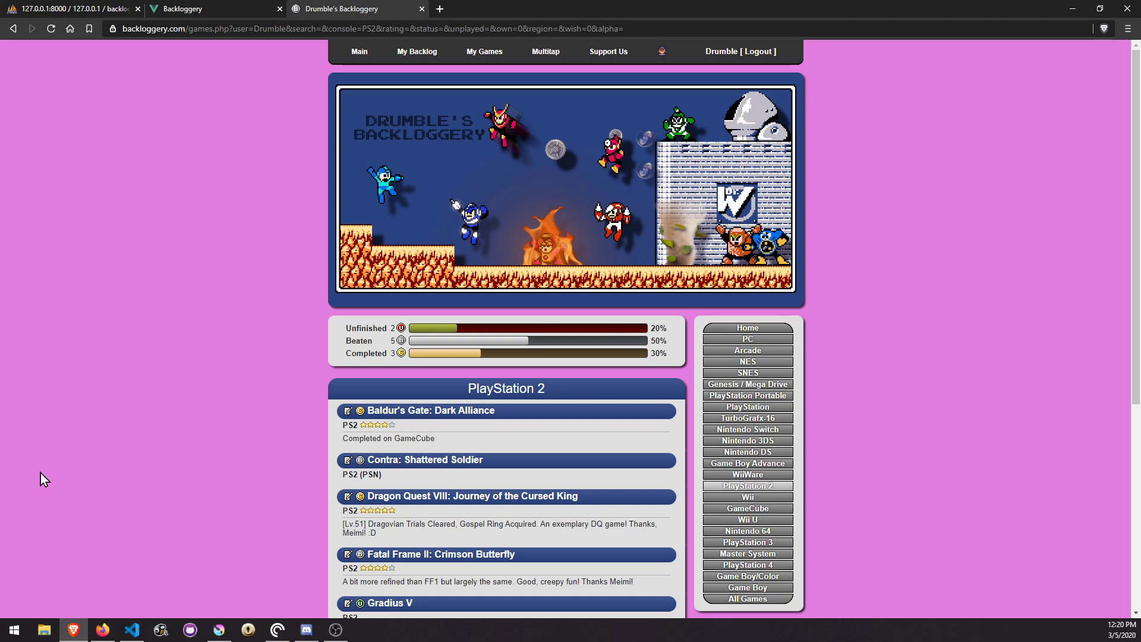
mouse_move(48, 458)
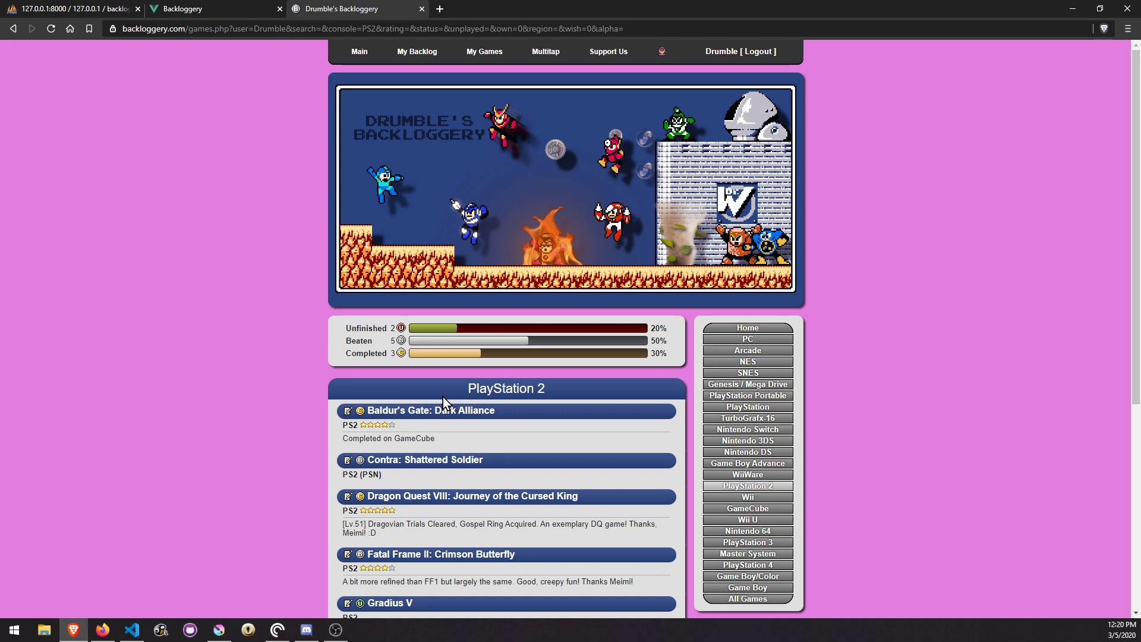
mouse_move(179, 306)
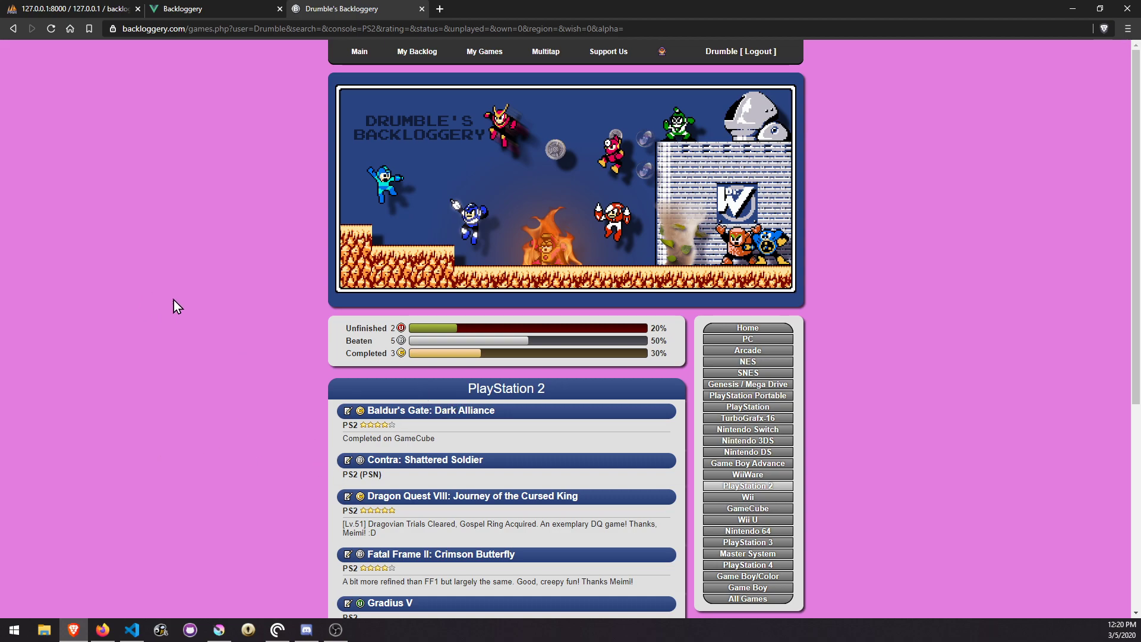
mouse_move(255, 327)
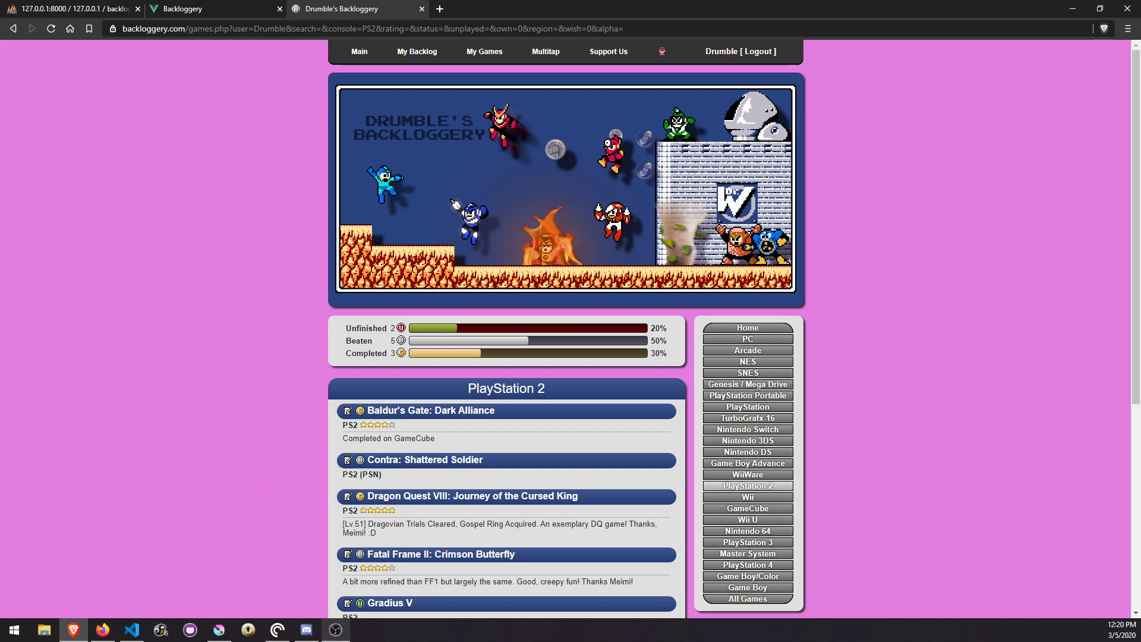
mouse_move(489, 513)
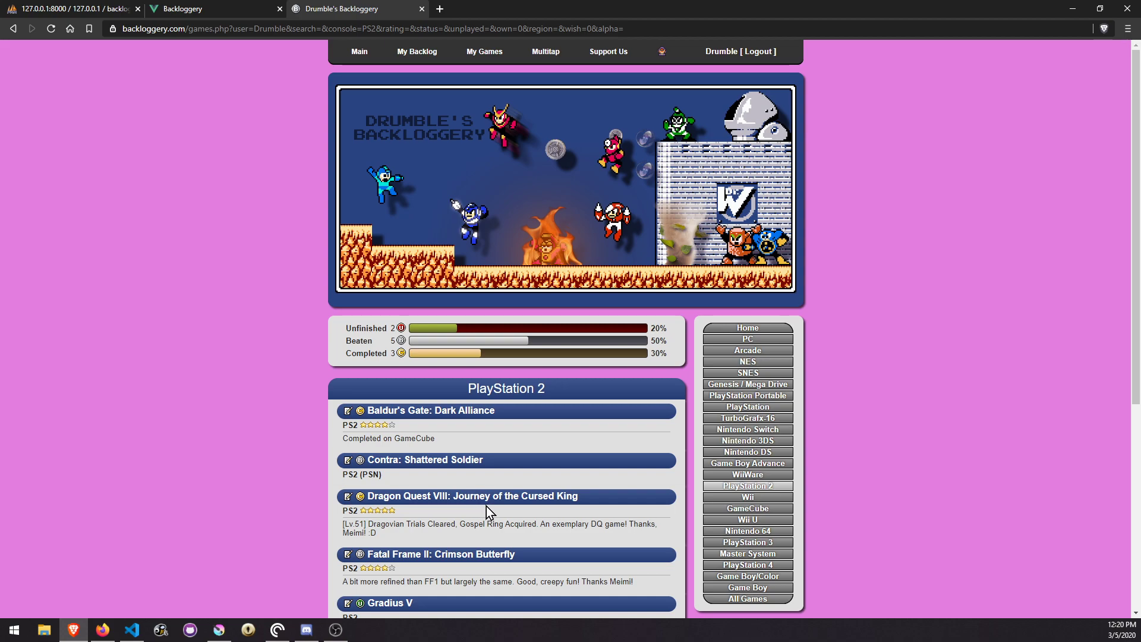
mouse_move(148, 181)
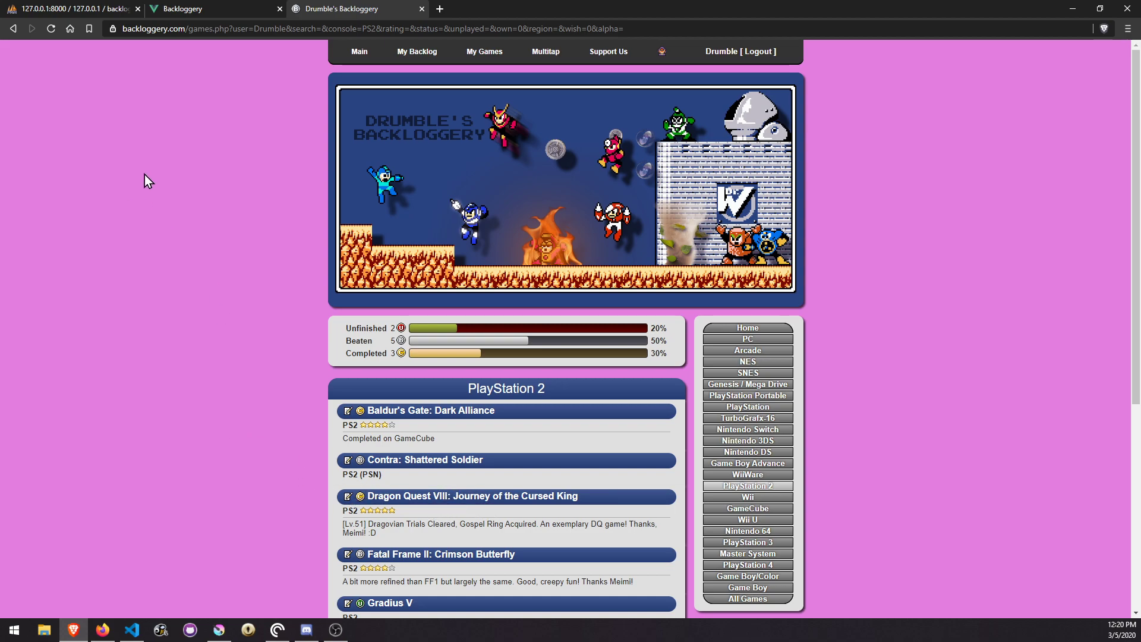
mouse_move(175, 227)
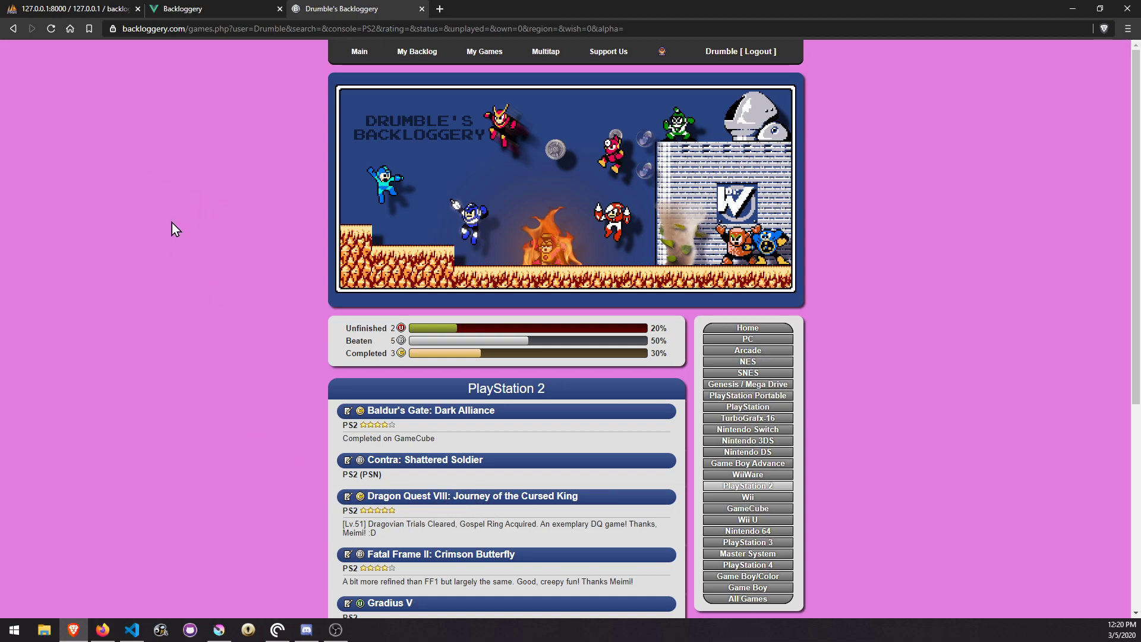
mouse_move(162, 221)
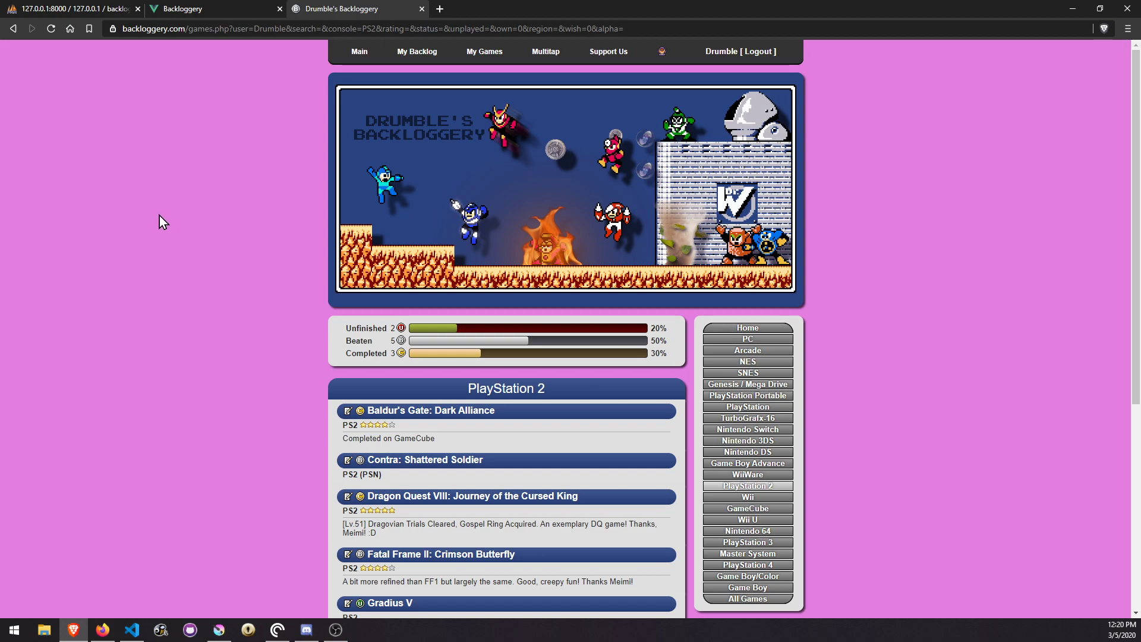
mouse_move(210, 218)
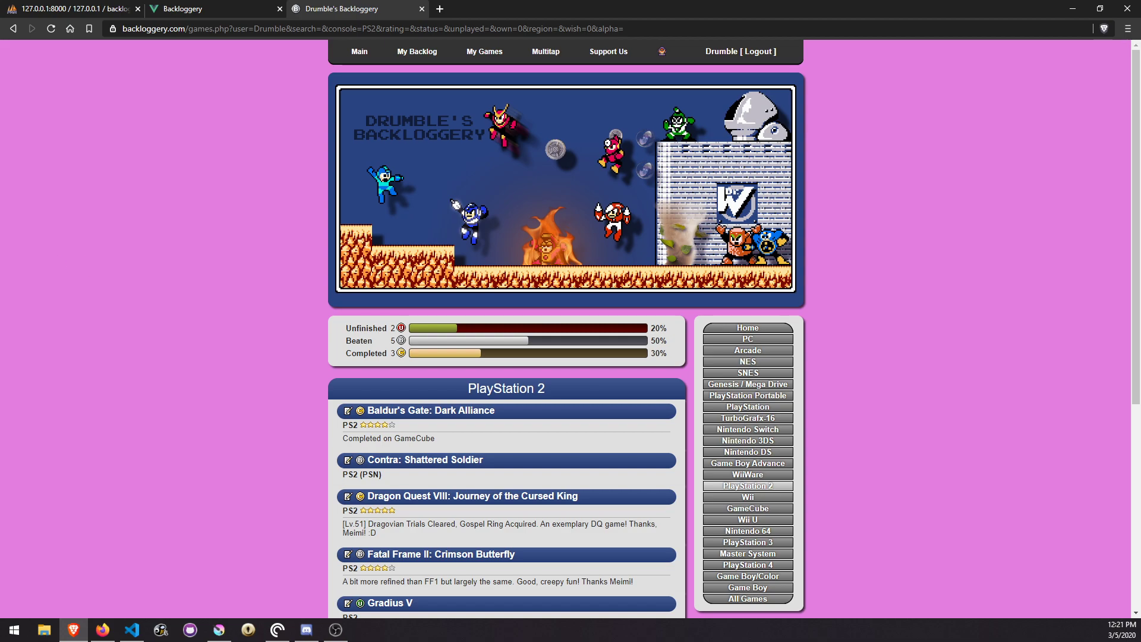
mouse_move(167, 119)
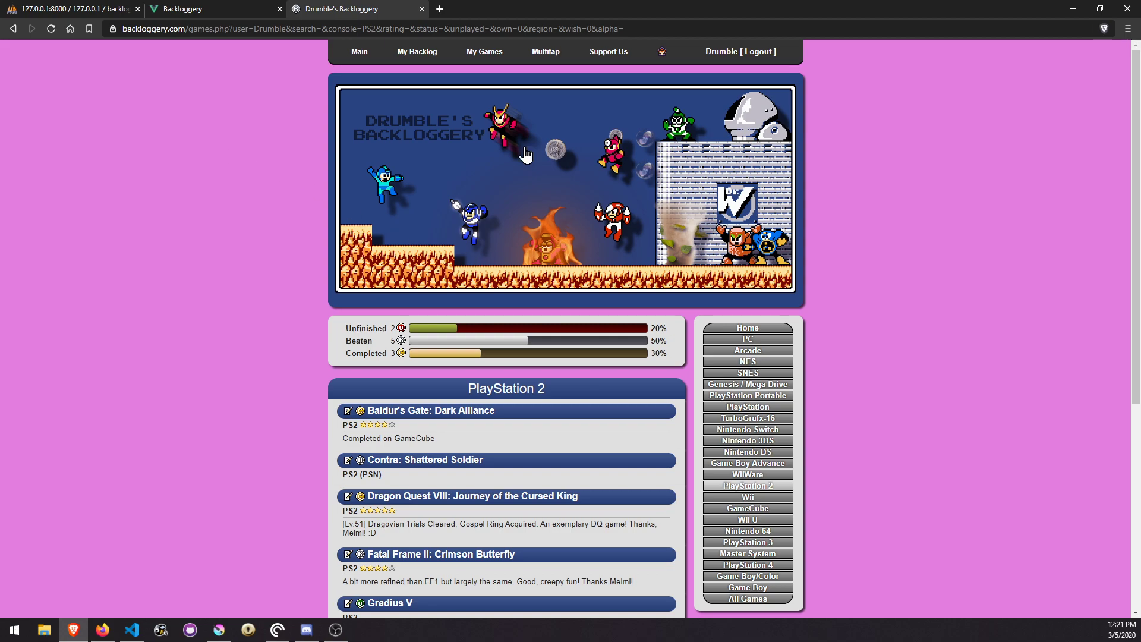
mouse_move(420, 9)
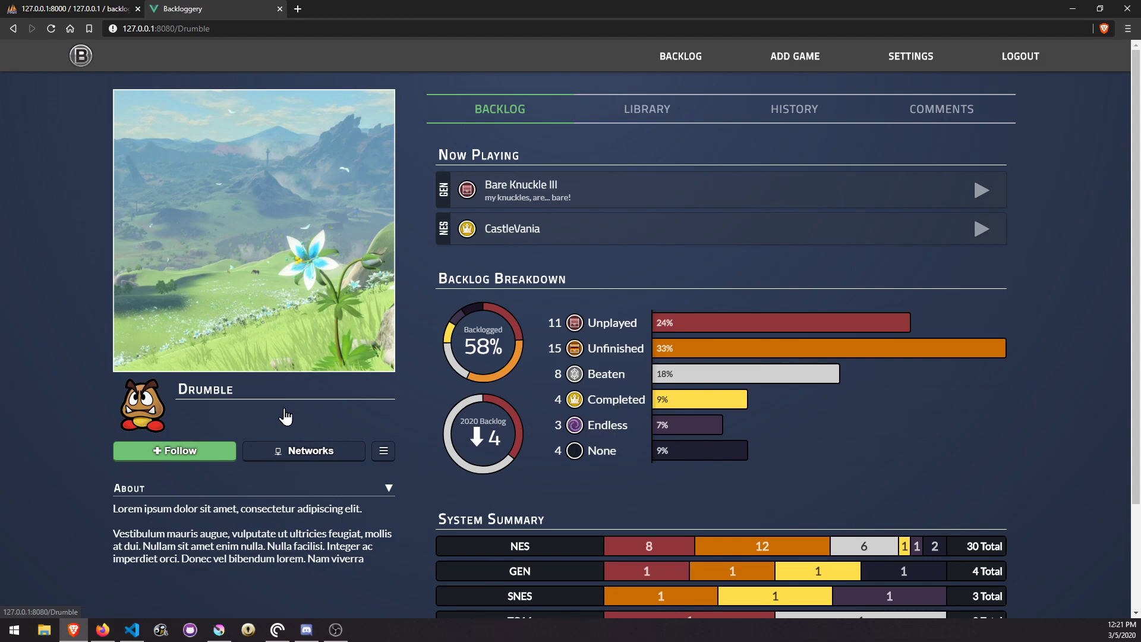
mouse_move(610, 470)
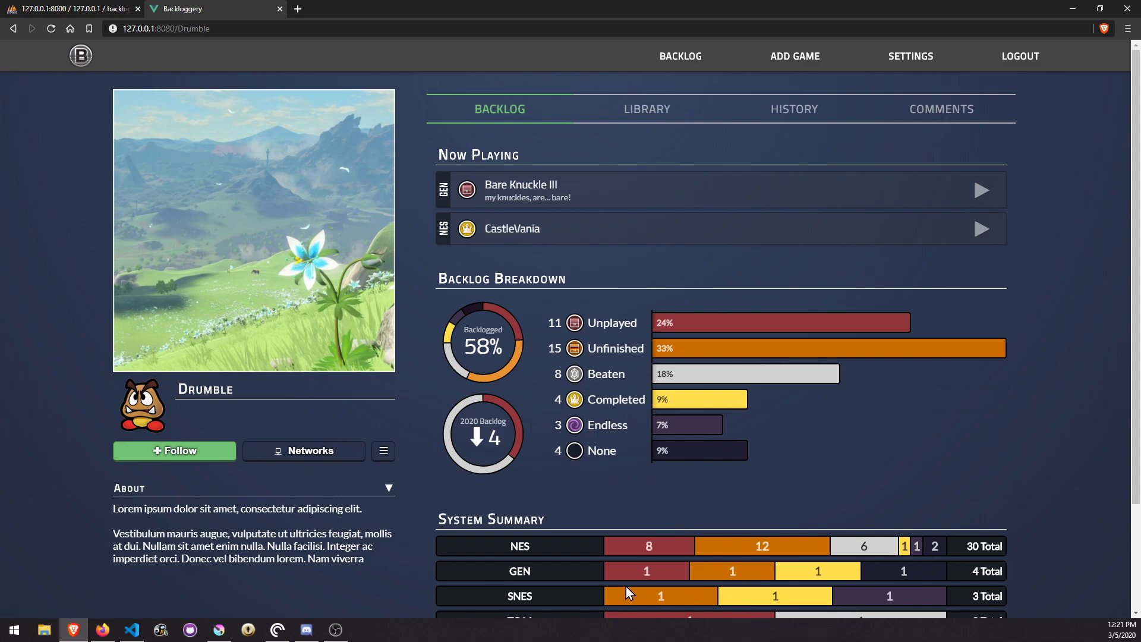
mouse_move(561, 80)
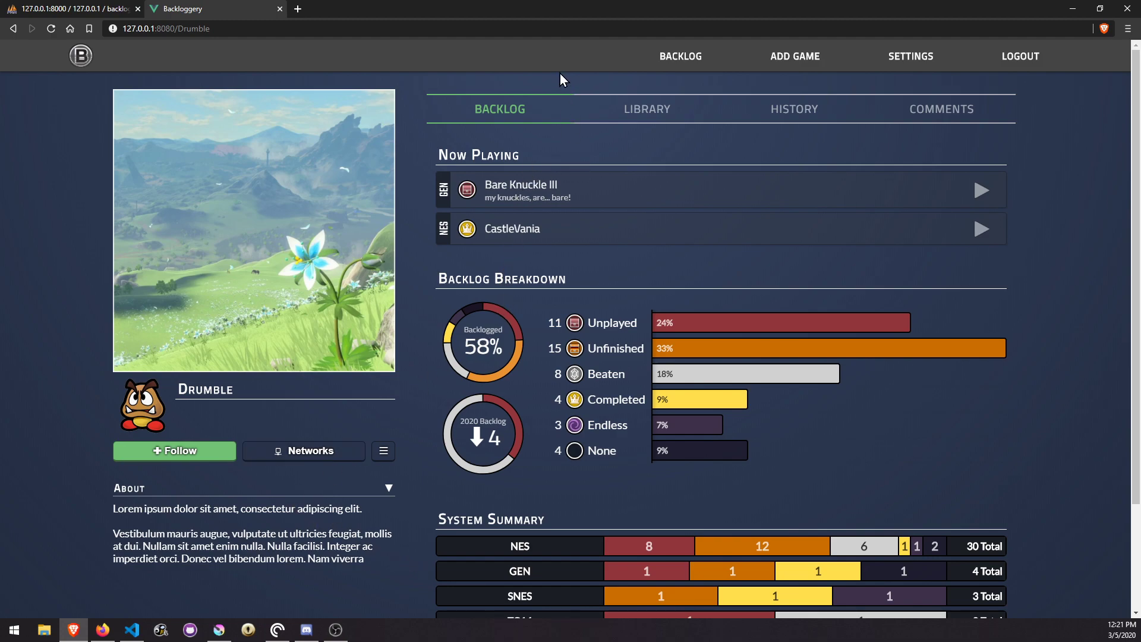
mouse_move(1127, 571)
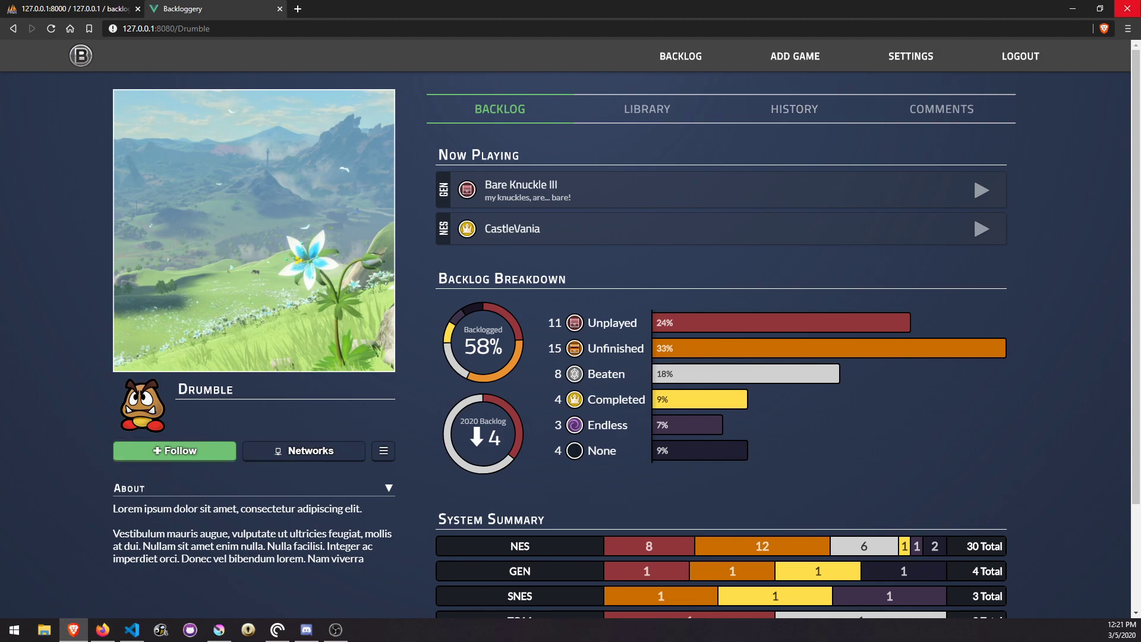
mouse_move(981, 280)
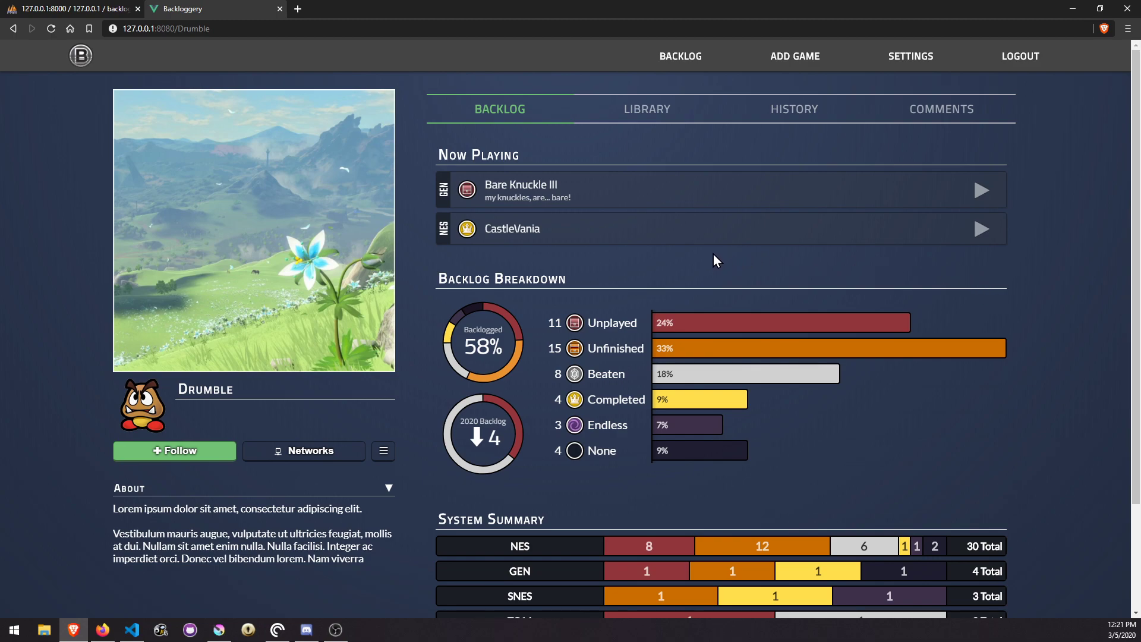
mouse_move(406, 246)
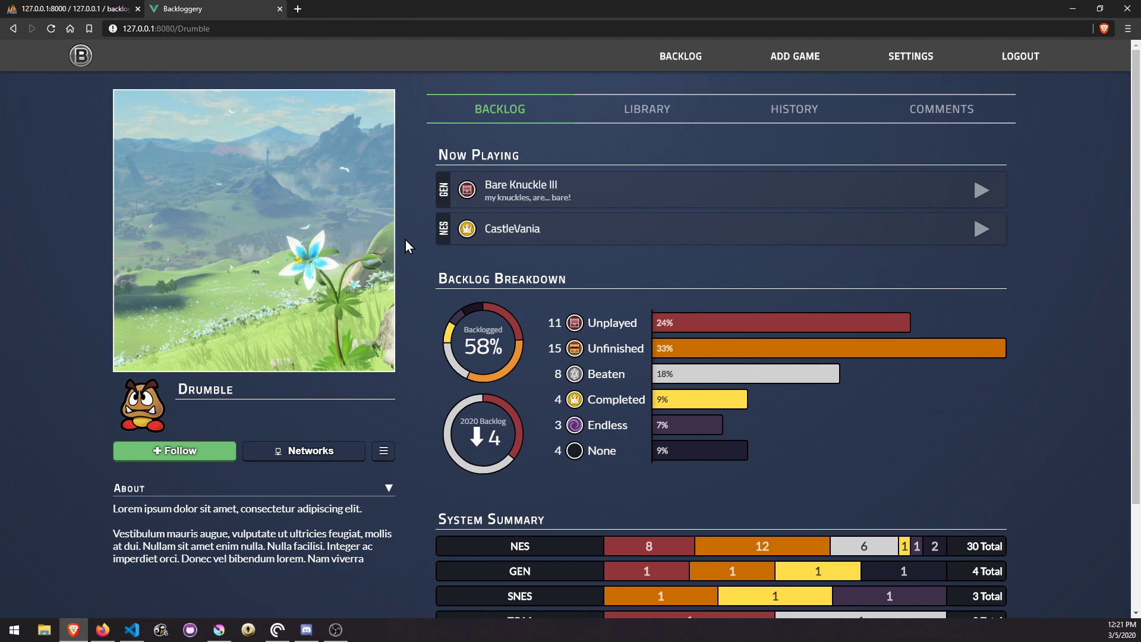
mouse_move(531, 308)
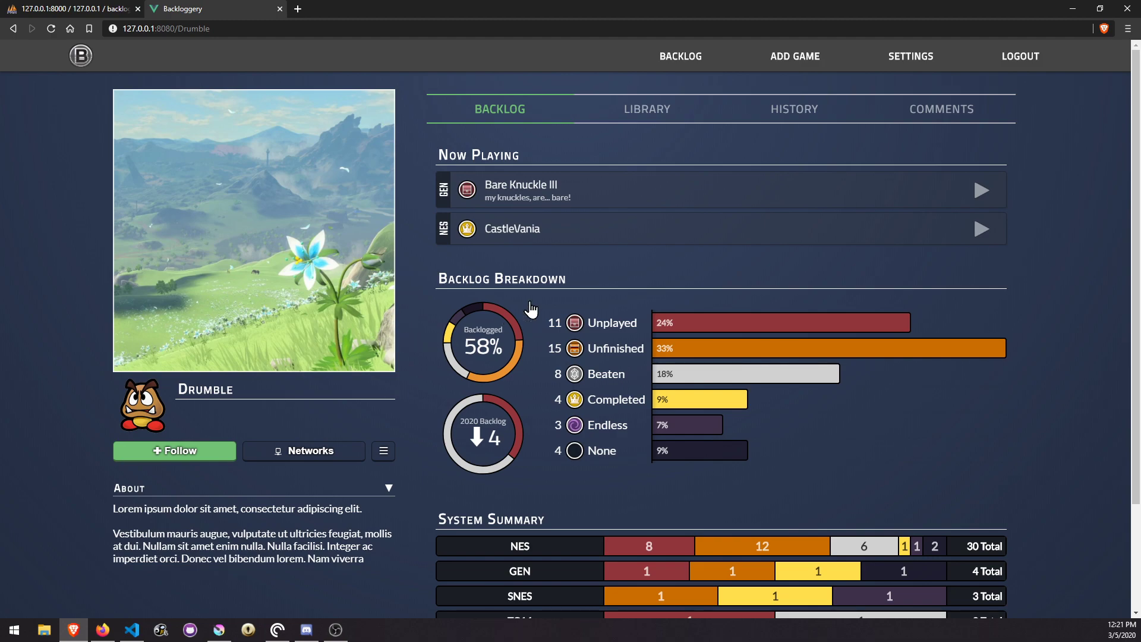
mouse_move(795, 351)
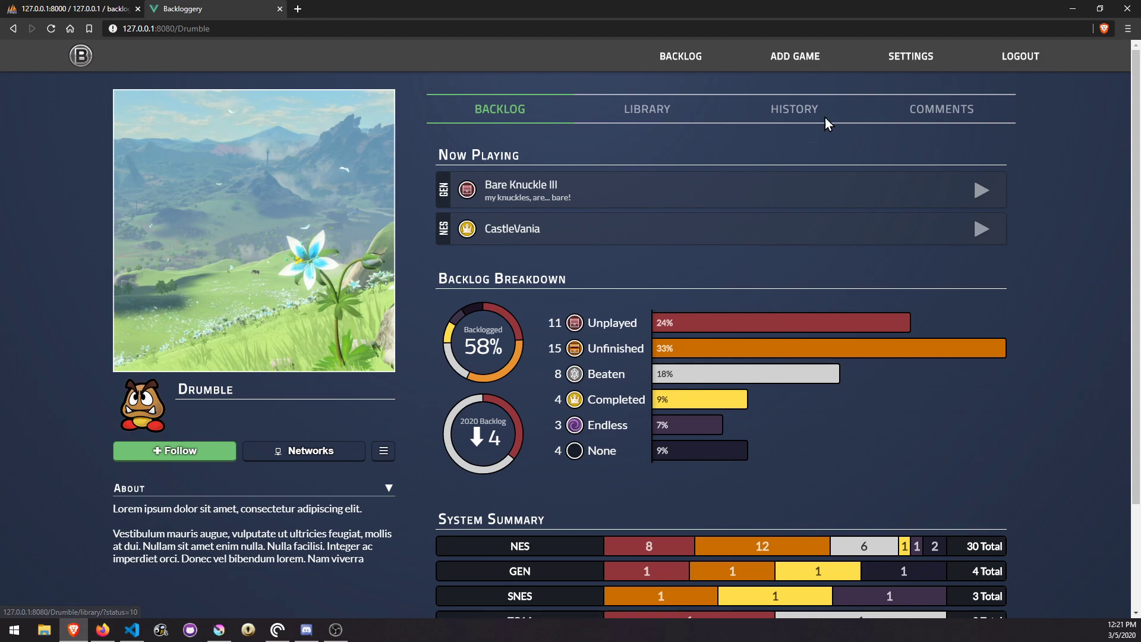
mouse_move(122, 335)
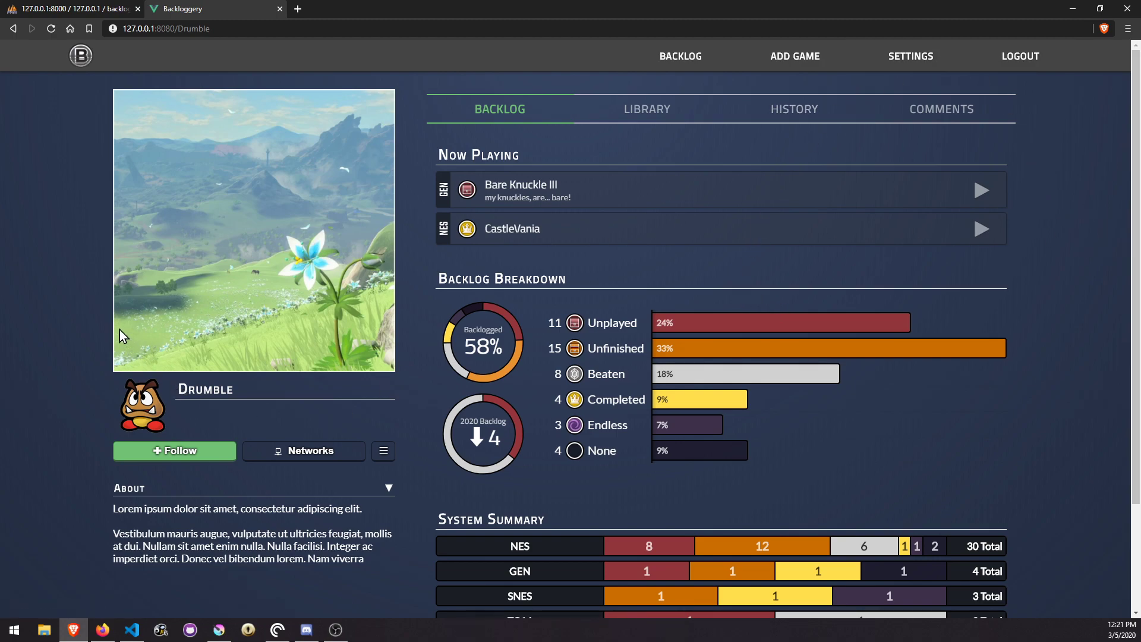
mouse_move(77, 277)
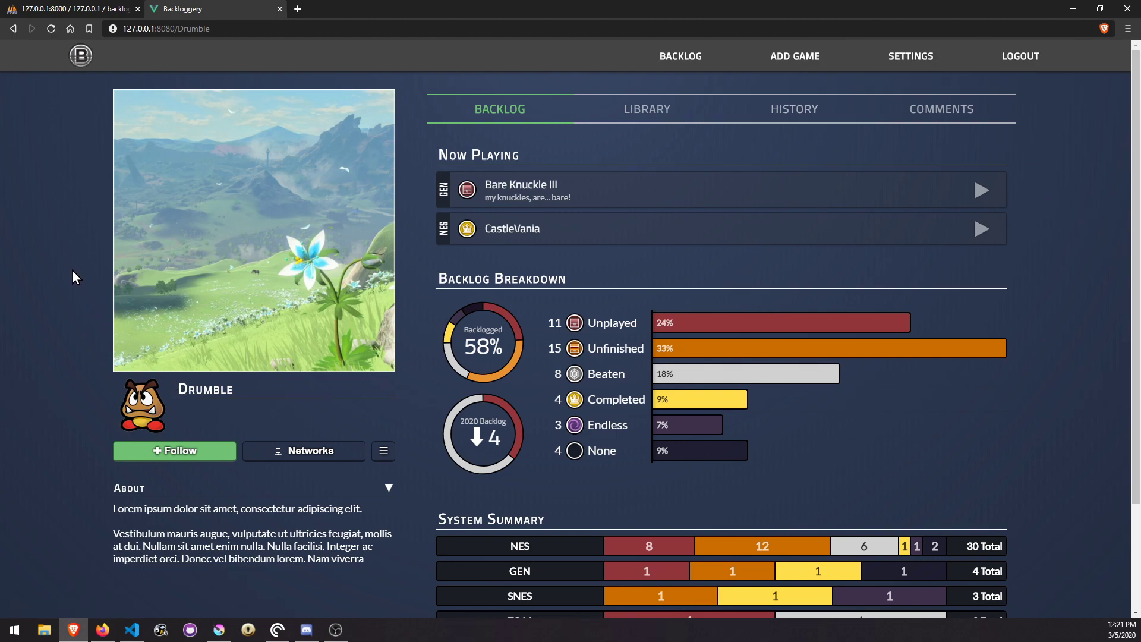
mouse_move(89, 288)
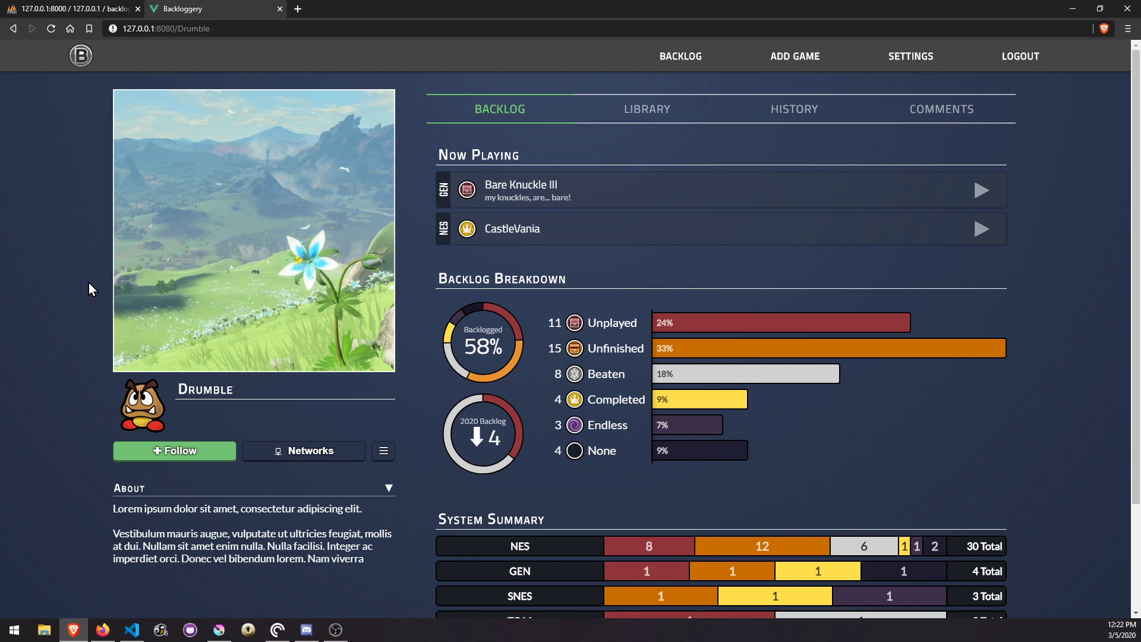
mouse_move(574, 301)
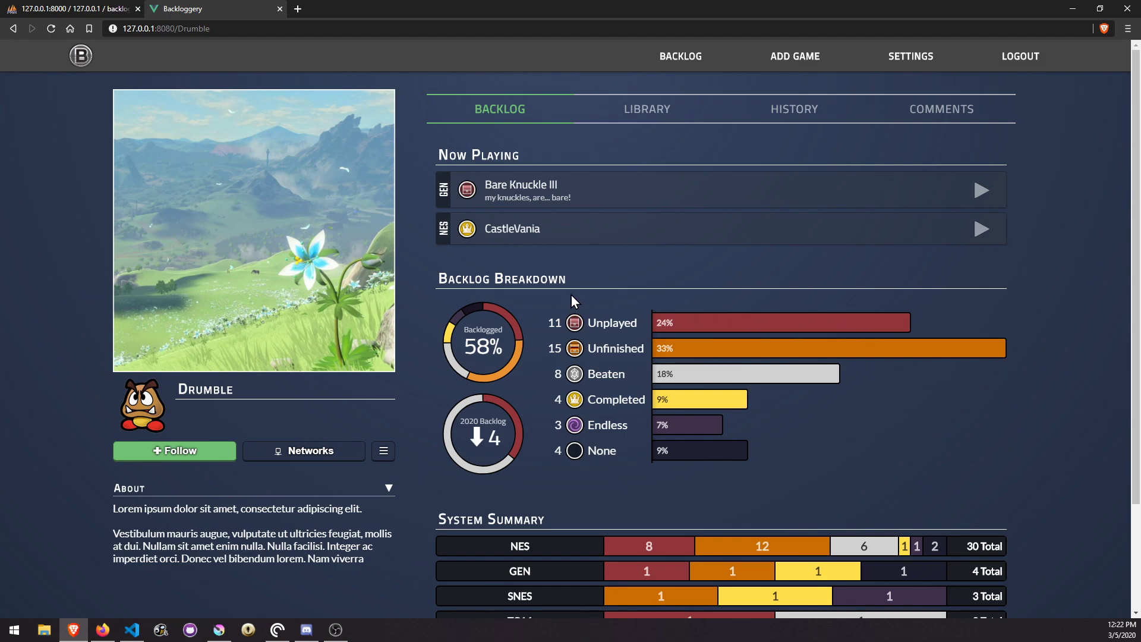
mouse_move(551, 298)
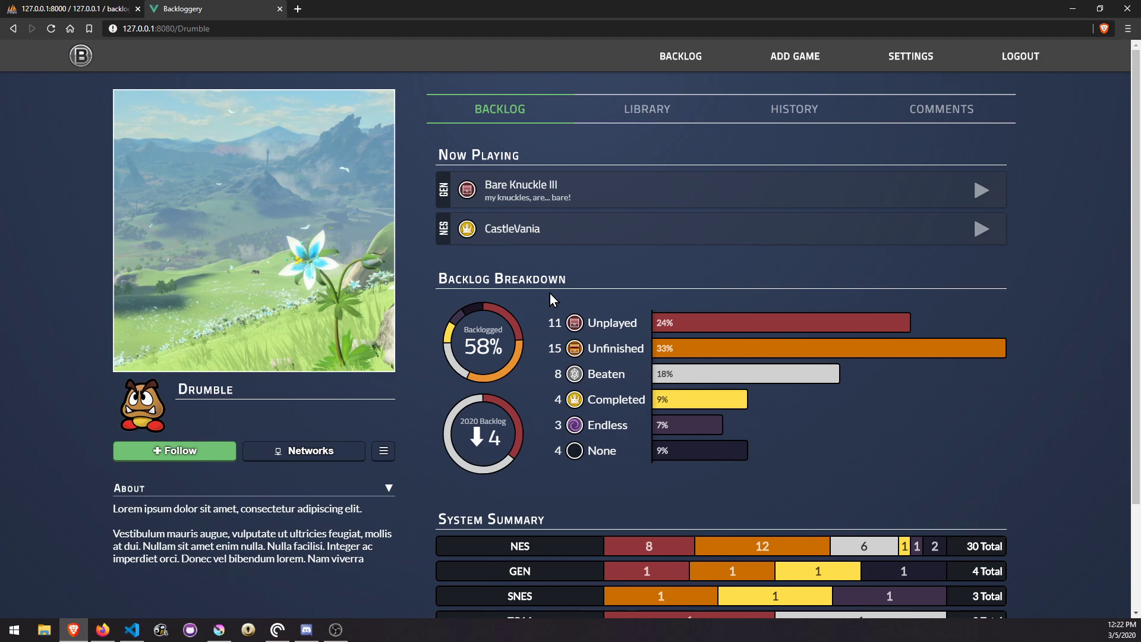
mouse_move(591, 286)
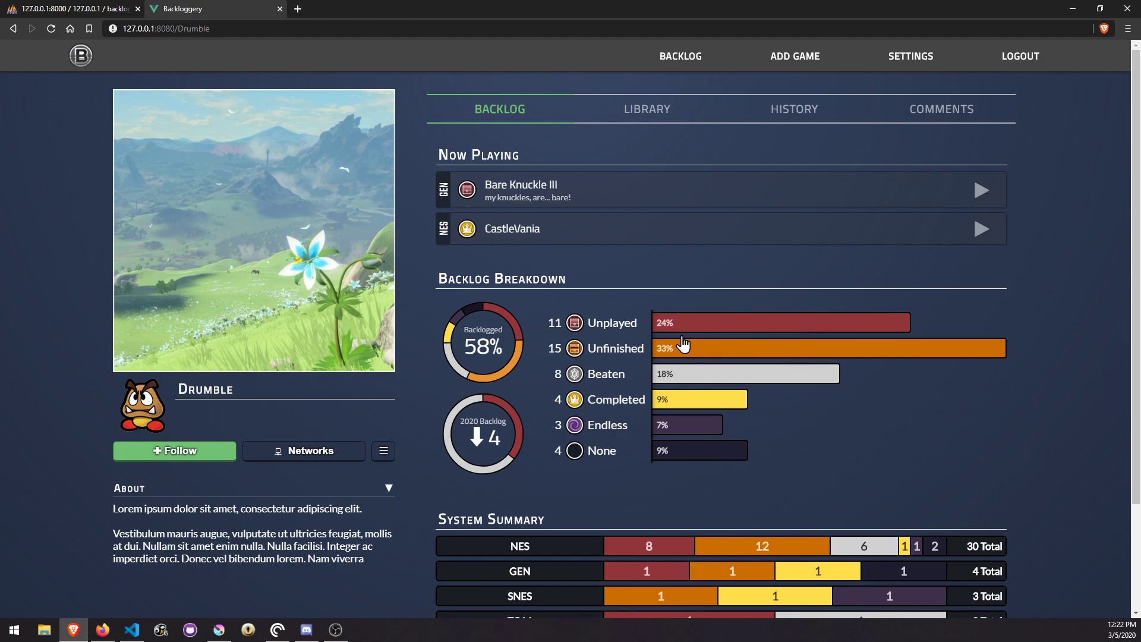
mouse_move(697, 413)
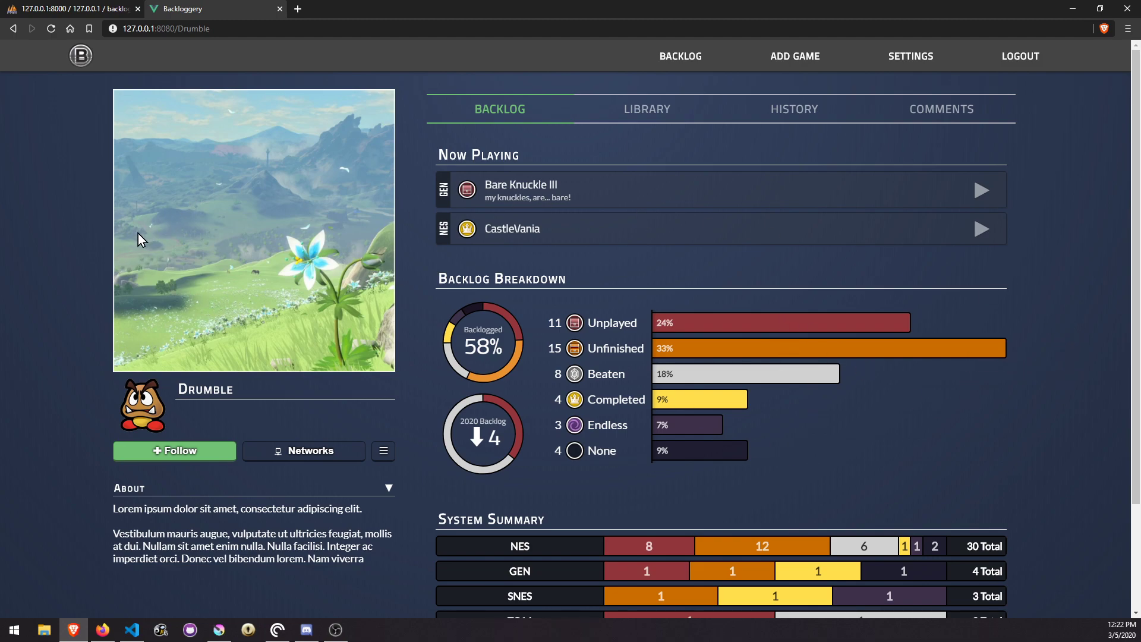
mouse_move(51, 243)
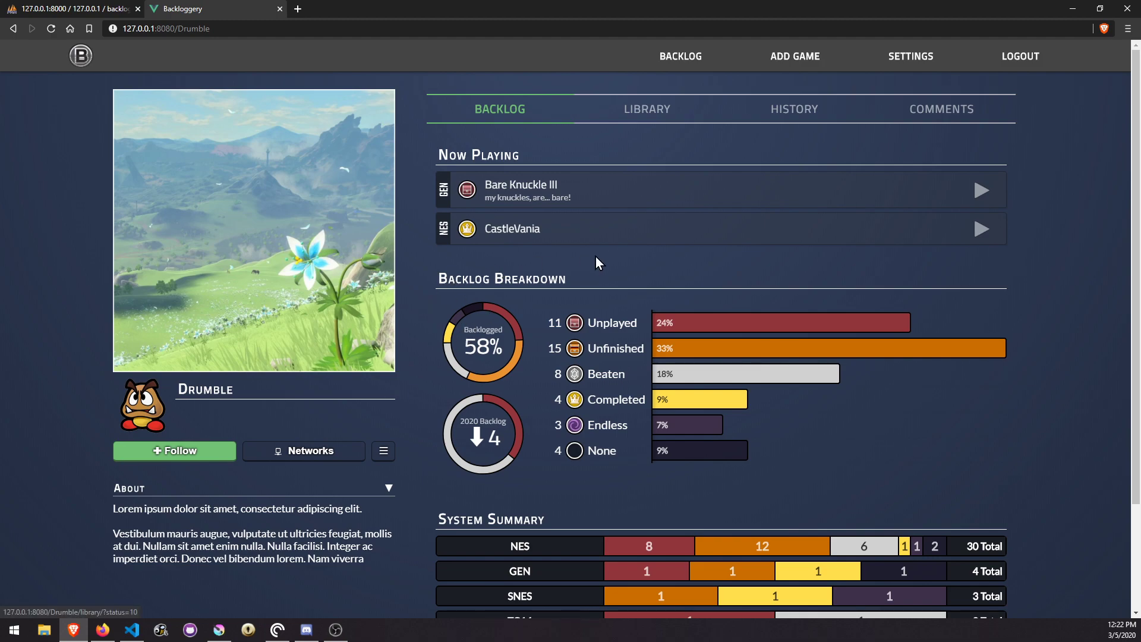
mouse_move(590, 348)
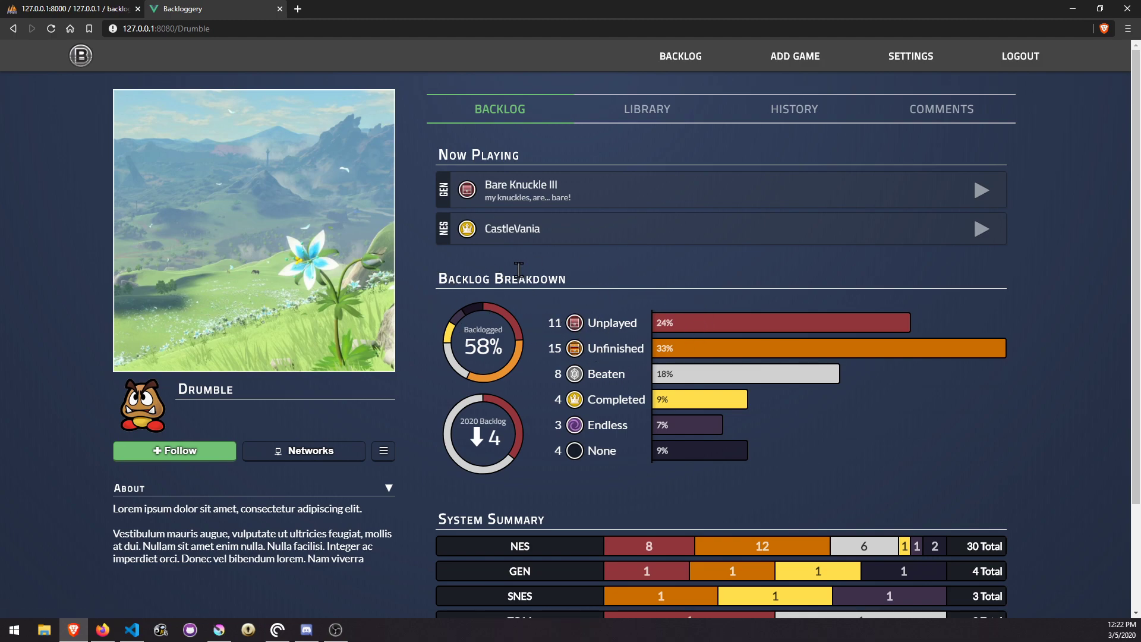
mouse_move(532, 268)
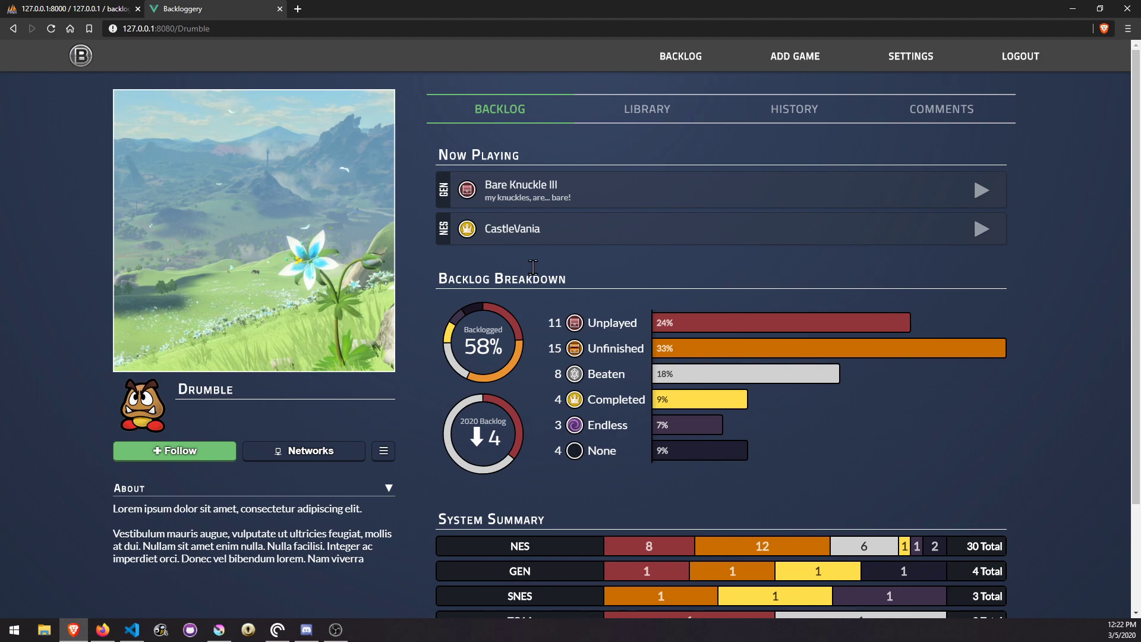
mouse_move(501, 236)
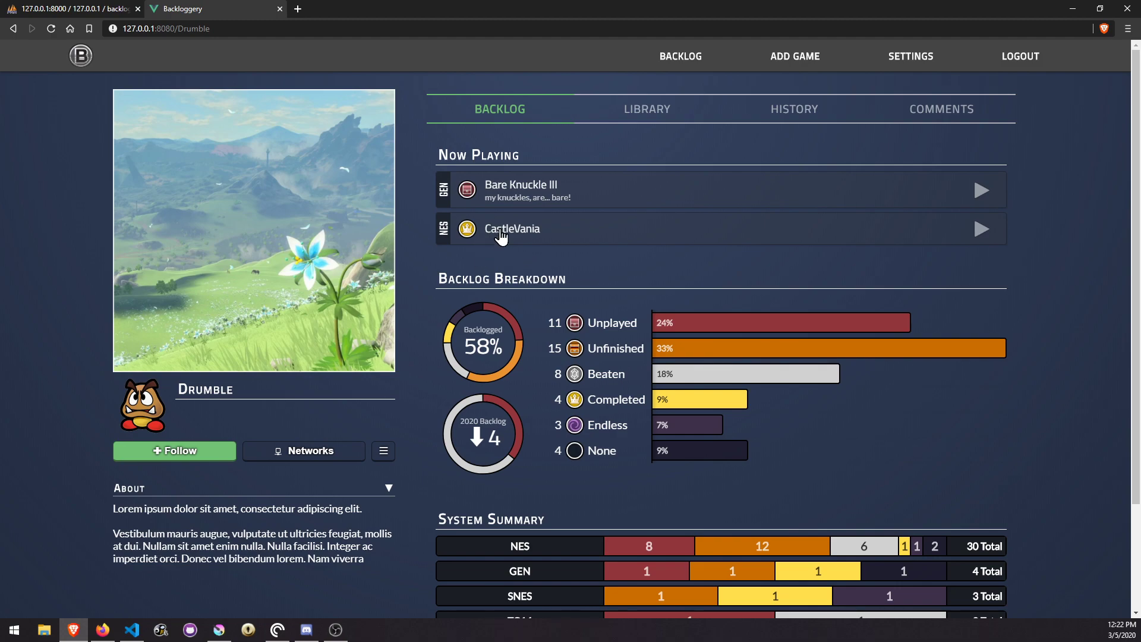
mouse_move(515, 379)
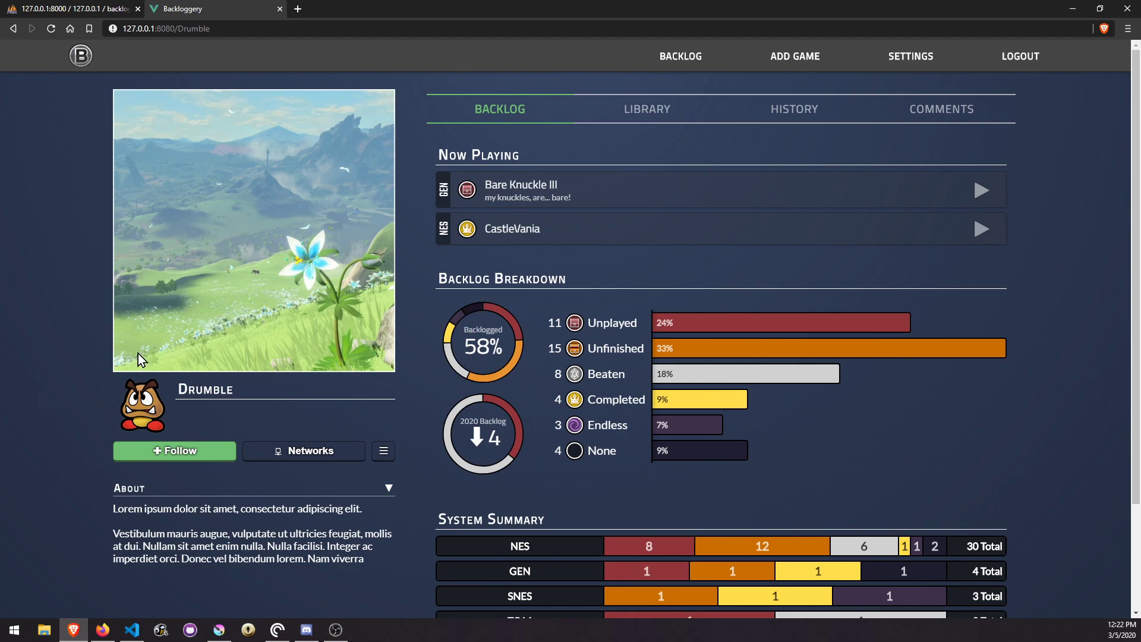
mouse_move(67, 333)
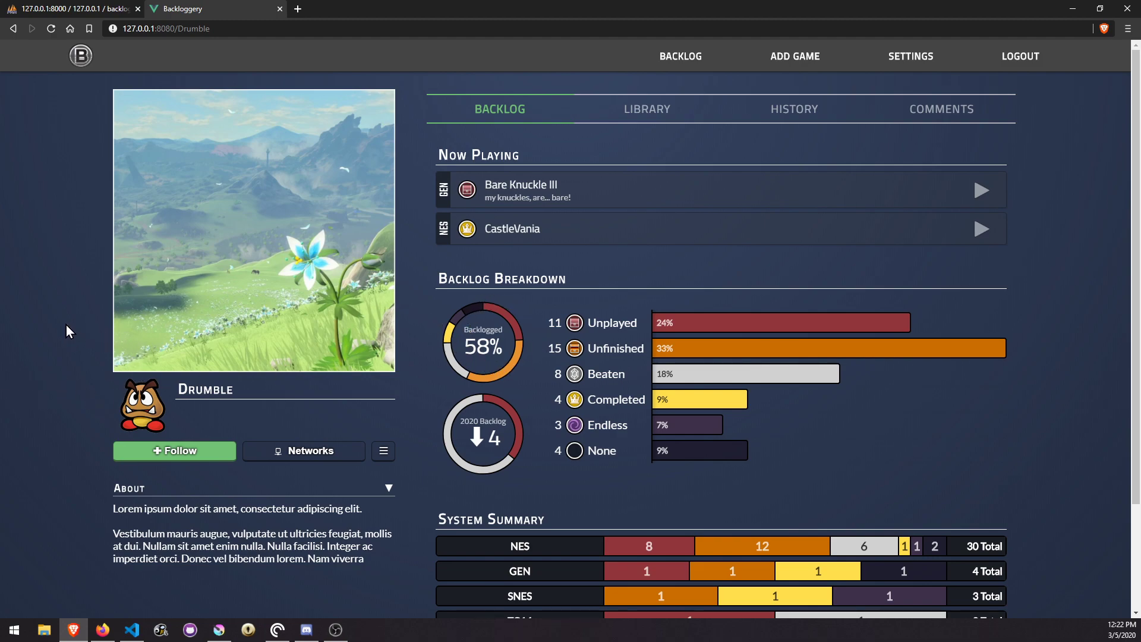
mouse_move(94, 328)
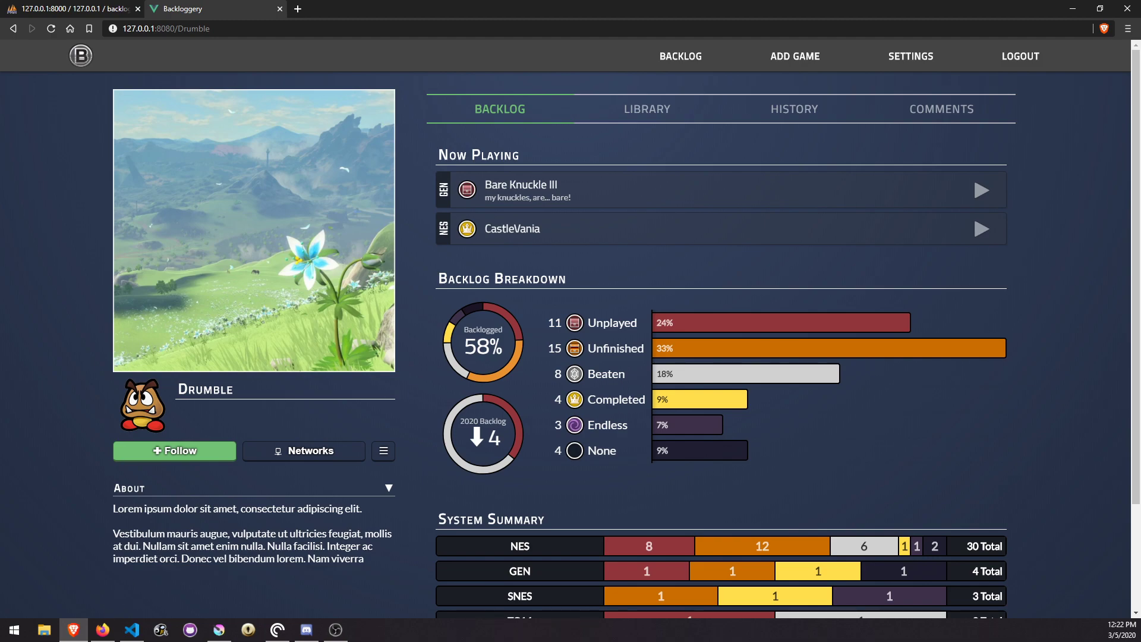
mouse_move(873, 528)
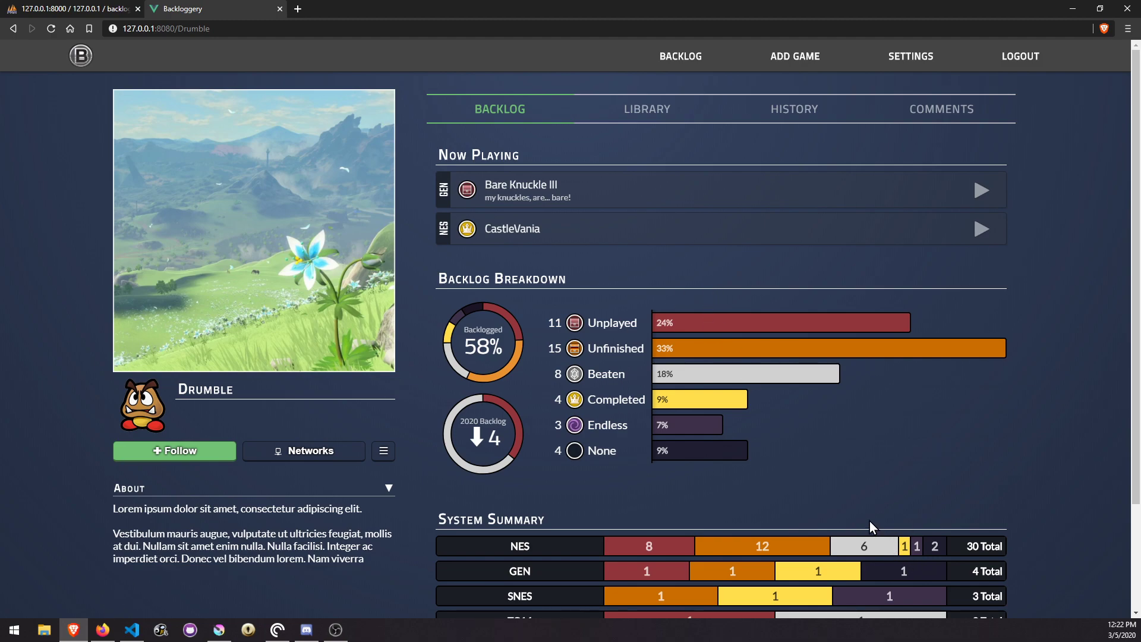
mouse_move(22, 178)
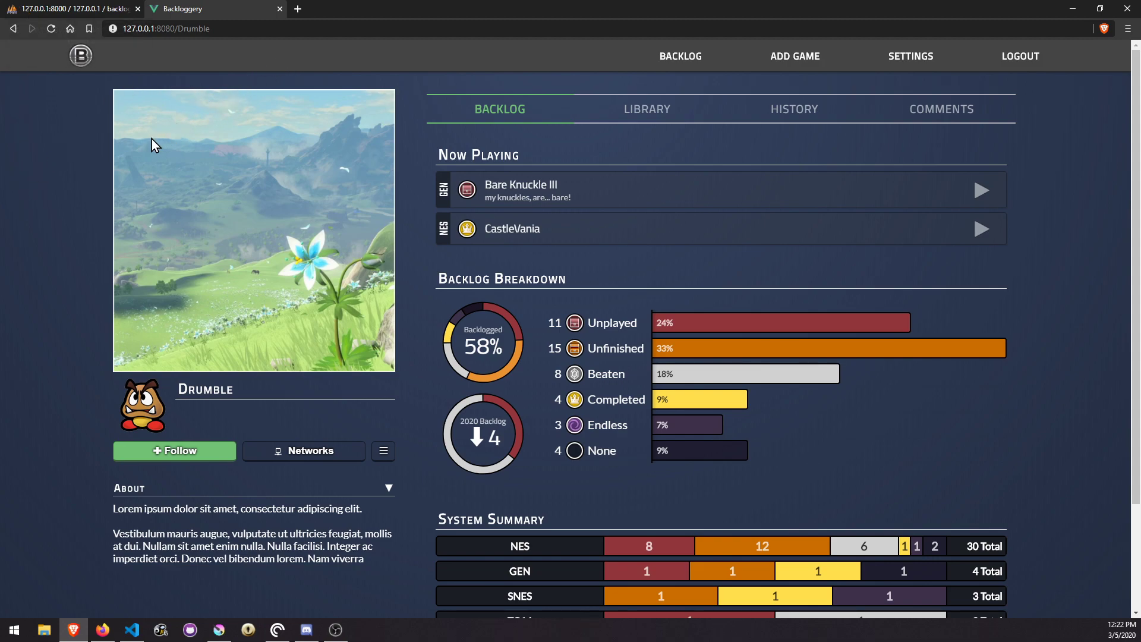
mouse_move(77, 282)
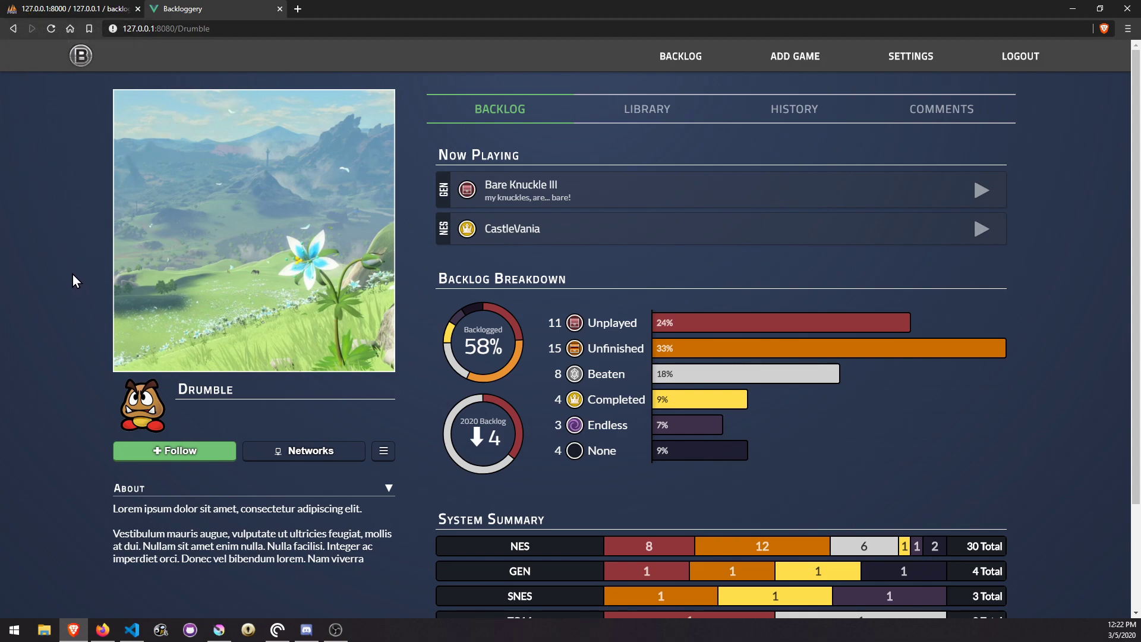
mouse_move(535, 480)
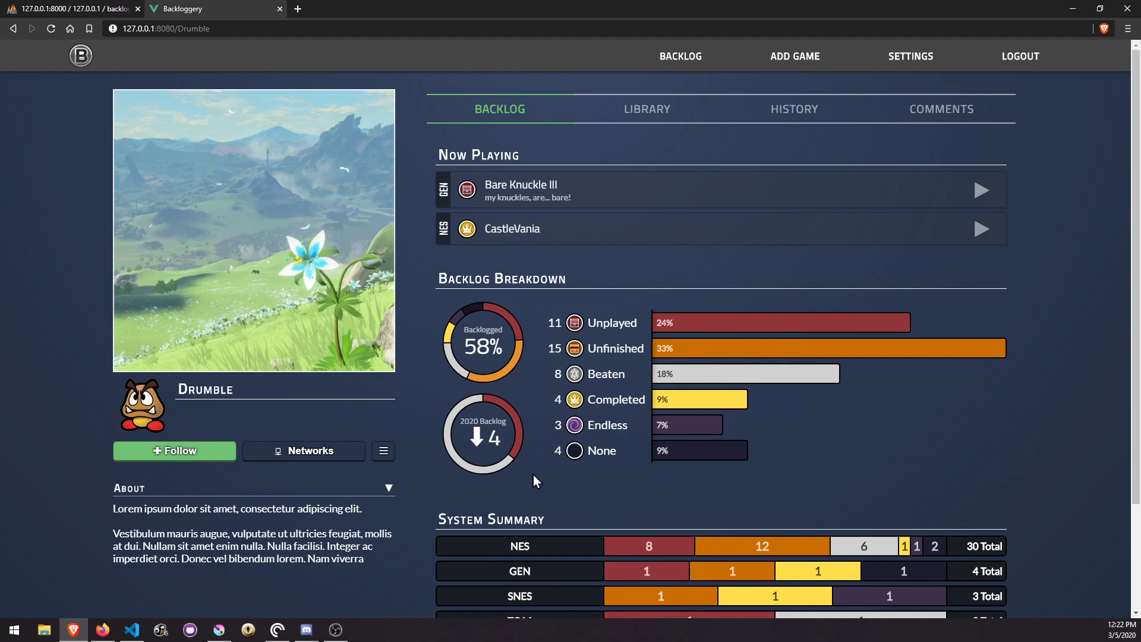
mouse_move(847, 273)
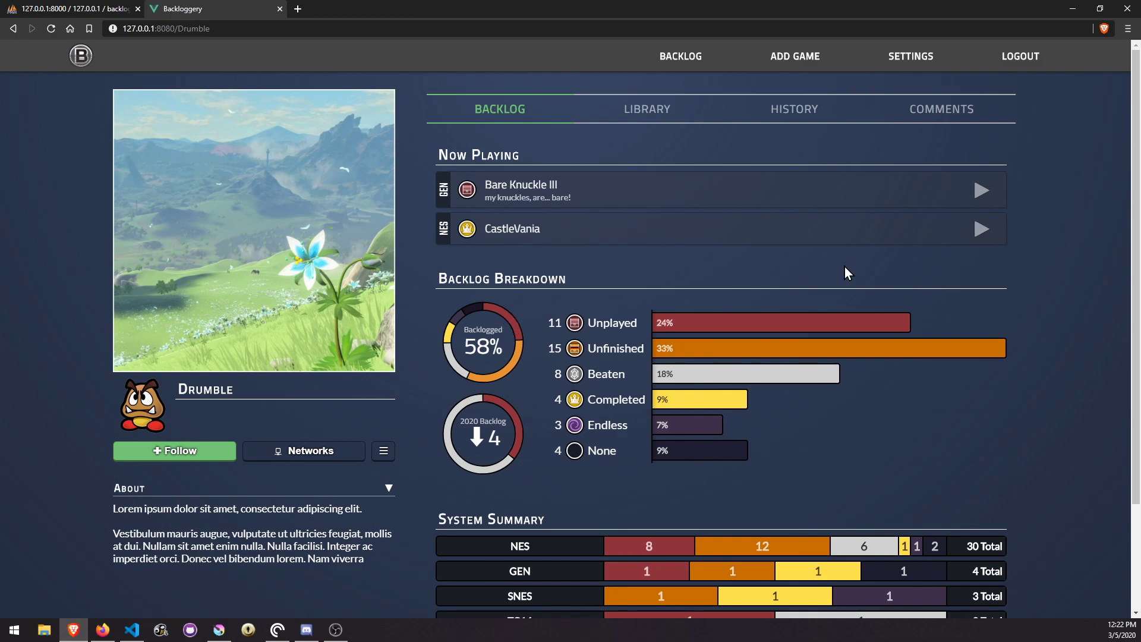
mouse_move(22, 347)
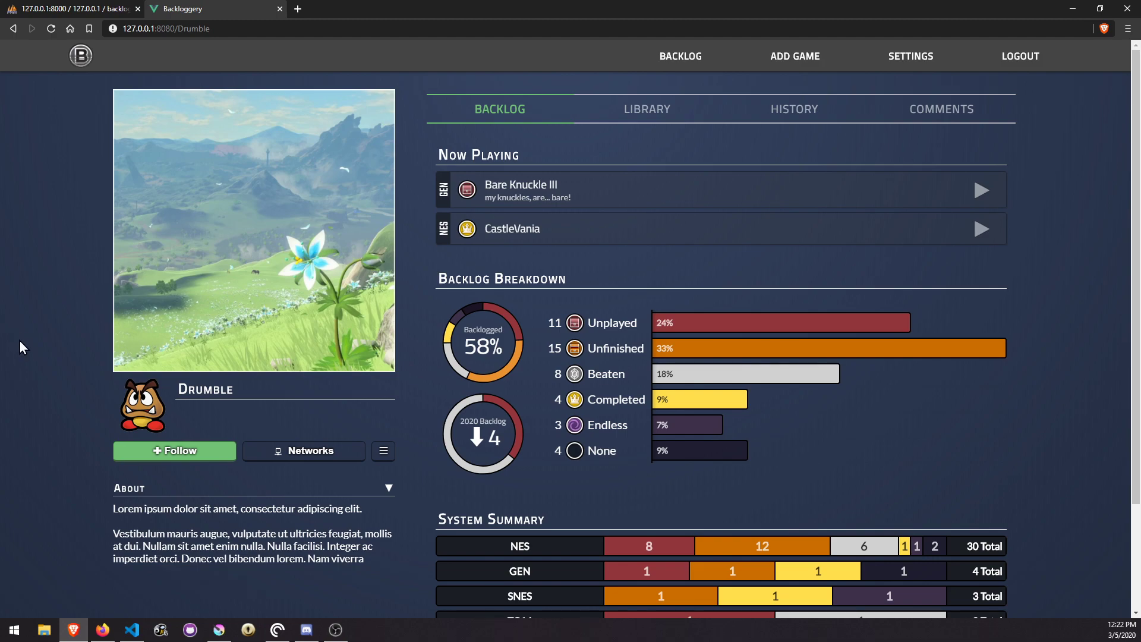
Scroll the Backlog tab to review Now Playing, Backlog Breakdown and System Summary.
scroll(down, 3)
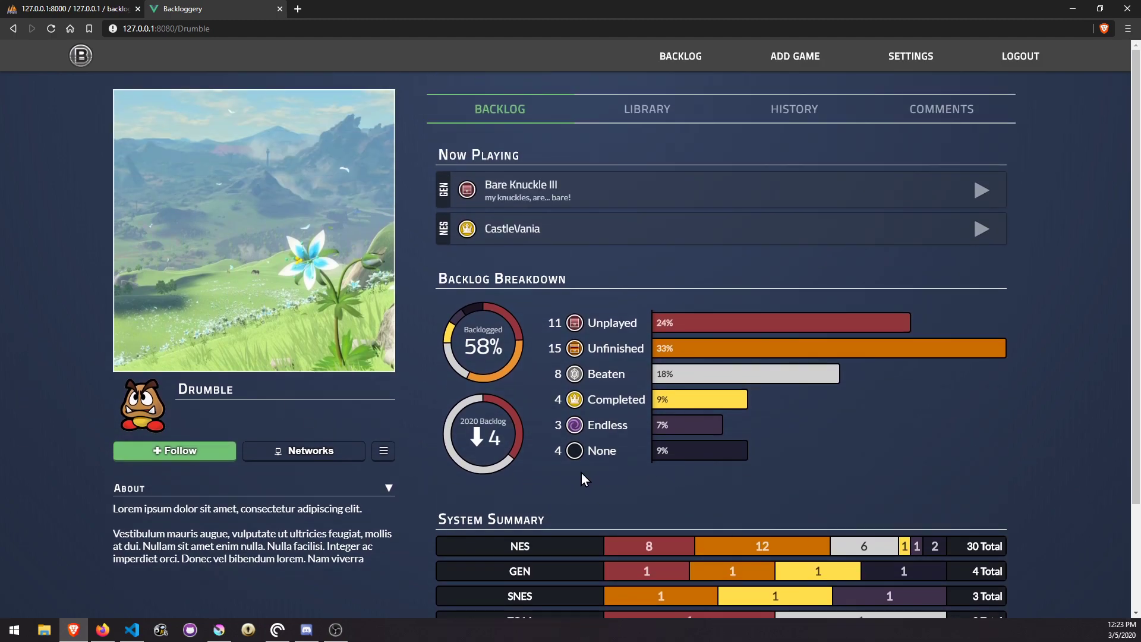
mouse_move(759, 480)
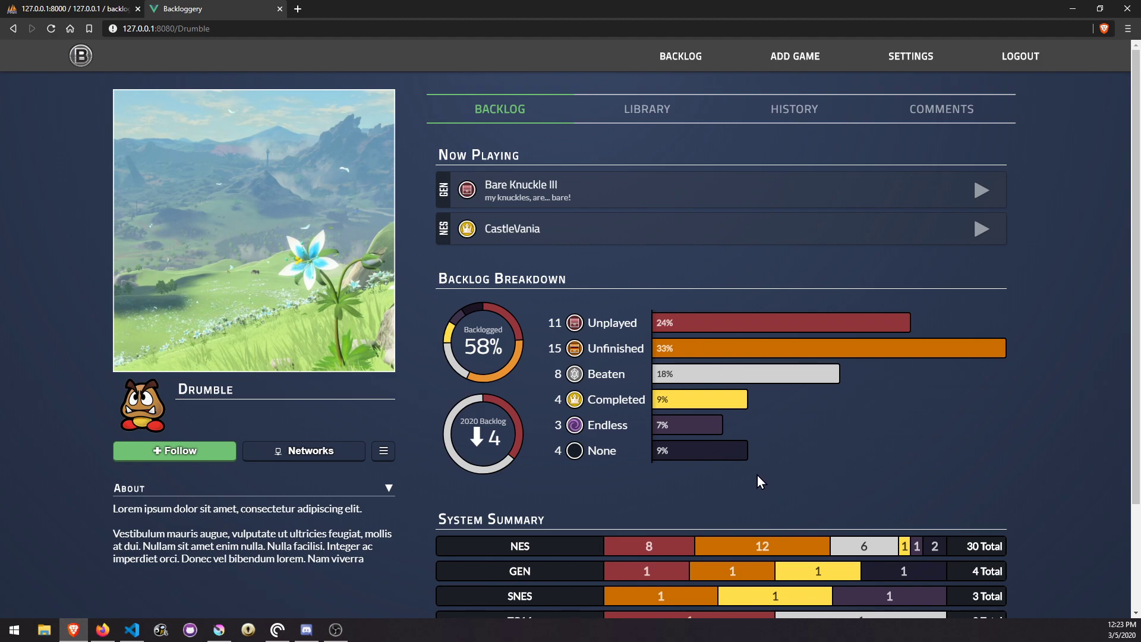
mouse_move(405, 459)
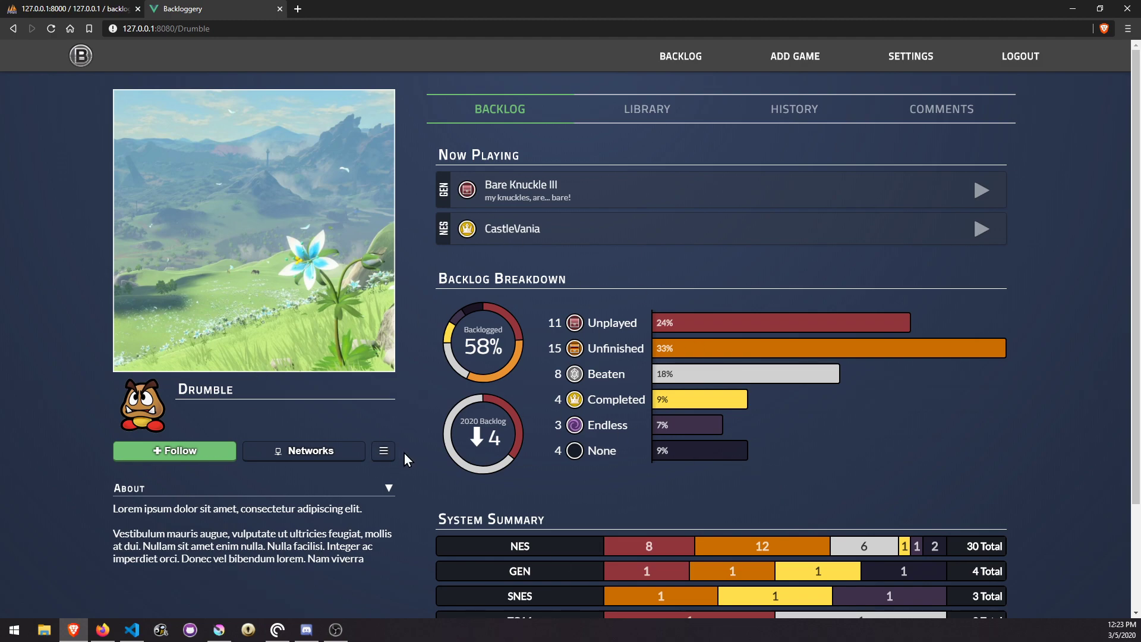
mouse_move(421, 443)
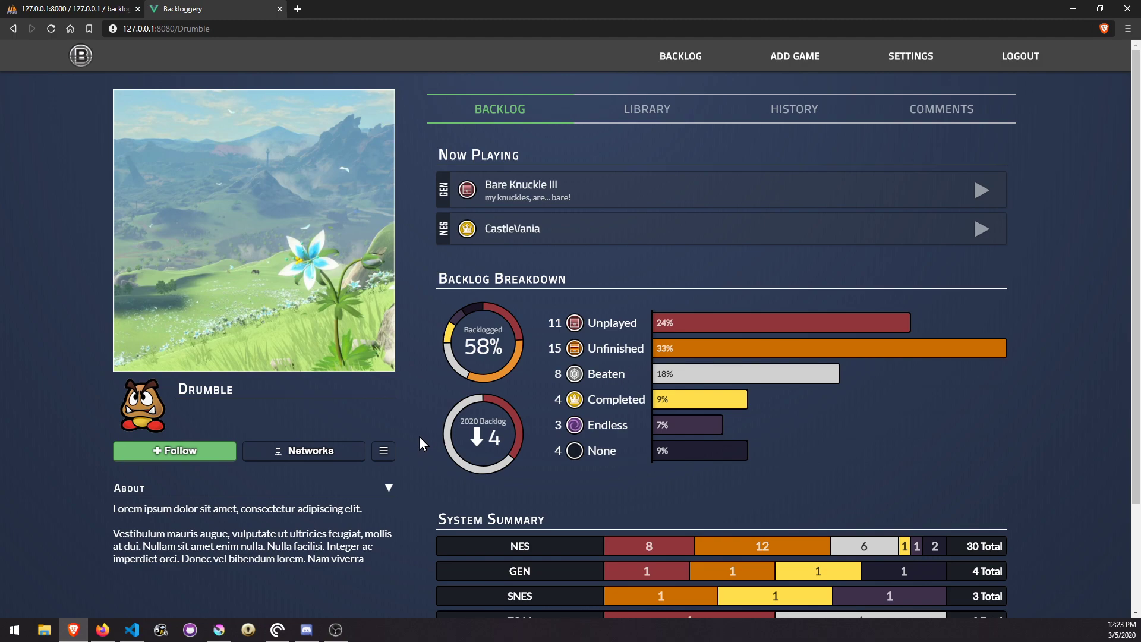
mouse_move(427, 426)
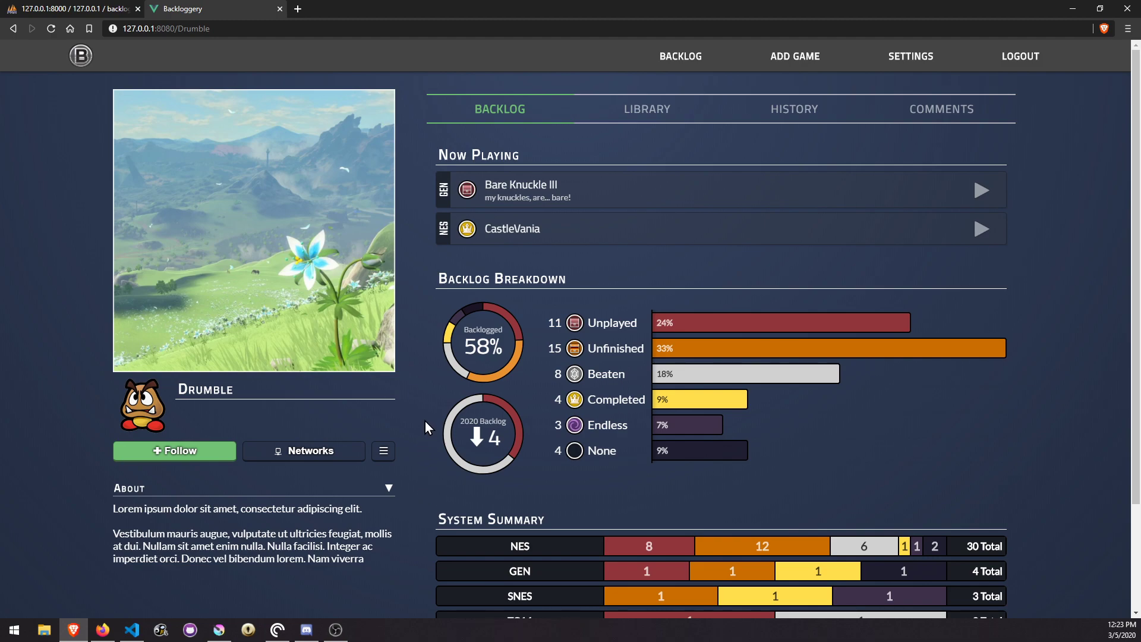
mouse_move(411, 415)
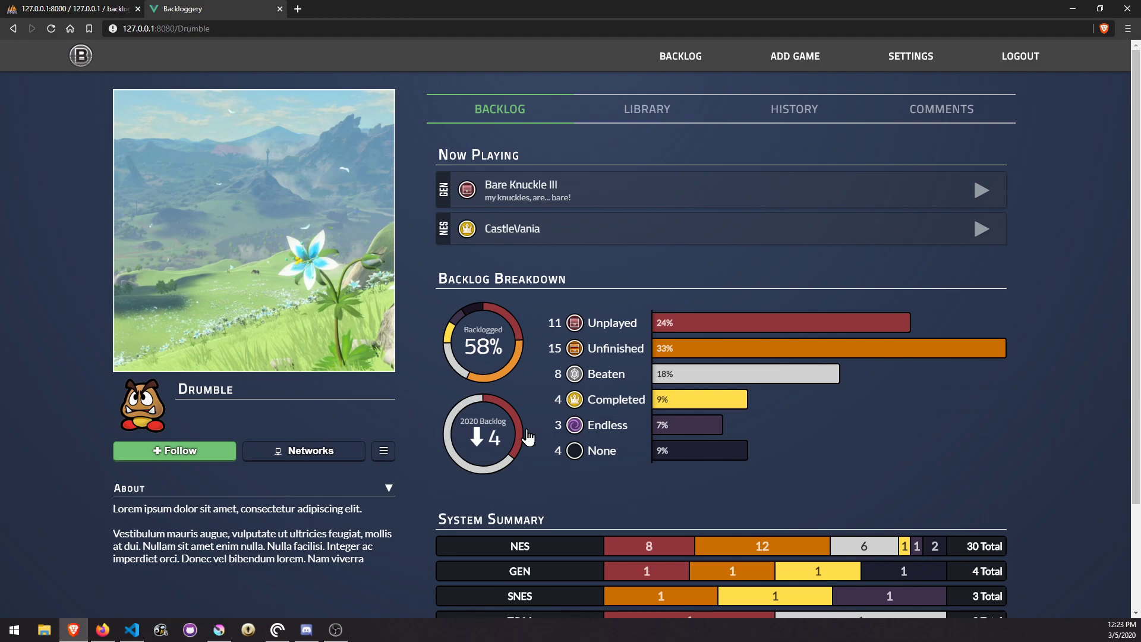
mouse_move(863, 454)
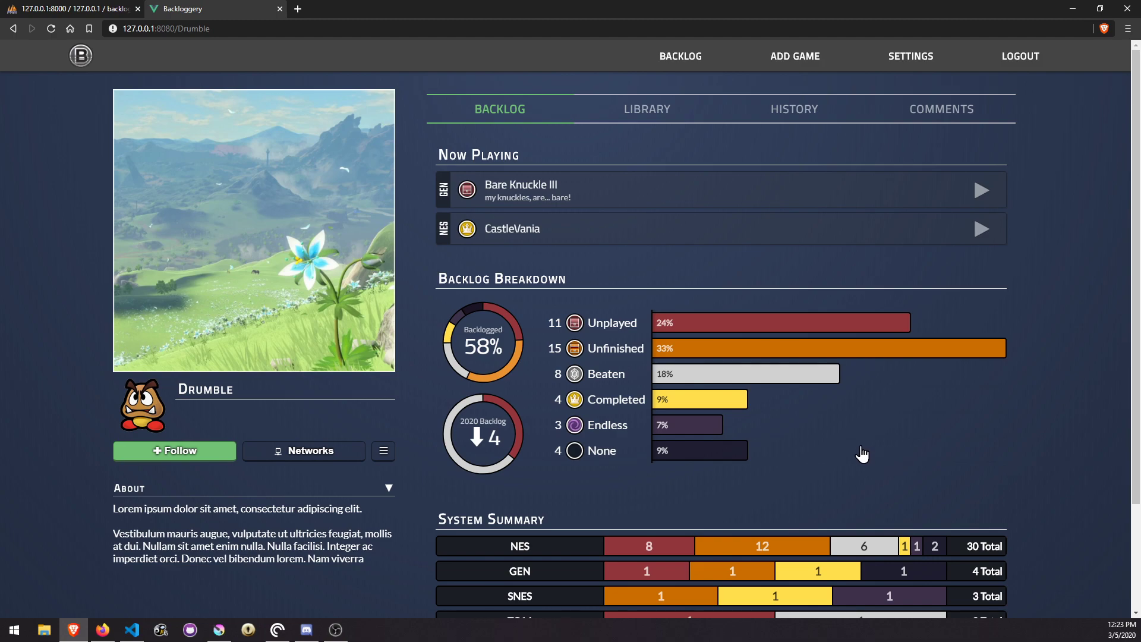
mouse_move(209, 423)
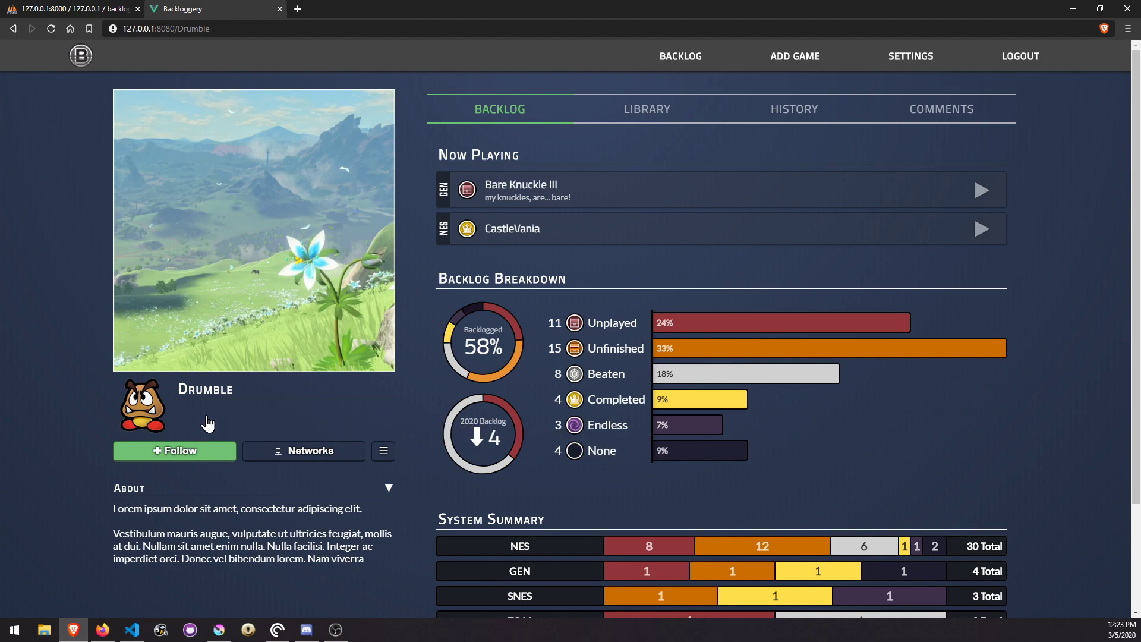
mouse_move(412, 223)
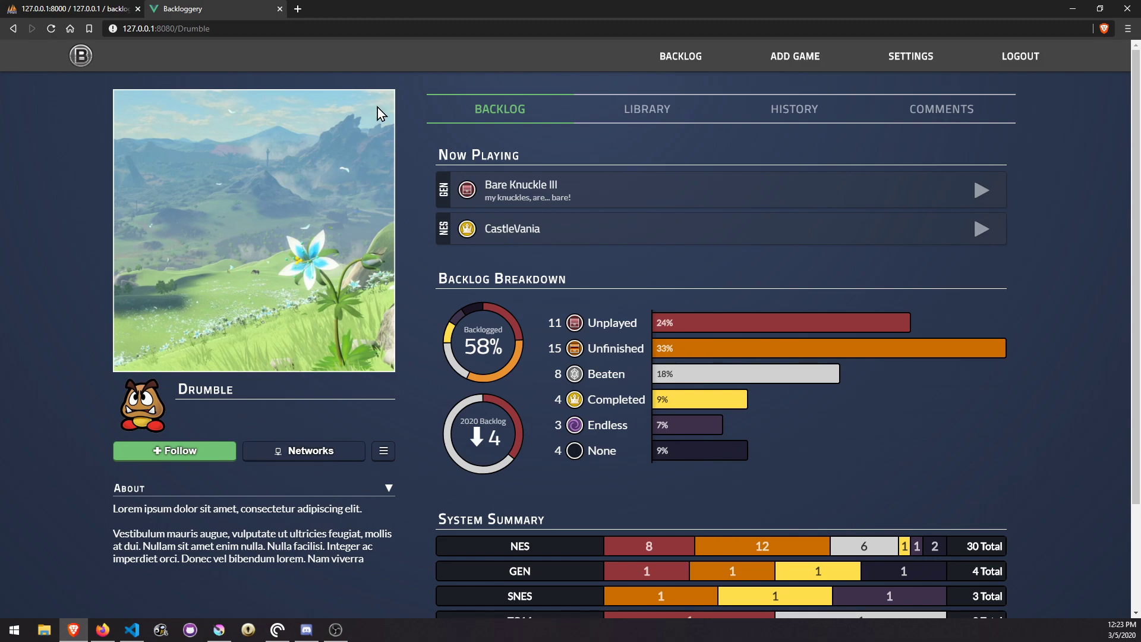
mouse_move(53, 194)
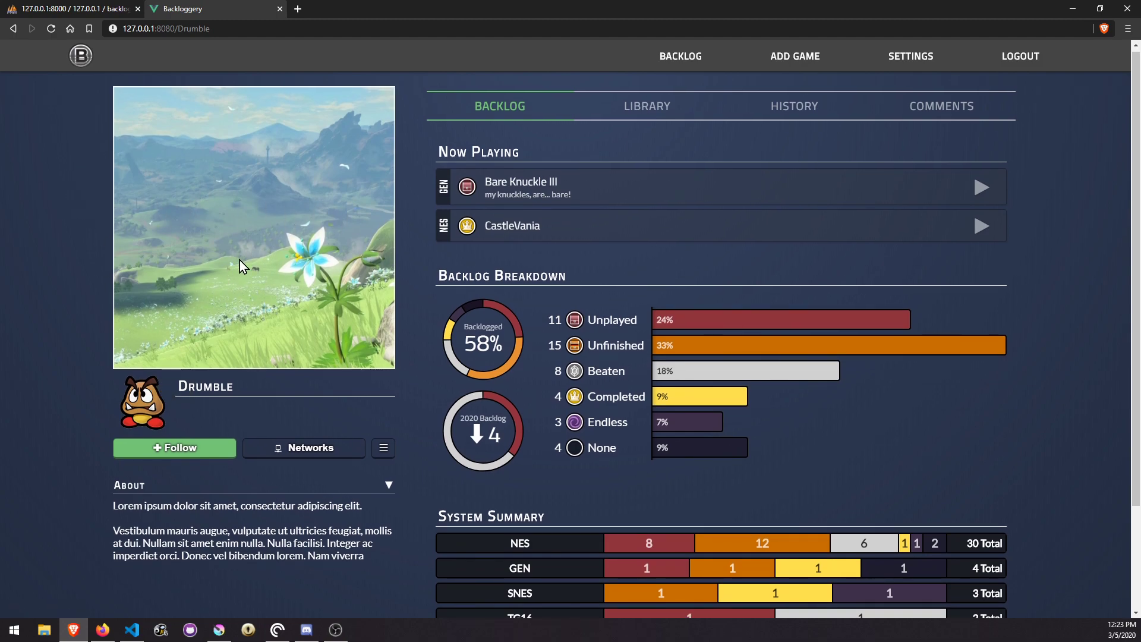
mouse_move(218, 289)
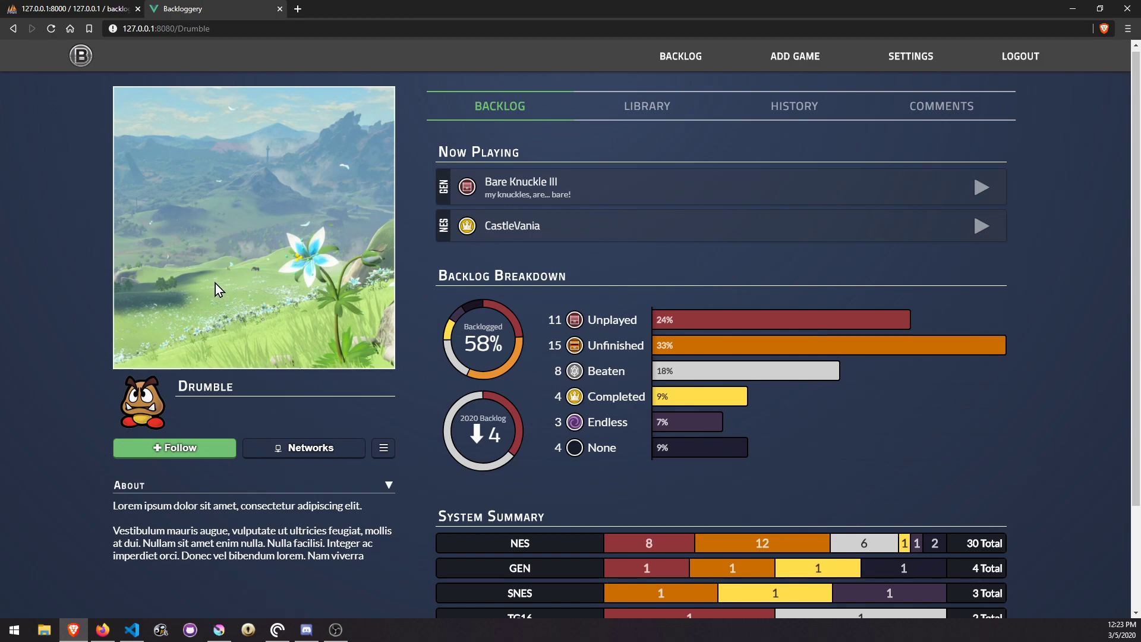
mouse_move(328, 498)
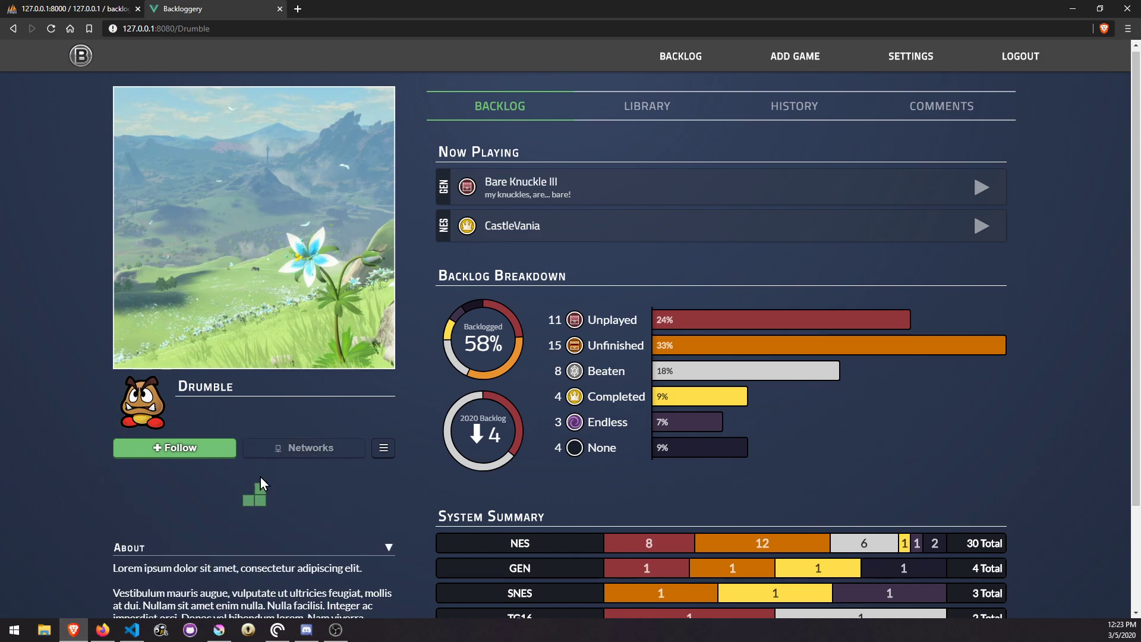
Expand Drumble's network accounts: BLG, PSN, Switch, Twitch and Twitter.
click(303, 447)
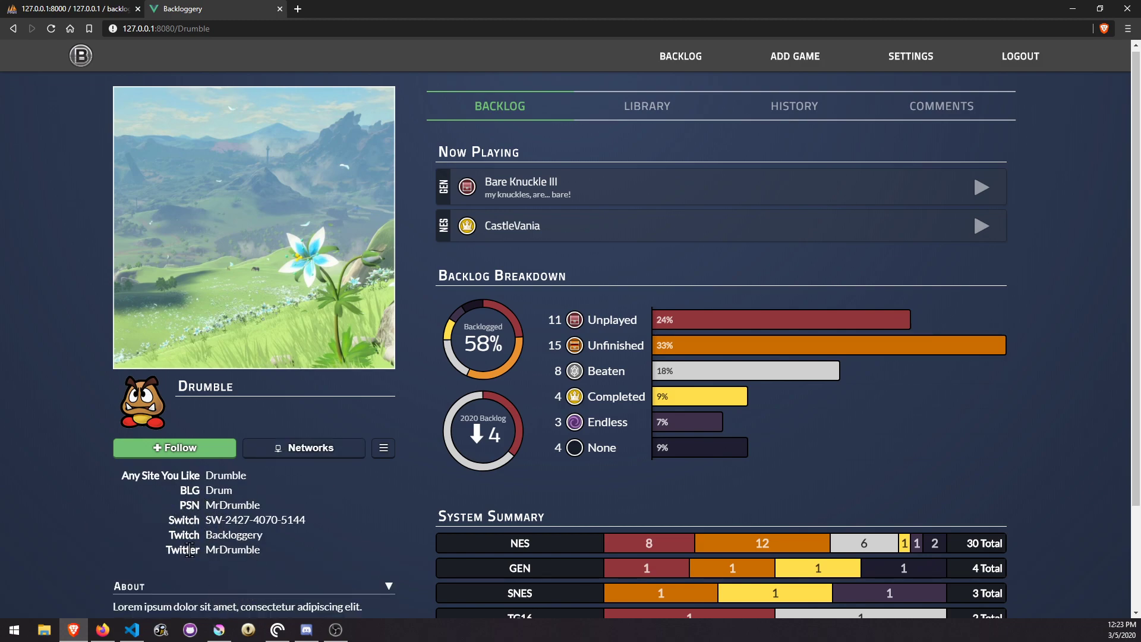
mouse_move(294, 561)
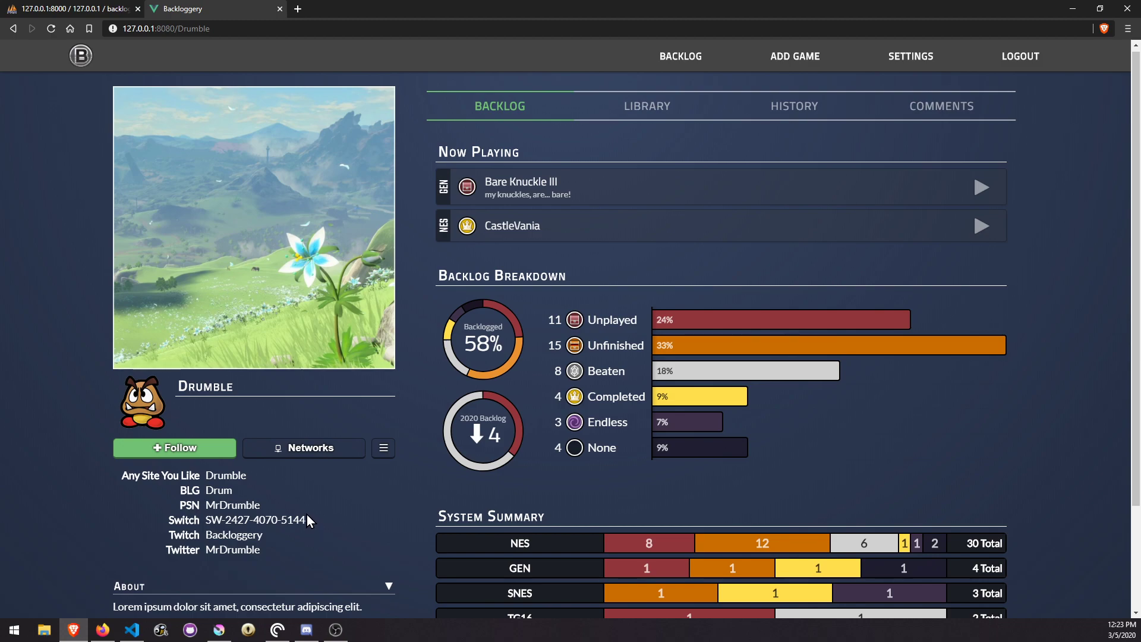
mouse_move(305, 510)
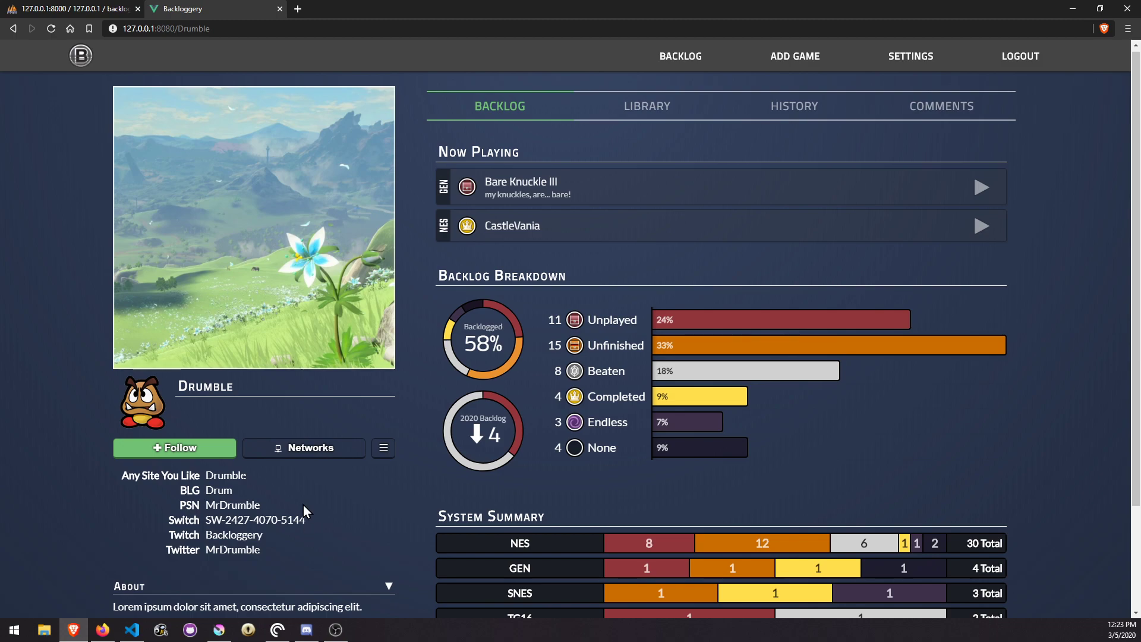
mouse_move(328, 403)
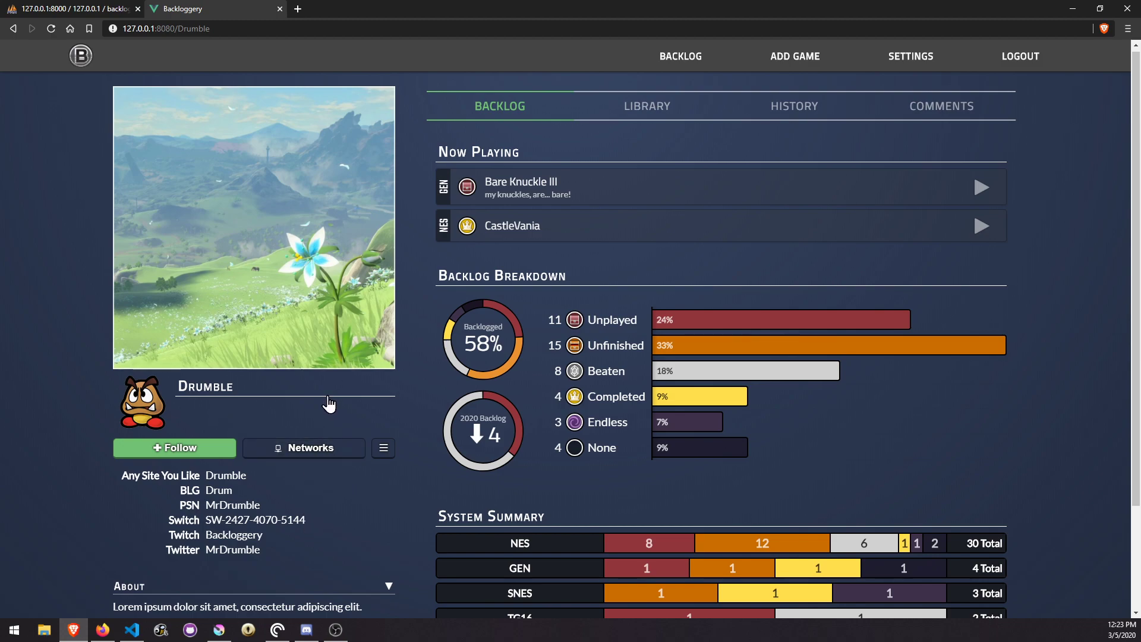
mouse_move(181, 516)
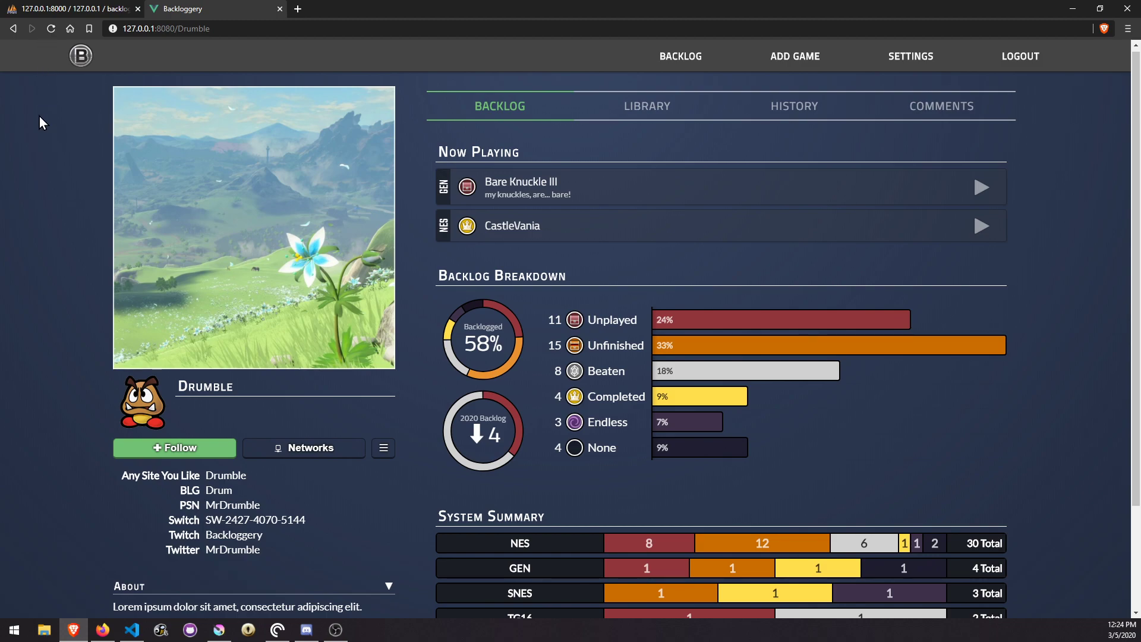
mouse_move(100, 252)
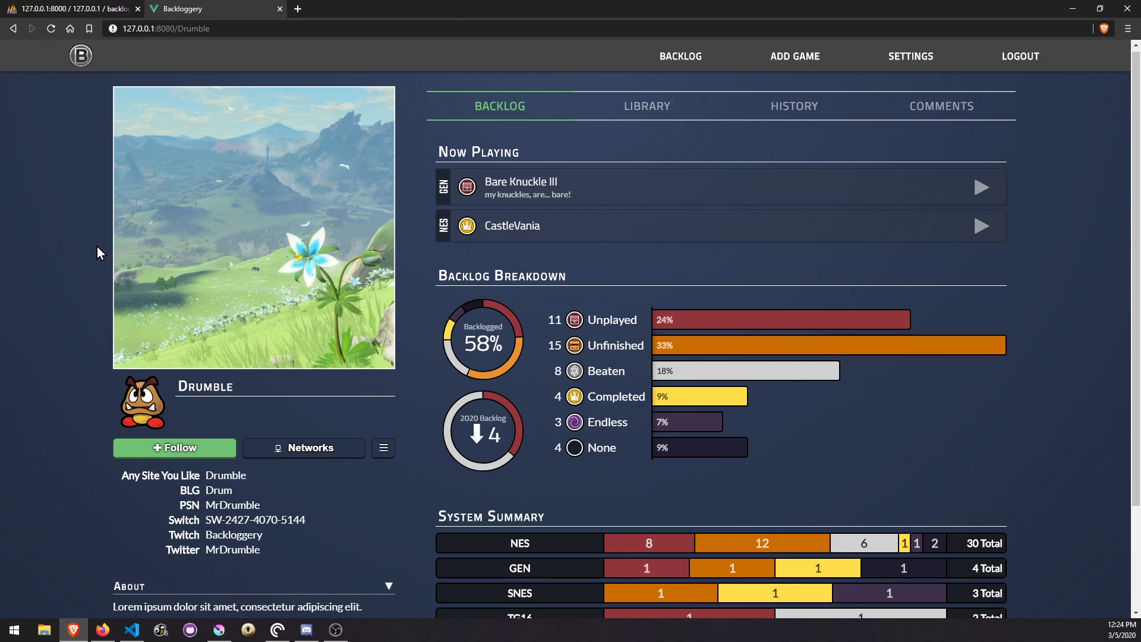
mouse_move(106, 271)
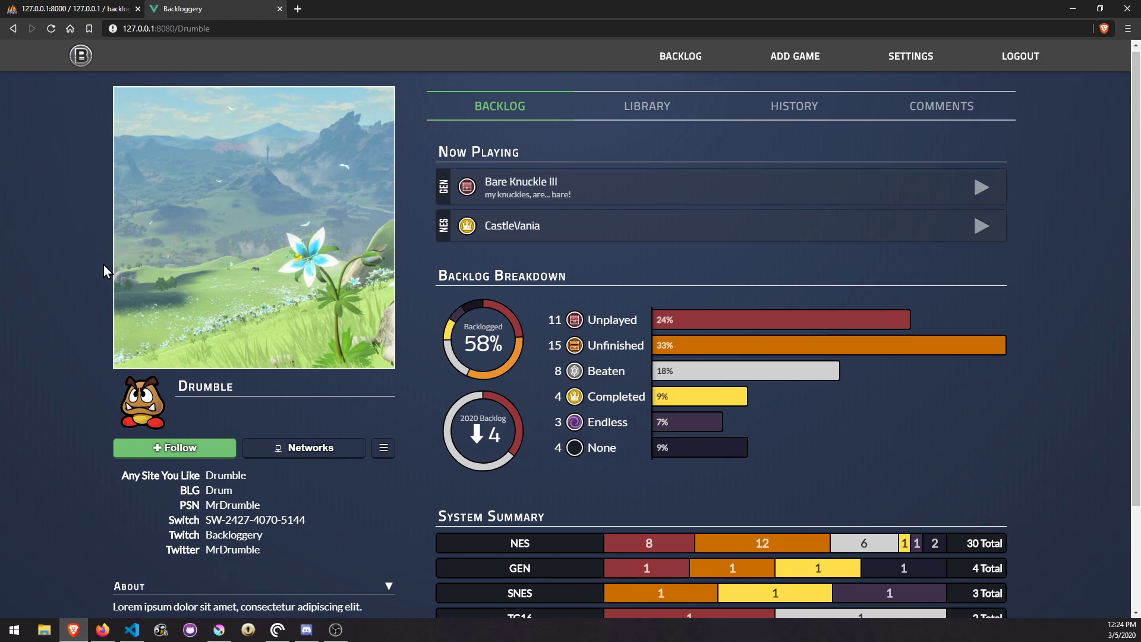
mouse_move(350, 223)
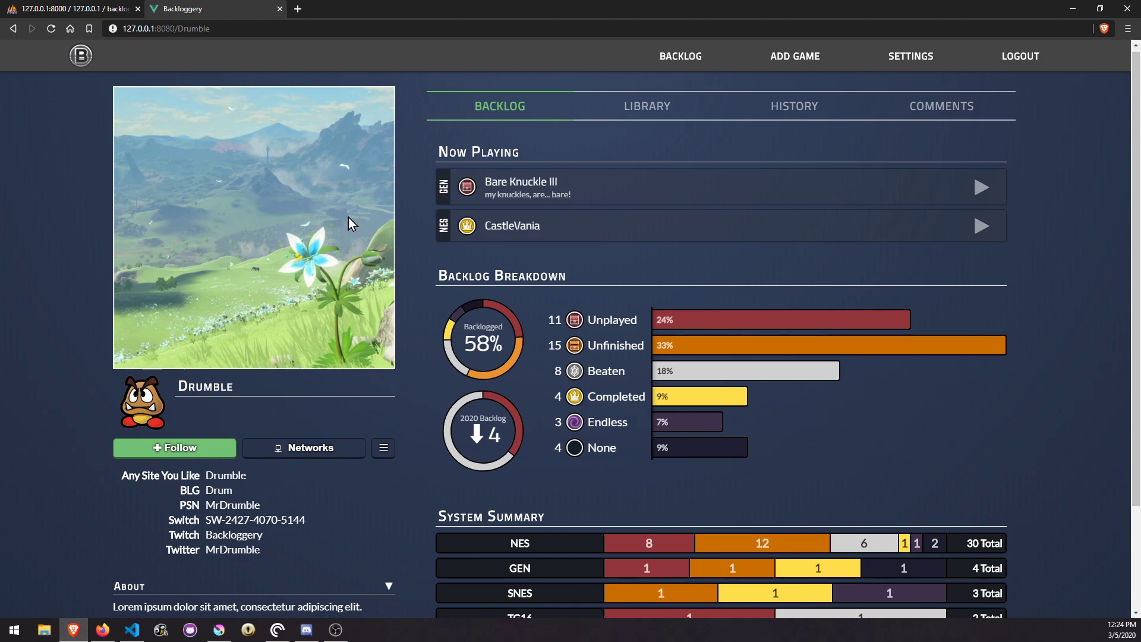
mouse_move(414, 473)
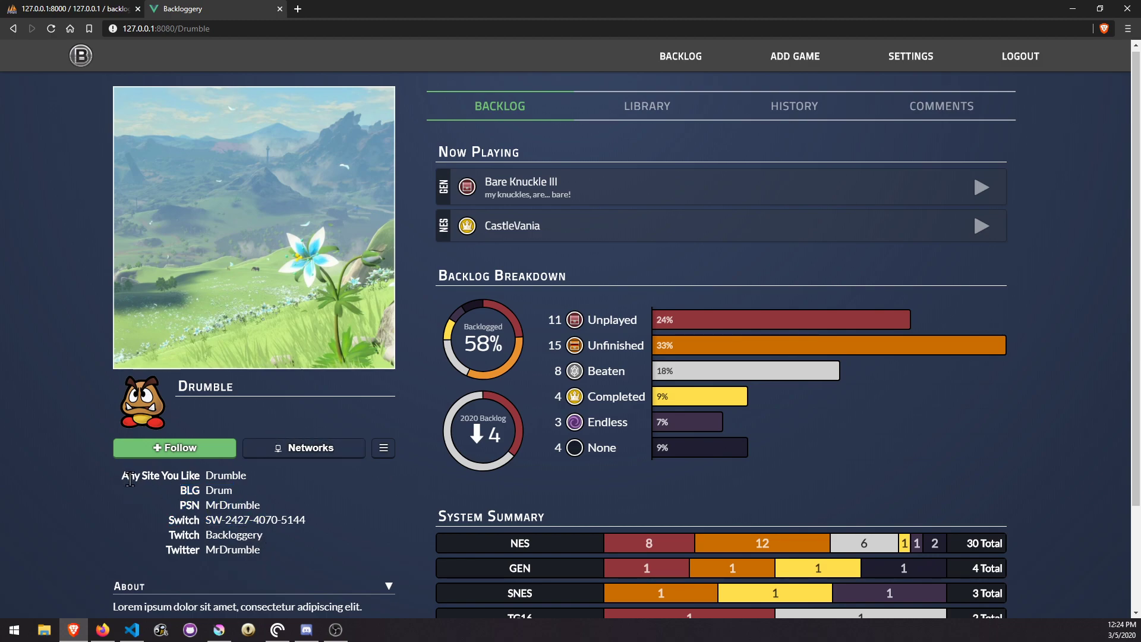
mouse_move(295, 550)
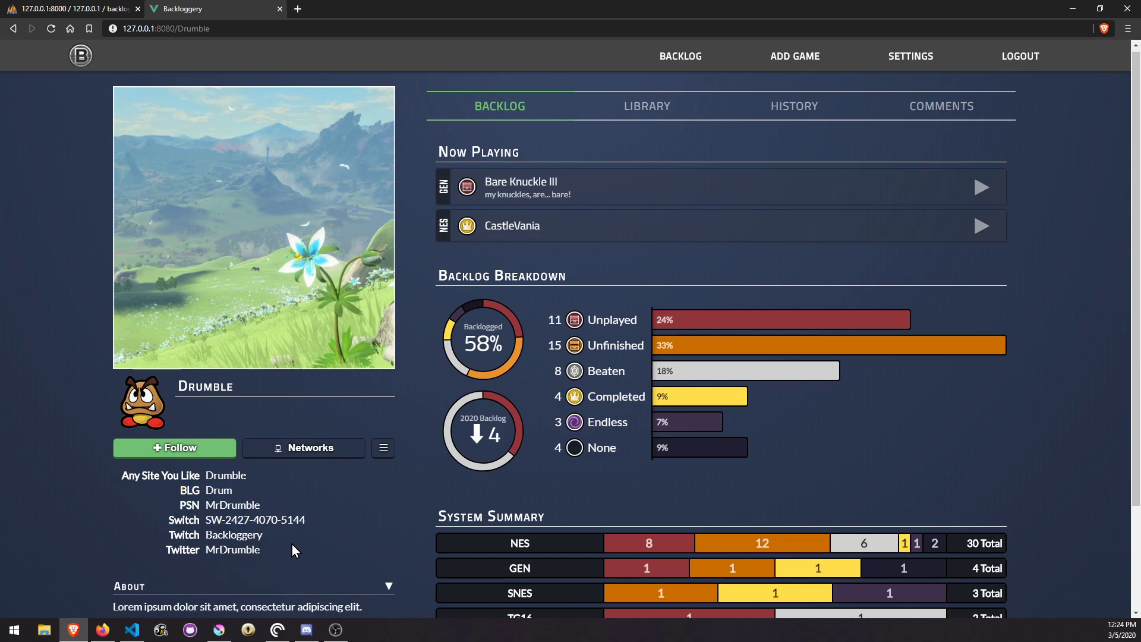
mouse_move(440, 486)
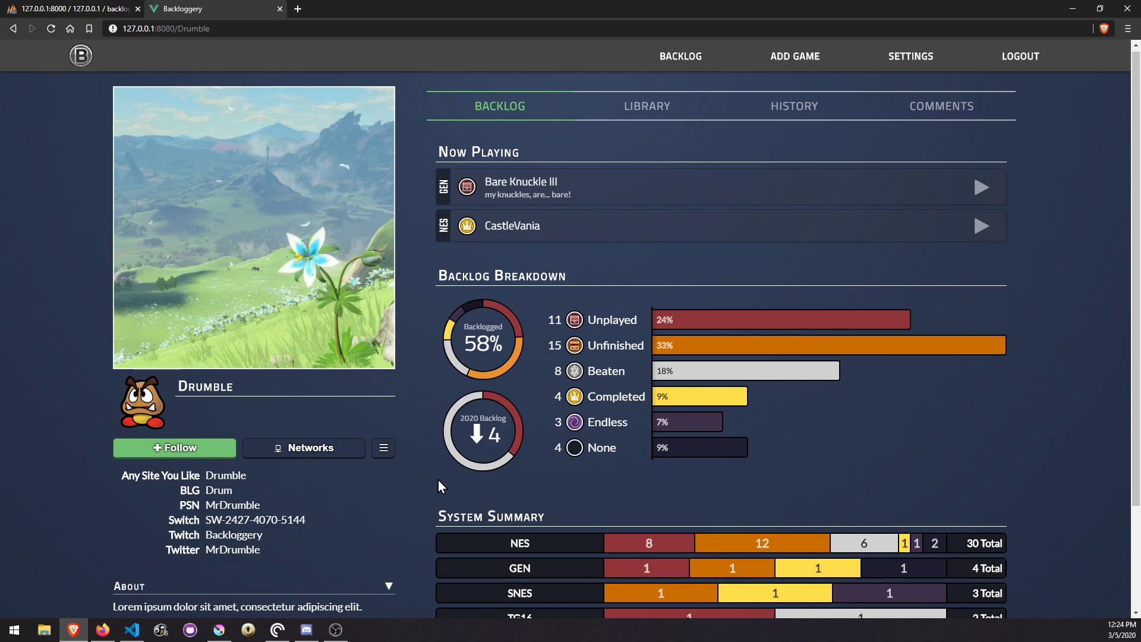
mouse_move(435, 470)
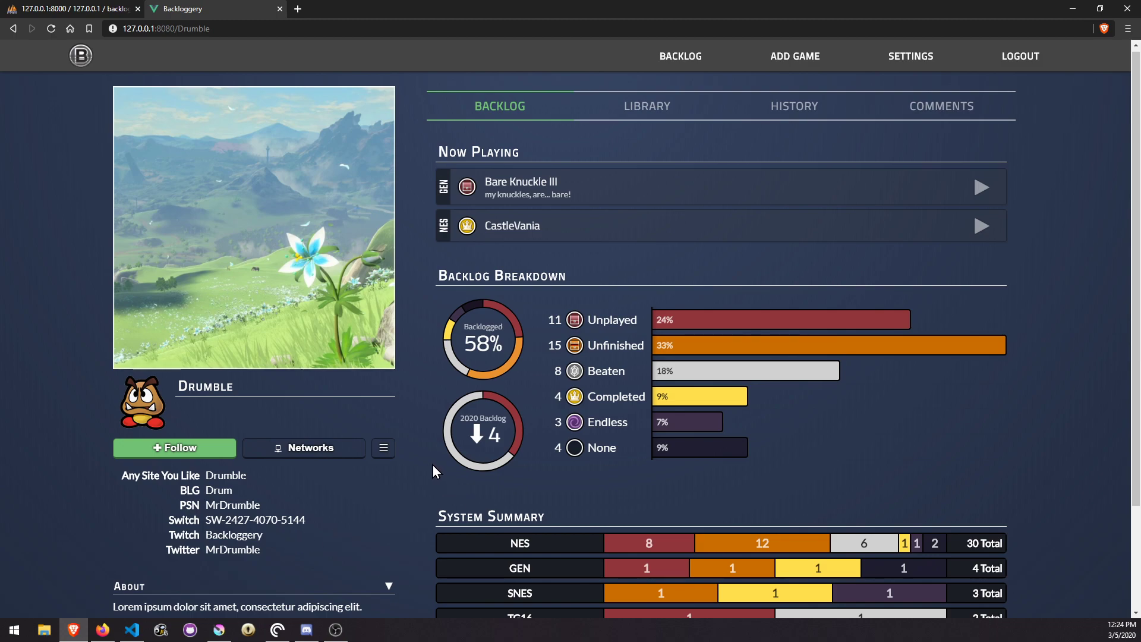
mouse_move(418, 451)
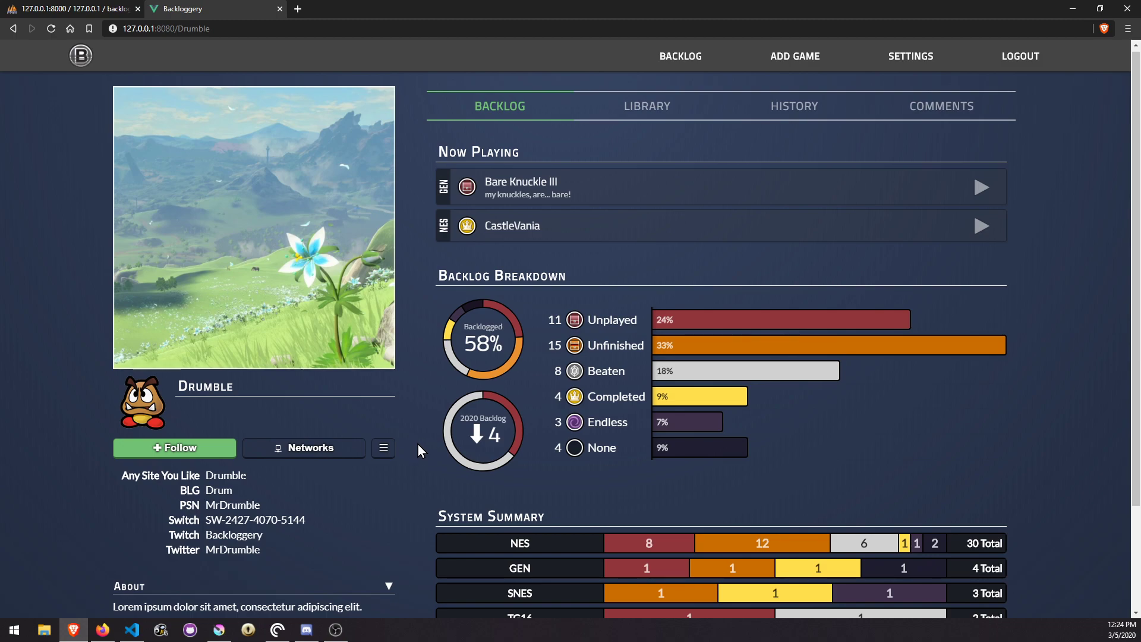
mouse_move(421, 466)
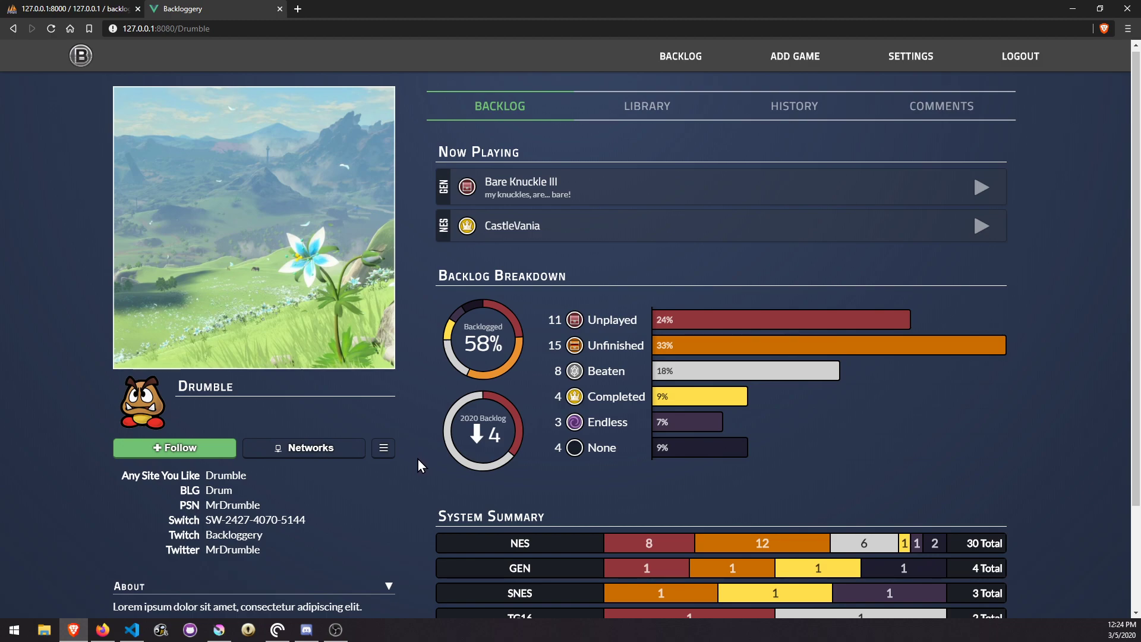
mouse_move(237, 318)
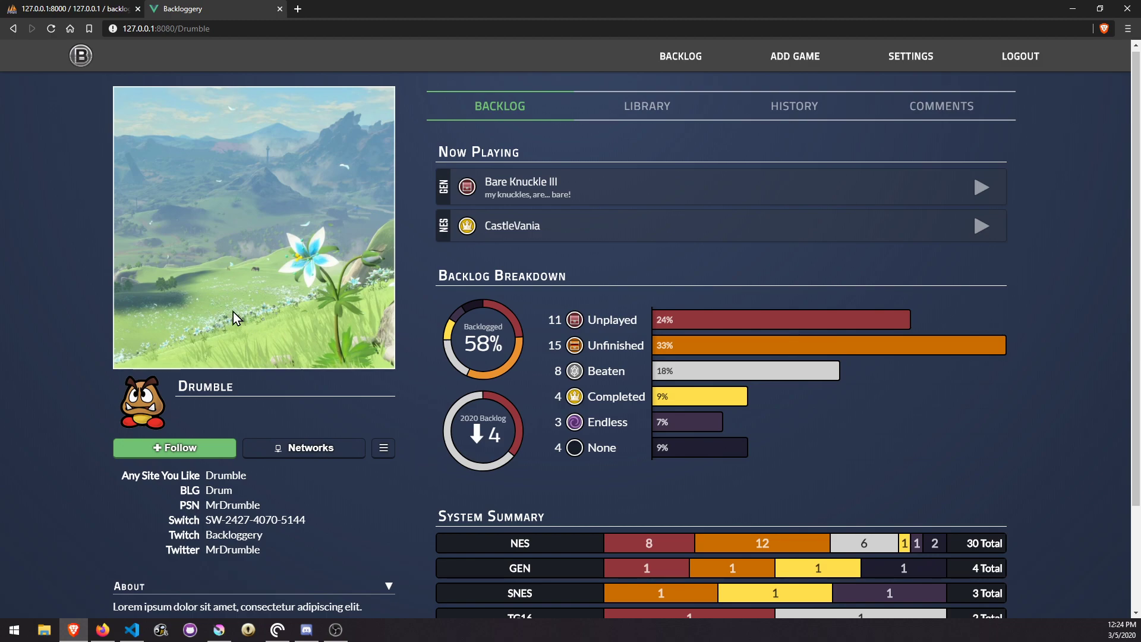
mouse_move(177, 366)
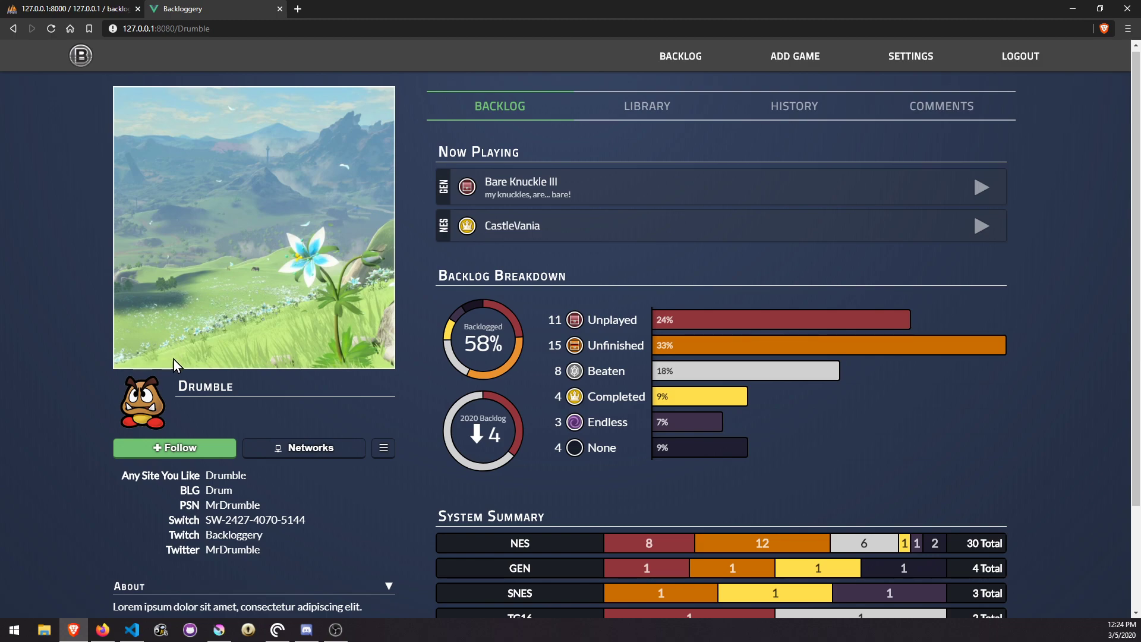
mouse_move(385, 381)
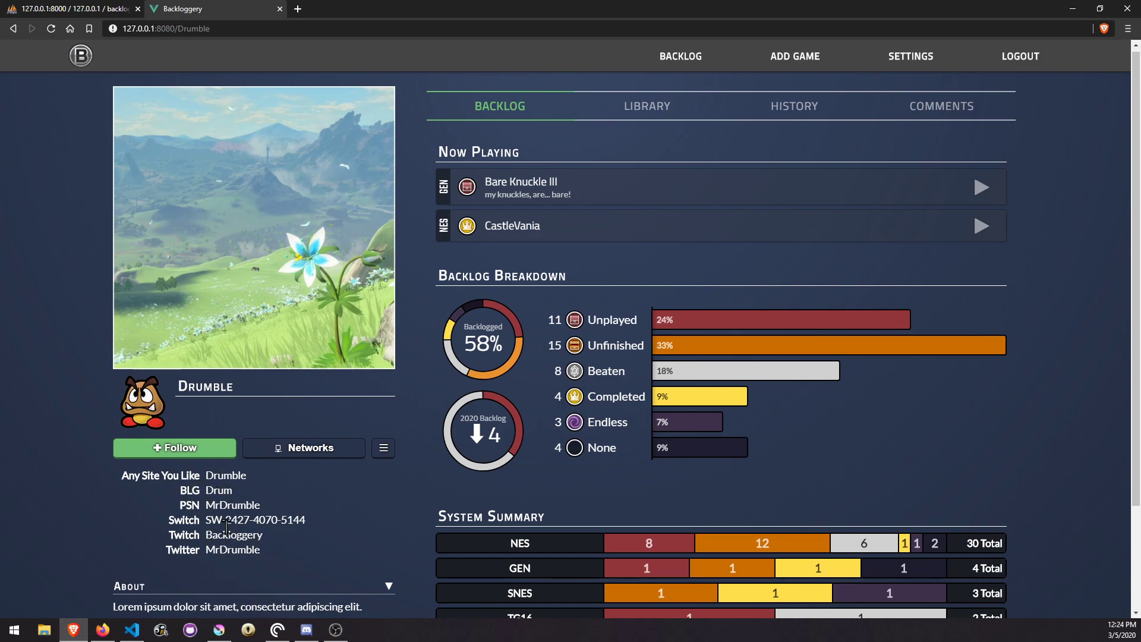
mouse_move(418, 318)
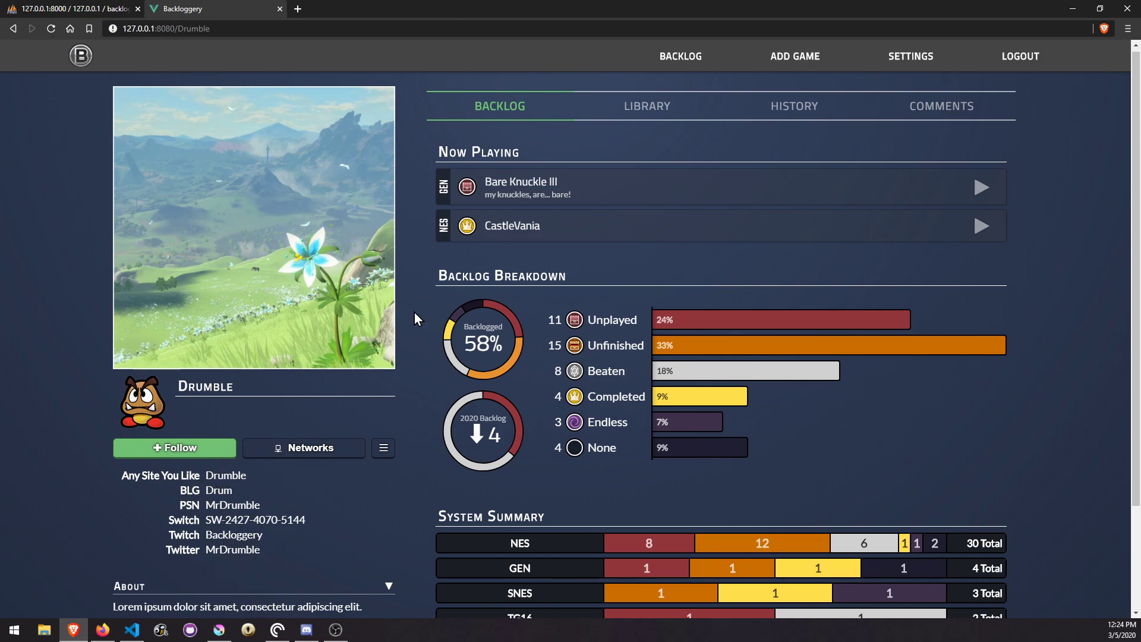
mouse_move(259, 329)
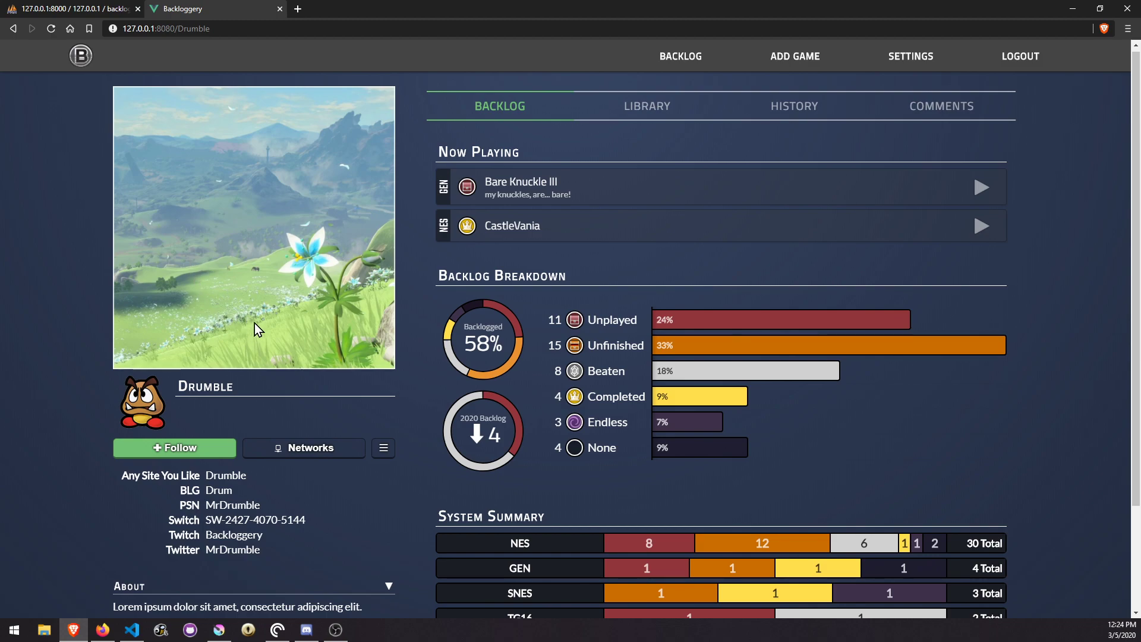
mouse_move(424, 393)
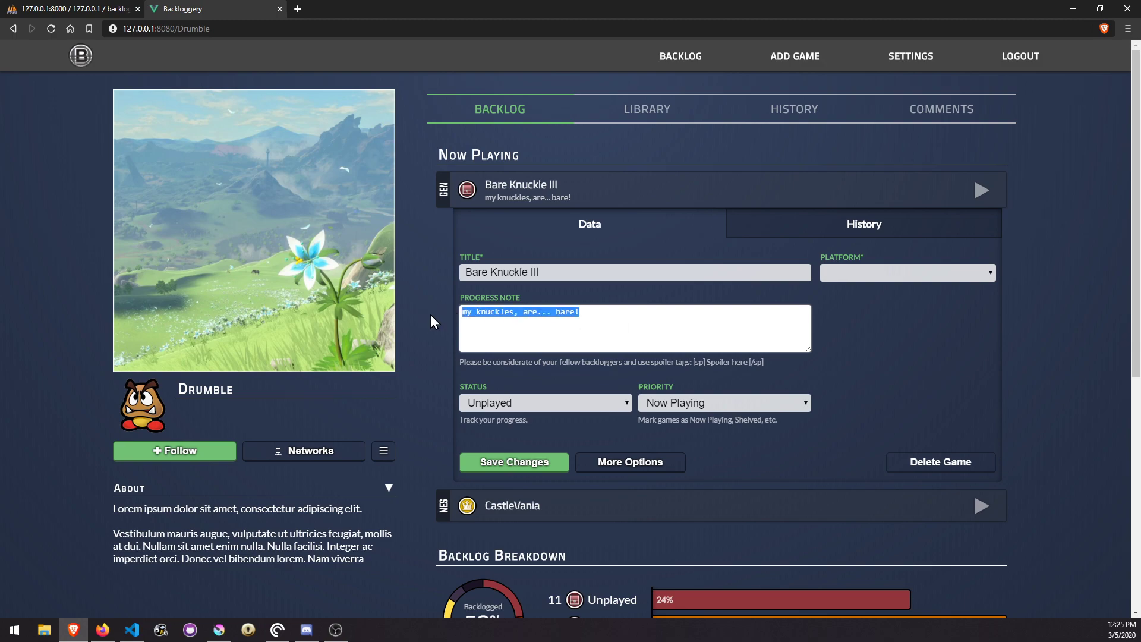
Start Bare Knuckle III with note 'This is how you edit a game.' and Unfinished status.
text(This is how you edit a game.)
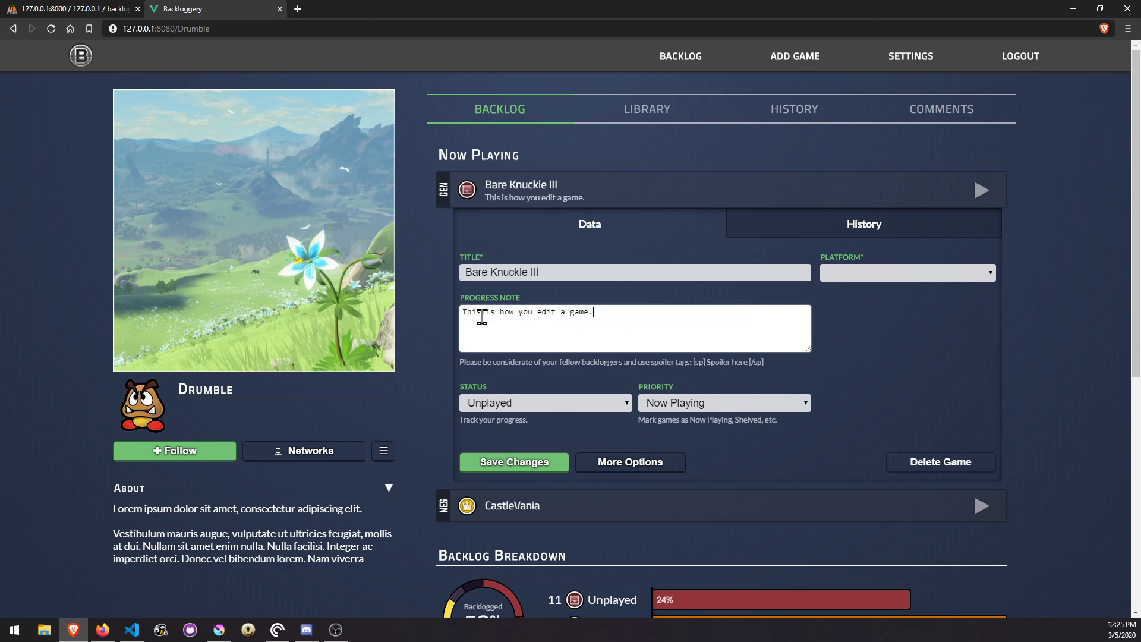
click(544, 402)
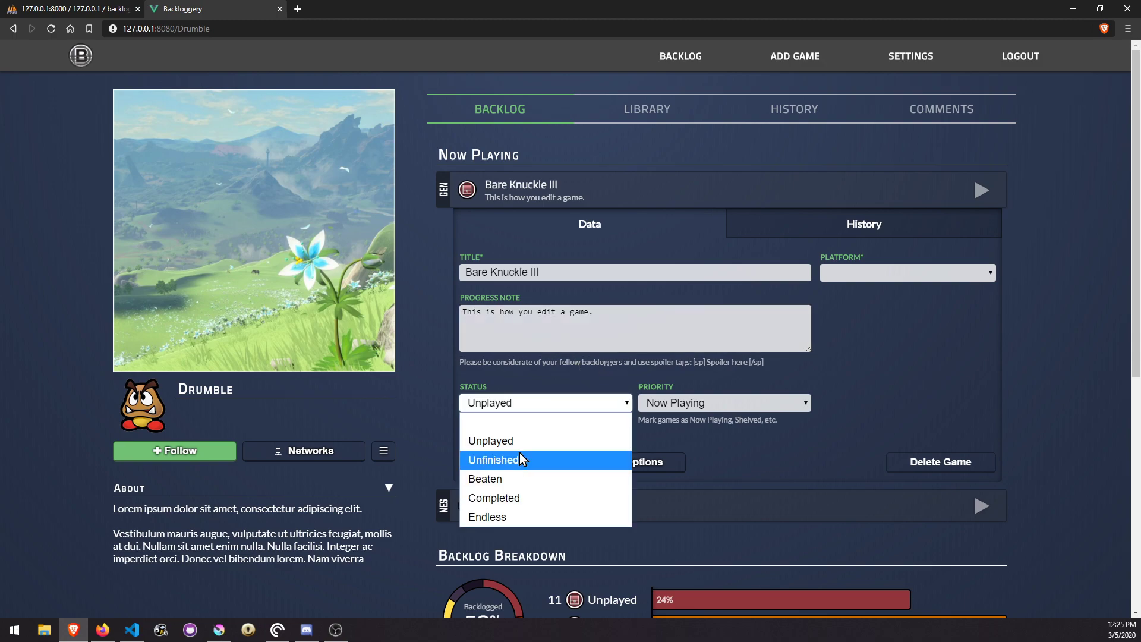
click(498, 459)
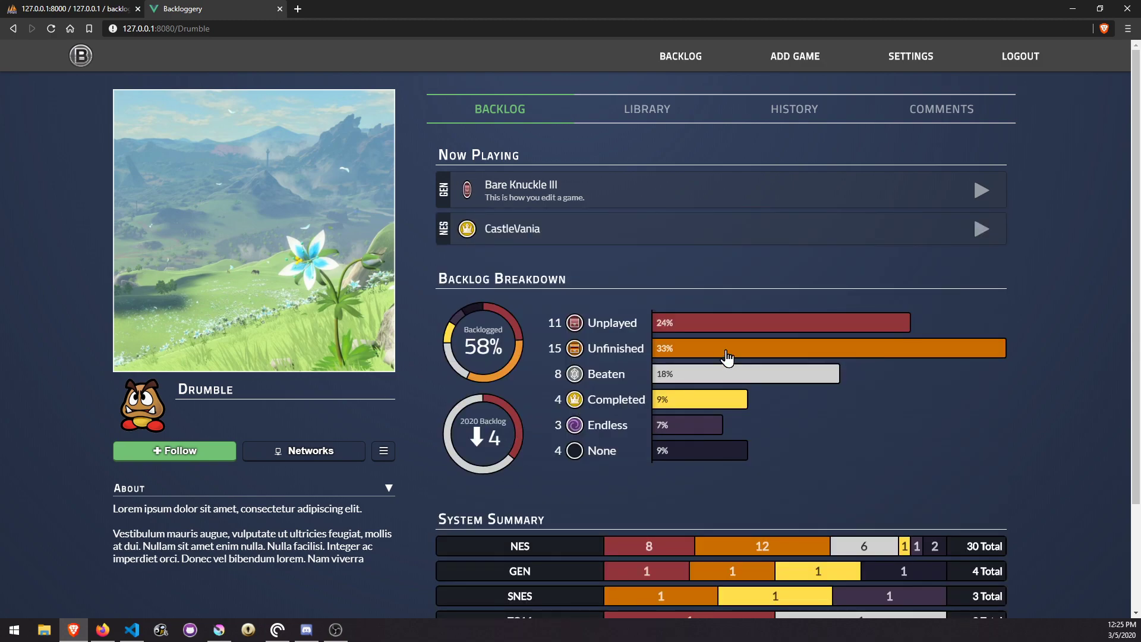
click(979, 191)
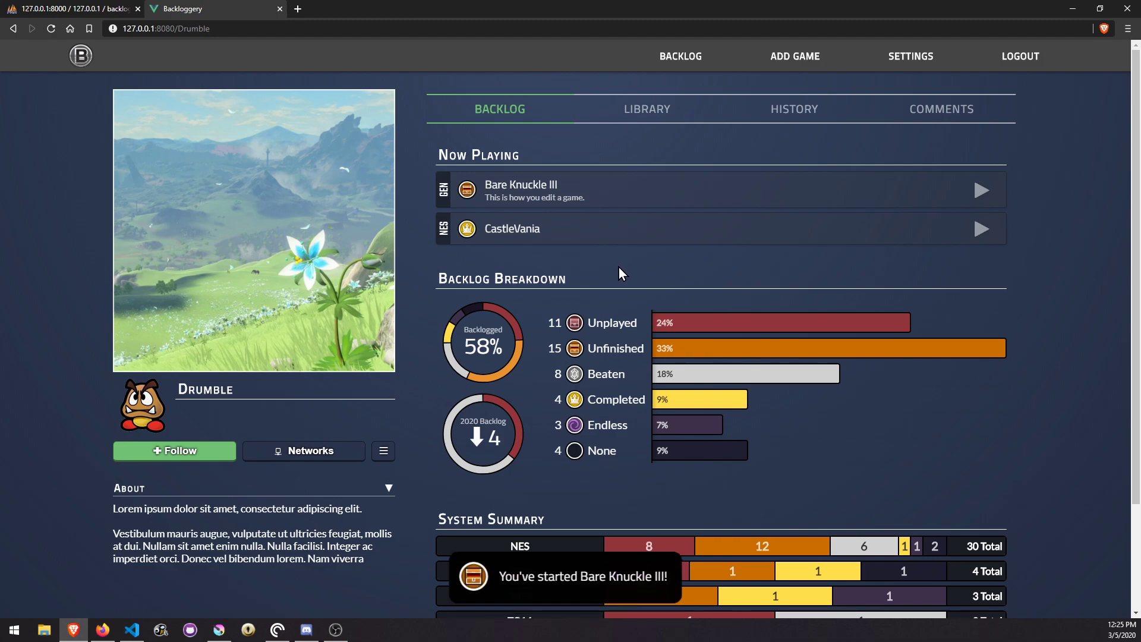
mouse_move(553, 561)
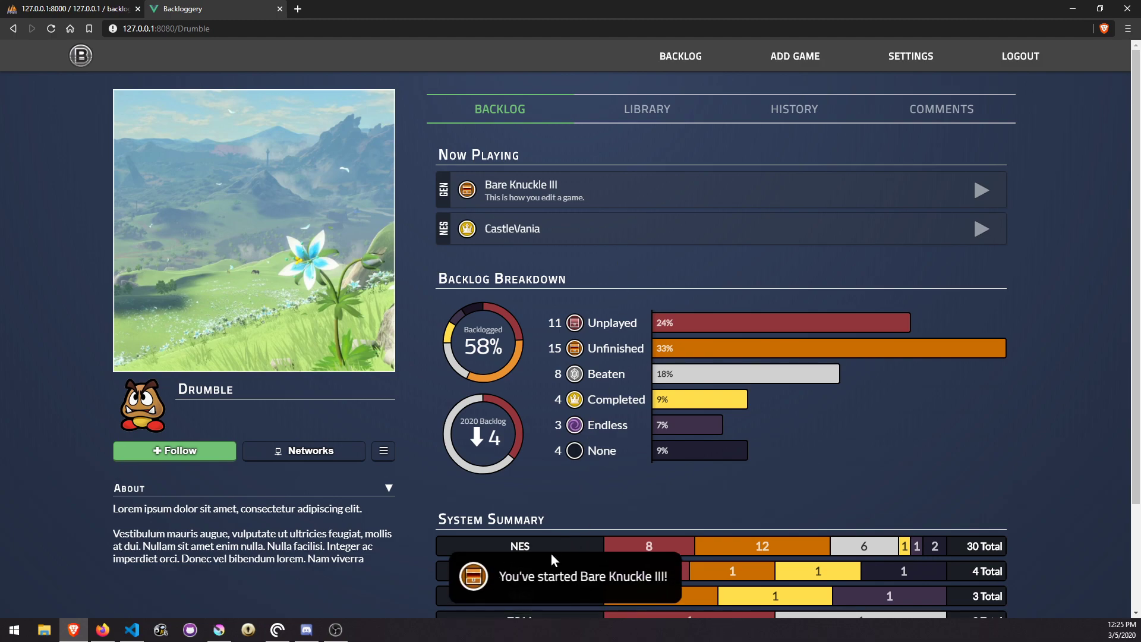
mouse_move(691, 284)
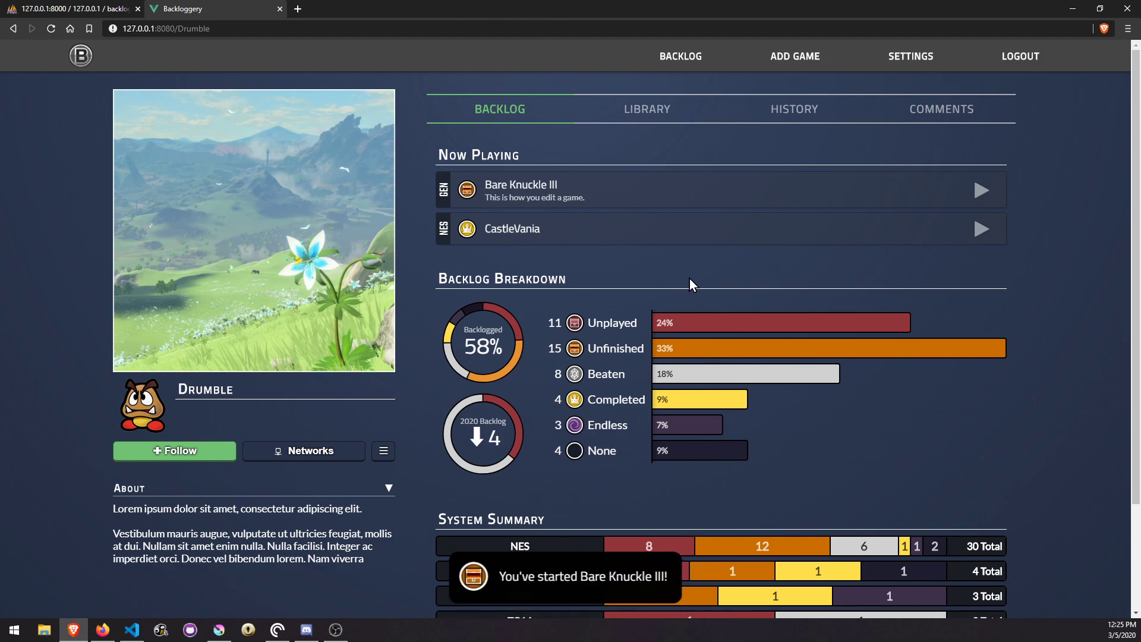
mouse_move(704, 245)
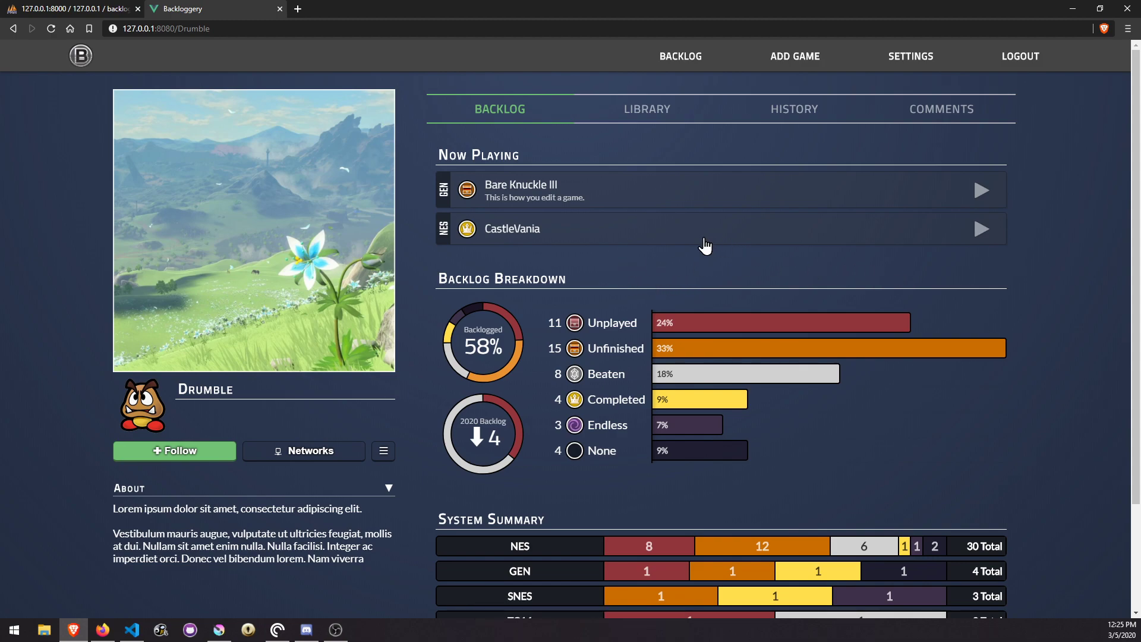
mouse_move(749, 140)
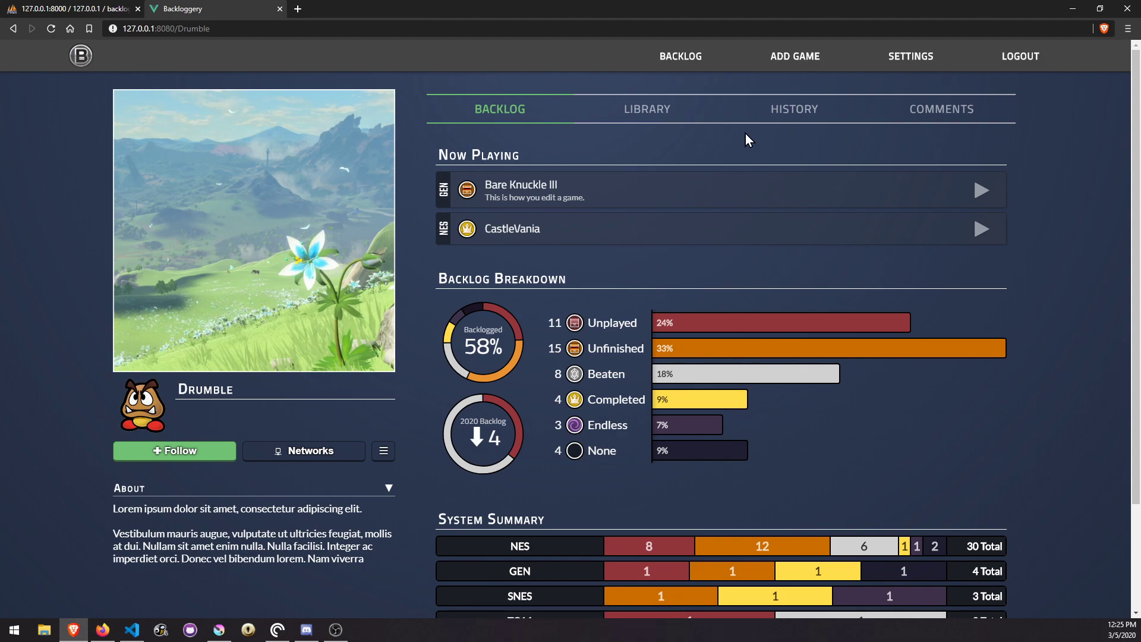
Add Abadox to the collection with a note about a game never played.
click(793, 56)
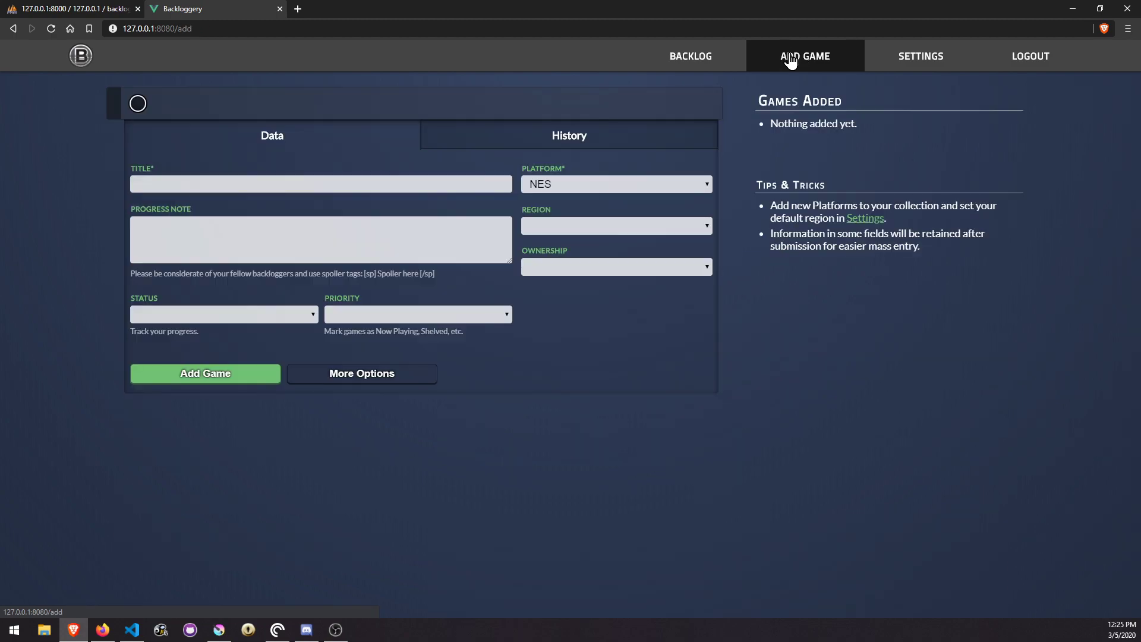
mouse_move(231, 214)
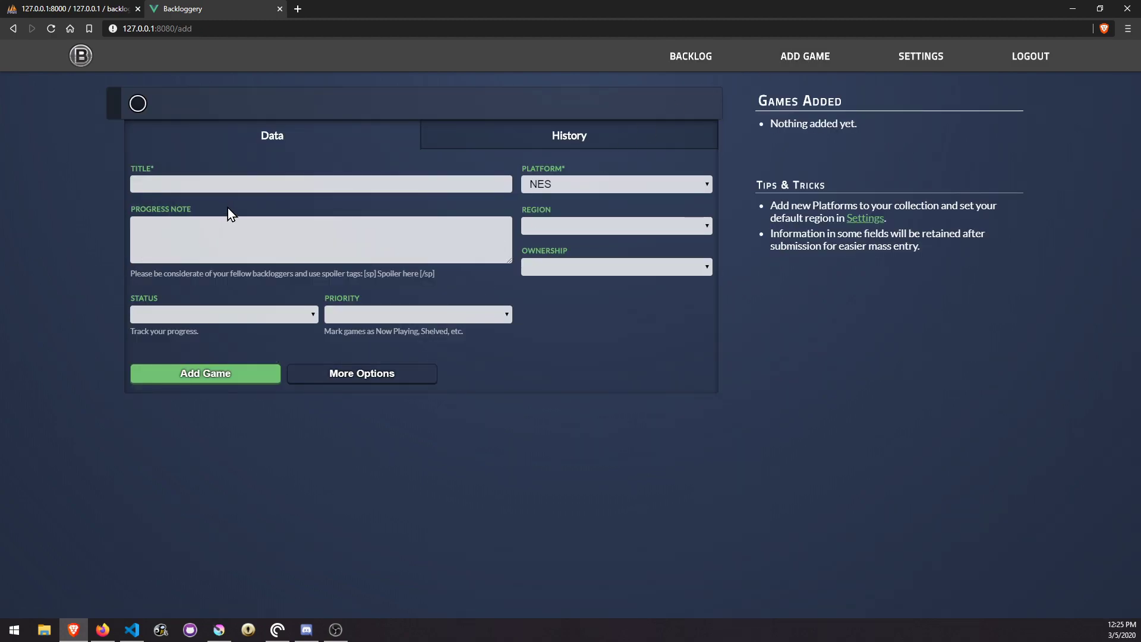
text(Abadox)
text(This a)
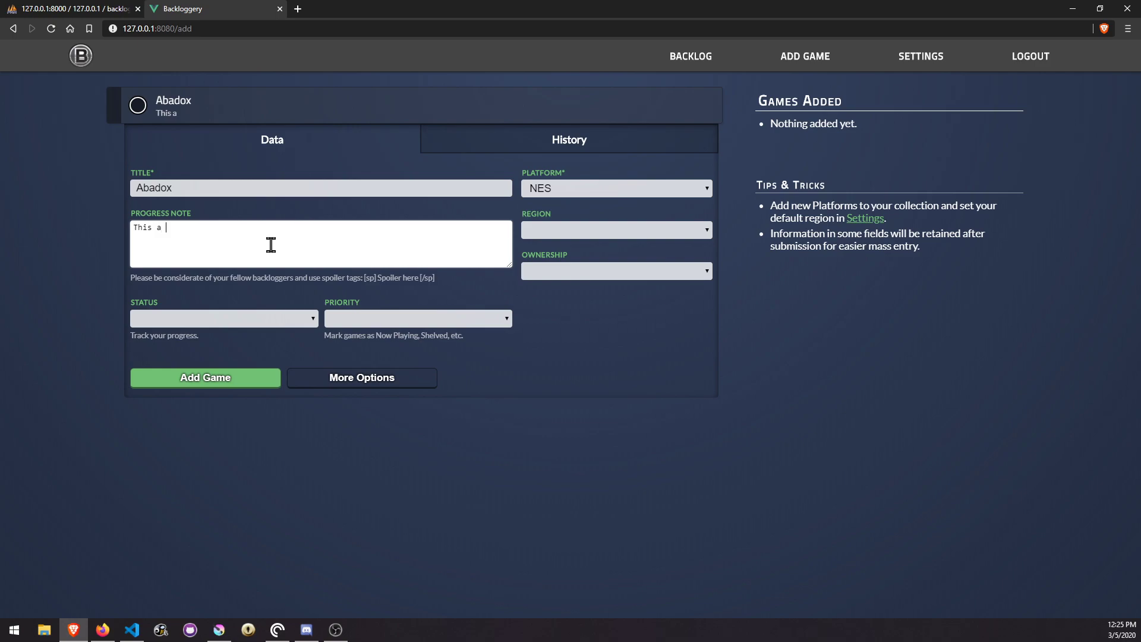
text(game I've never p)
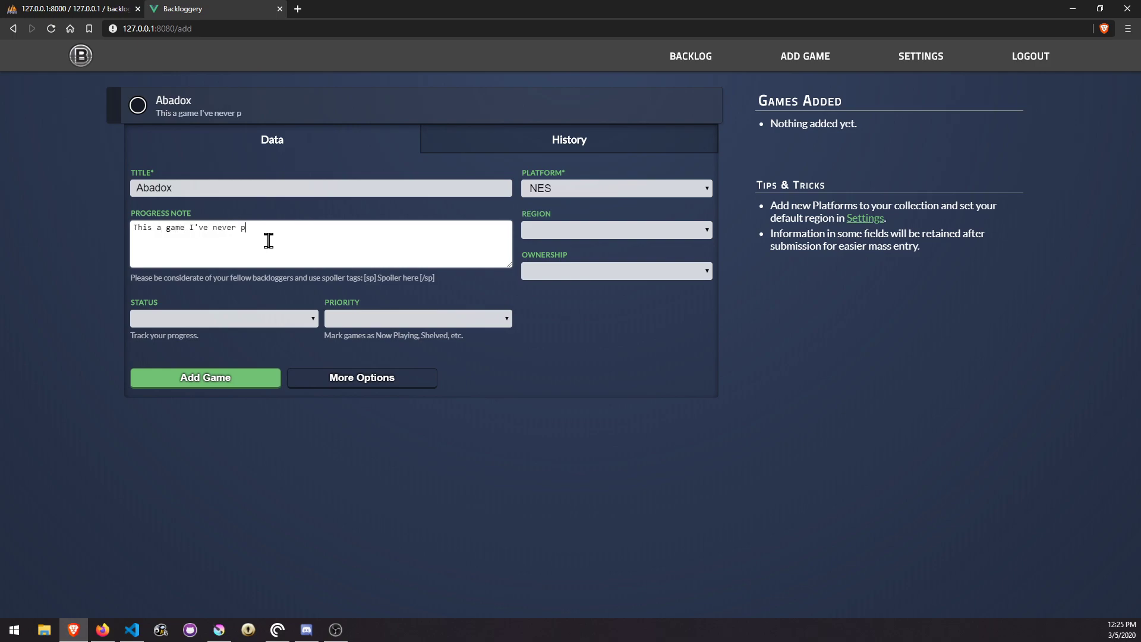
click(223, 318)
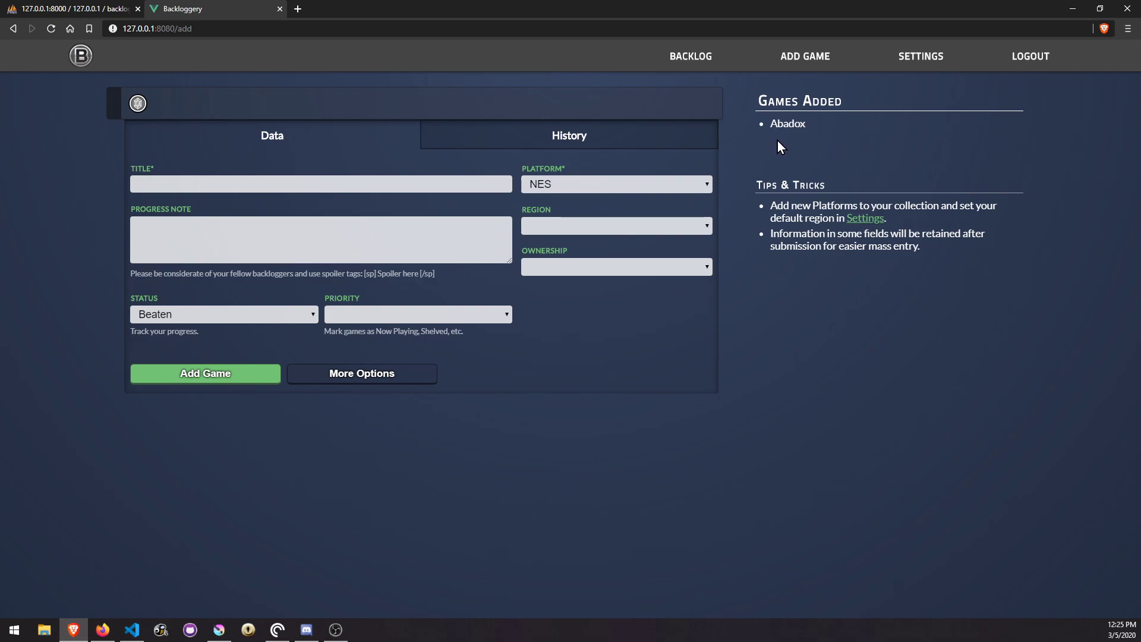
Add Another Game to the collection with Unfinished status.
click(320, 184)
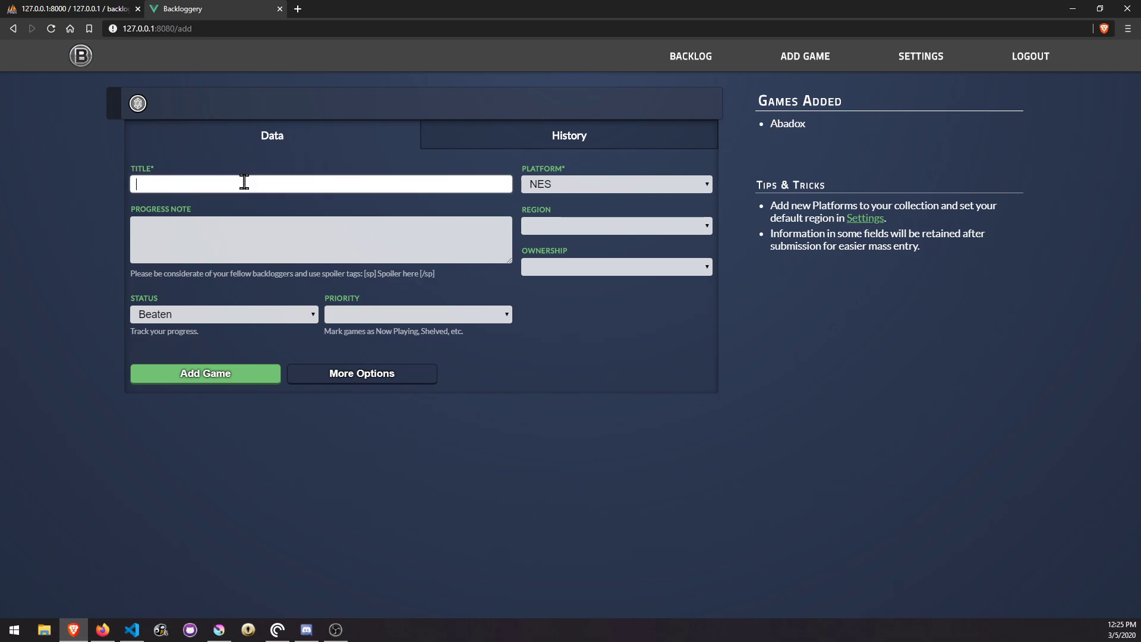
text(Another)
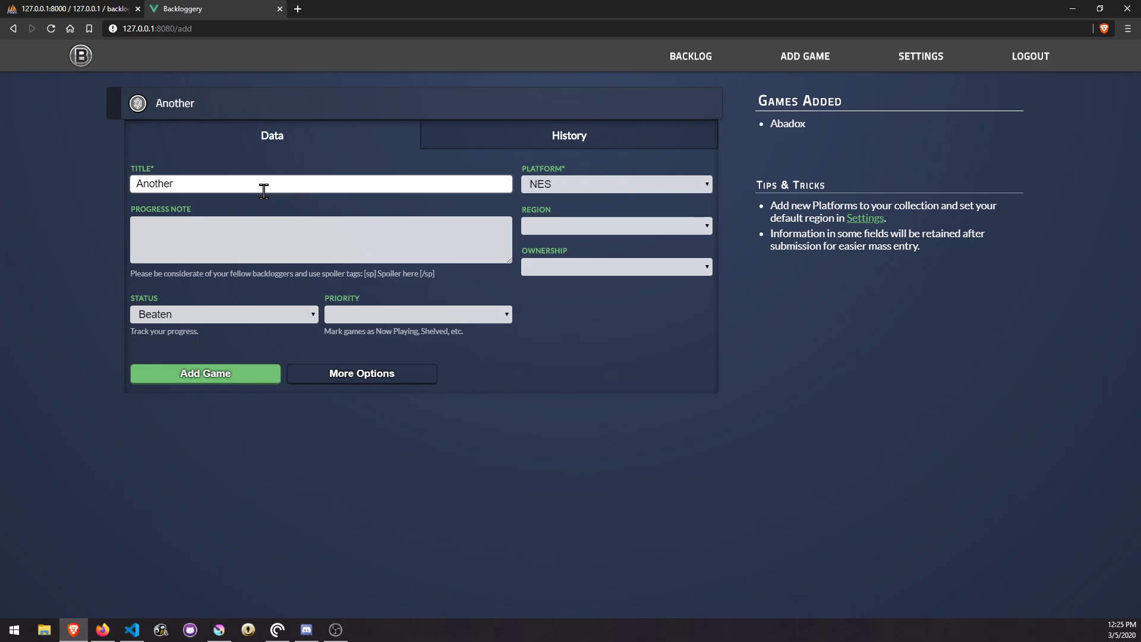
click(223, 314)
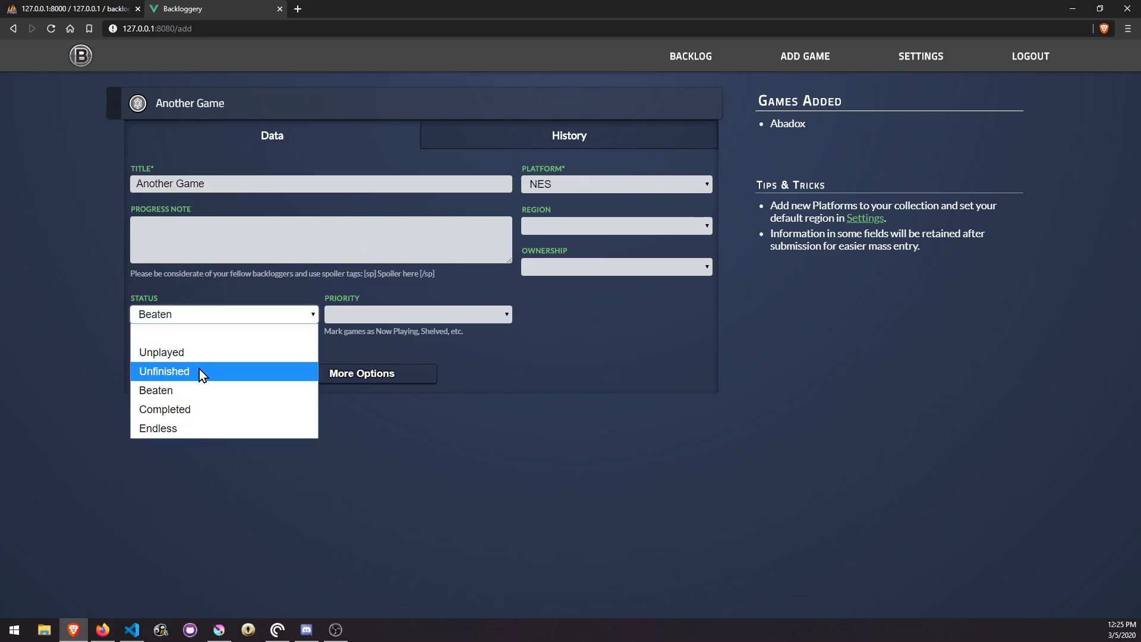
click(164, 371)
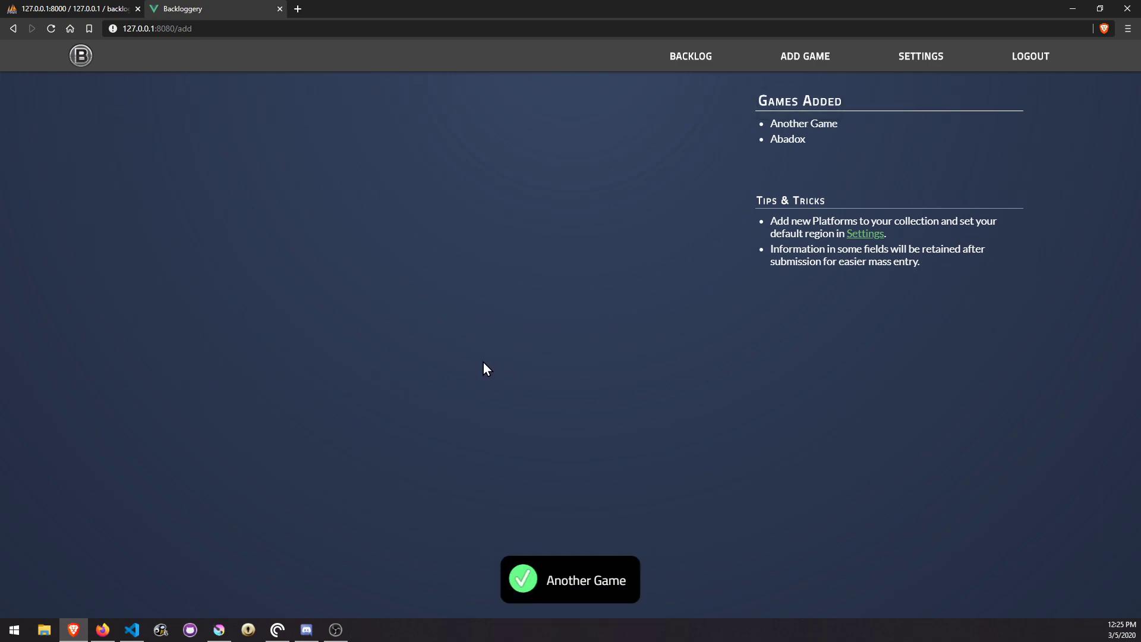
click(690, 56)
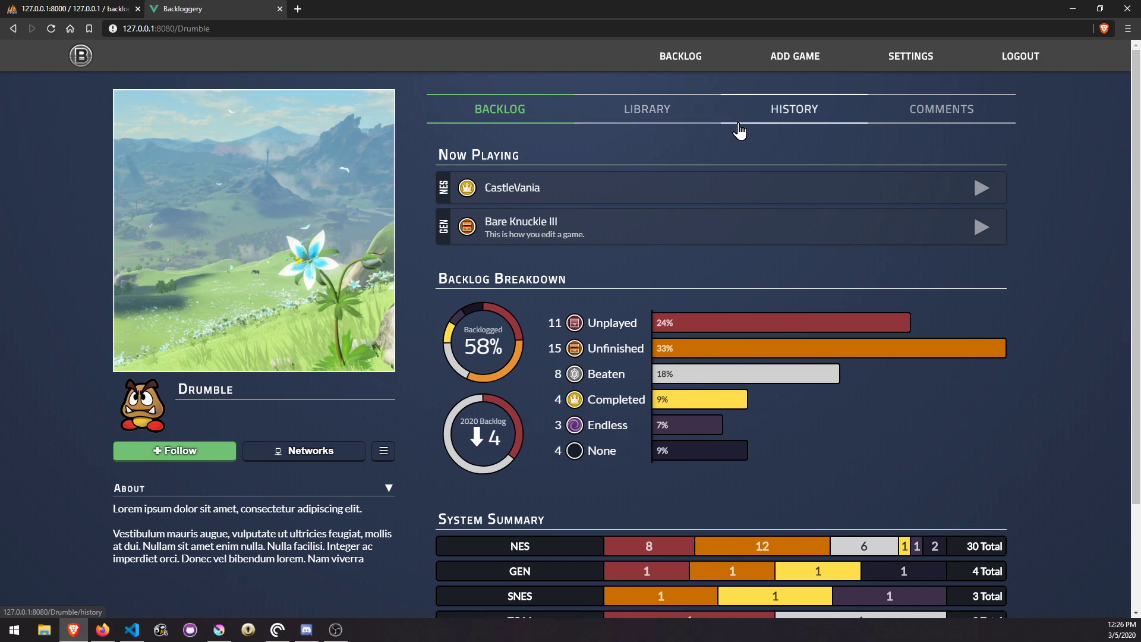
mouse_move(629, 254)
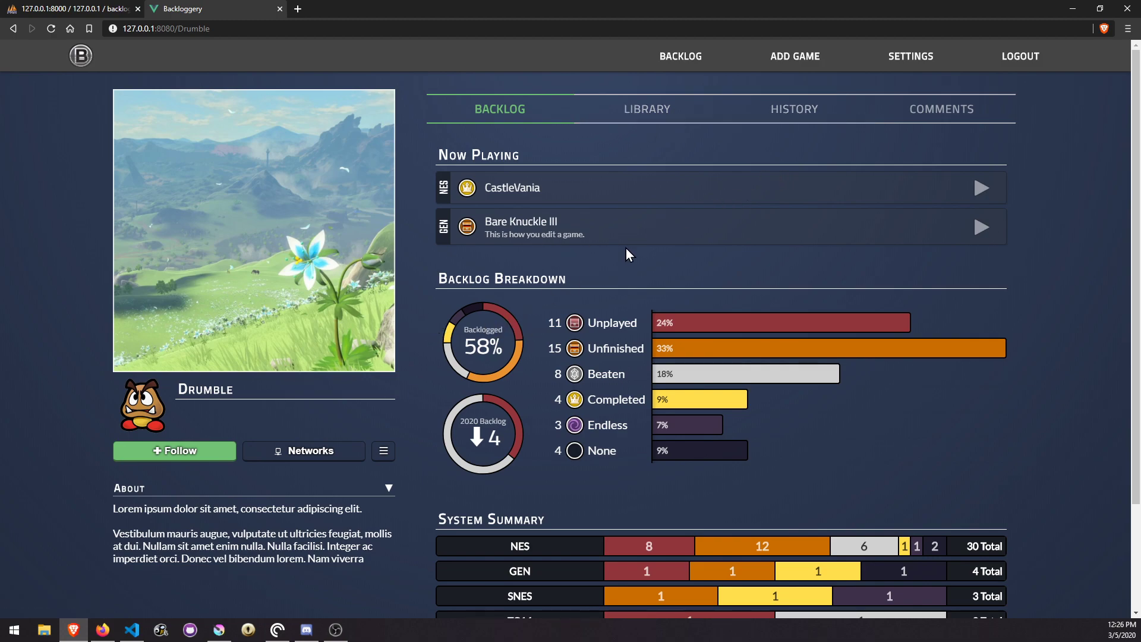
View the Library listing with Abadox and Another Game, return to Backlog, then reopen Library.
click(646, 108)
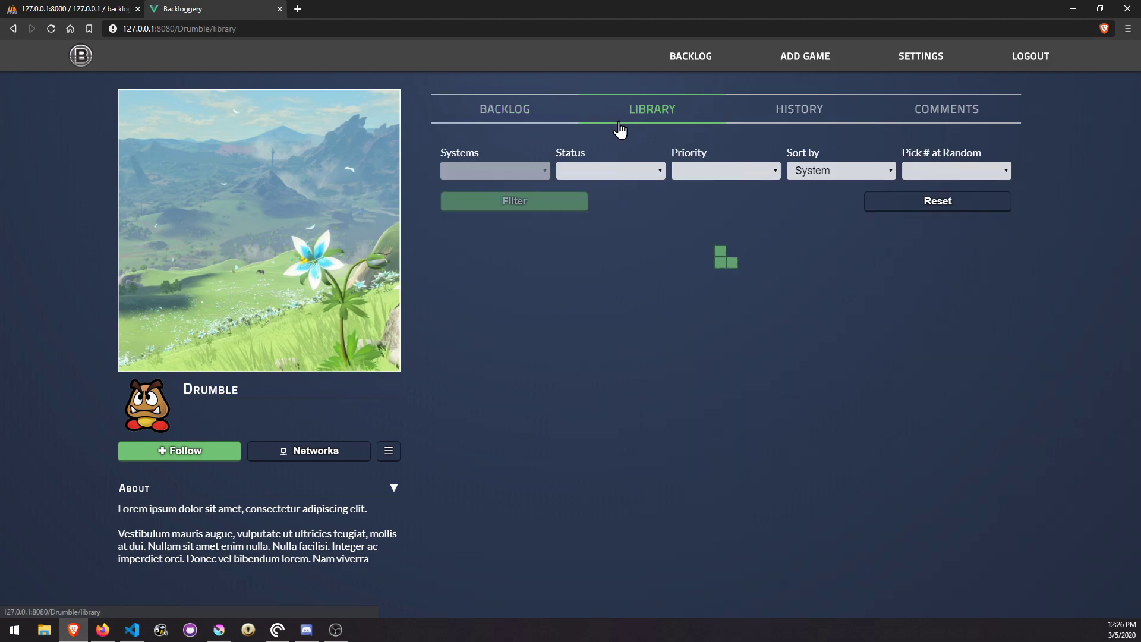
click(513, 200)
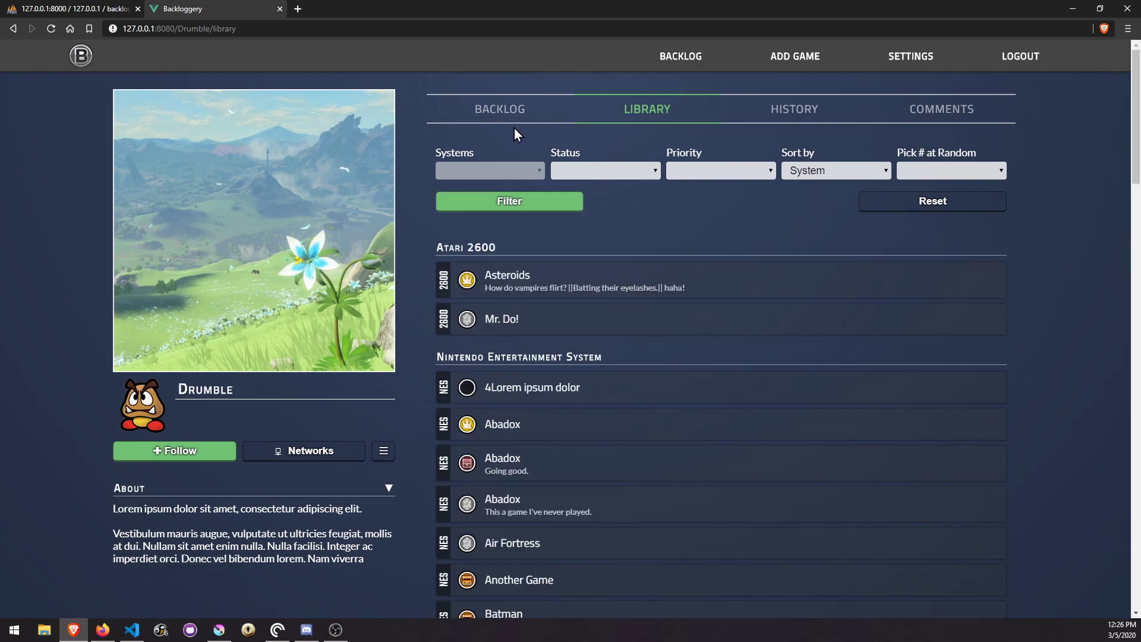
click(499, 108)
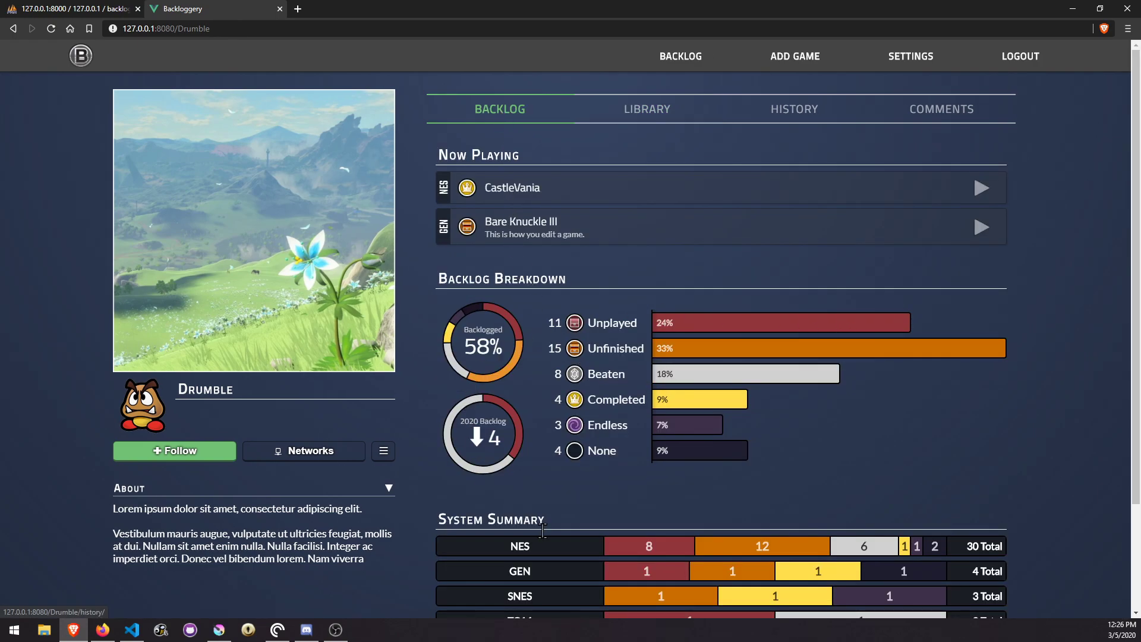
click(646, 108)
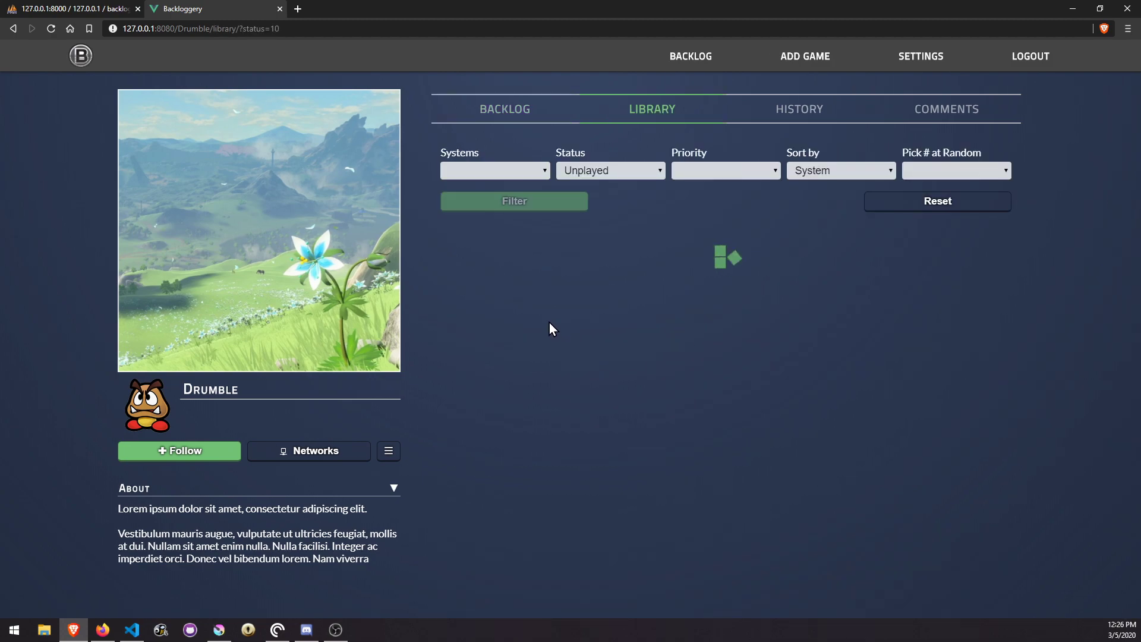
Filter the Library to show 5 randomly picked Unplayed games.
click(513, 201)
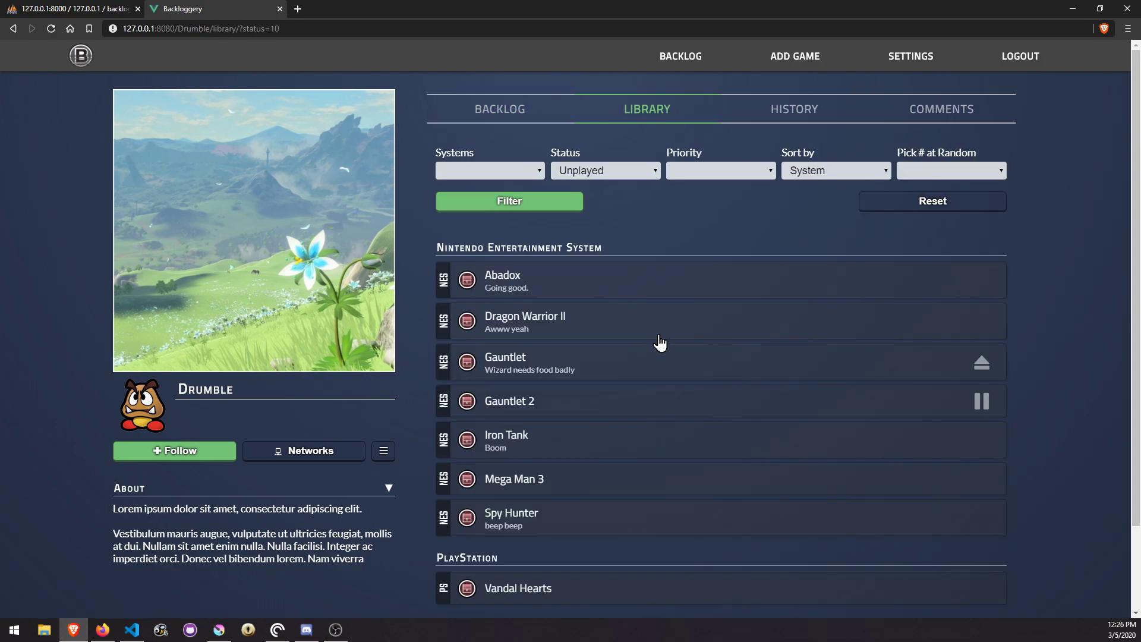
scroll(down, 3)
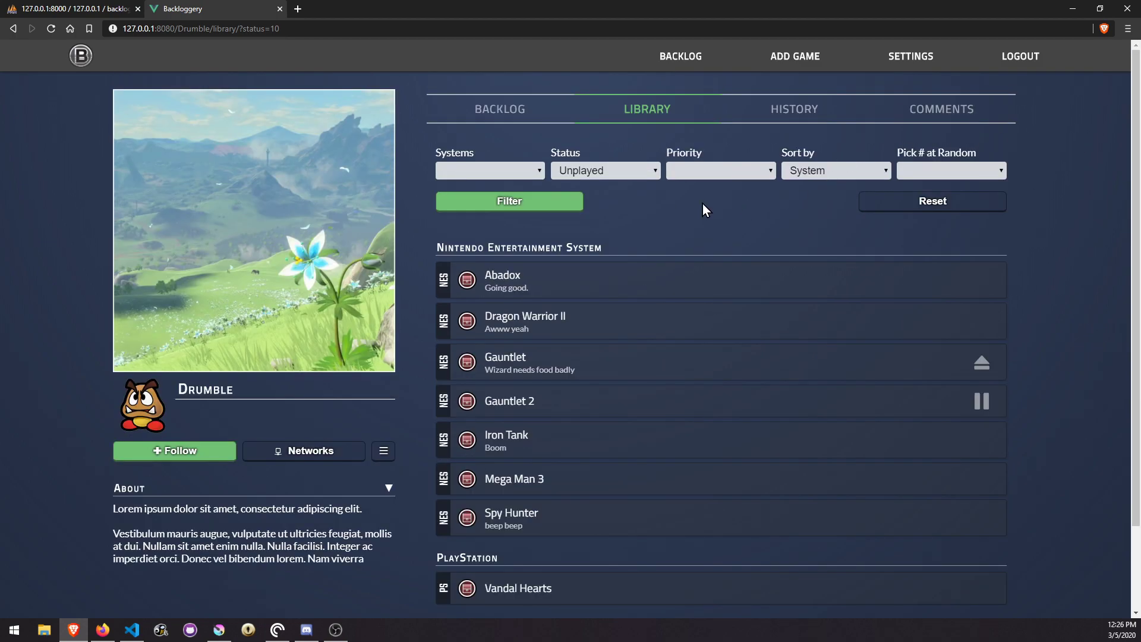
click(950, 171)
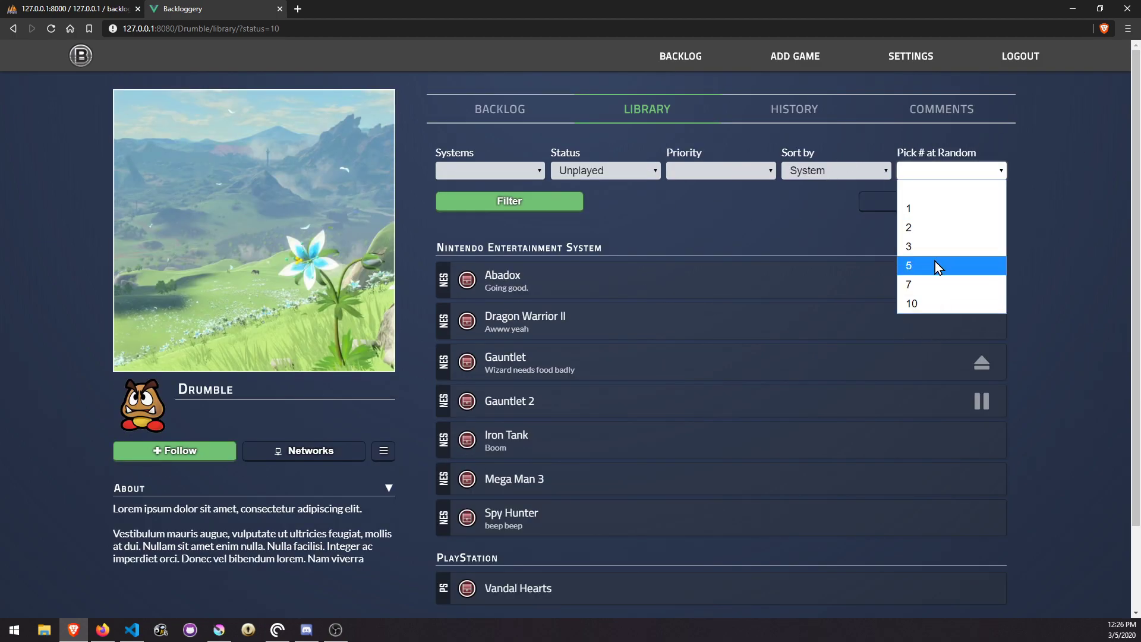
click(908, 265)
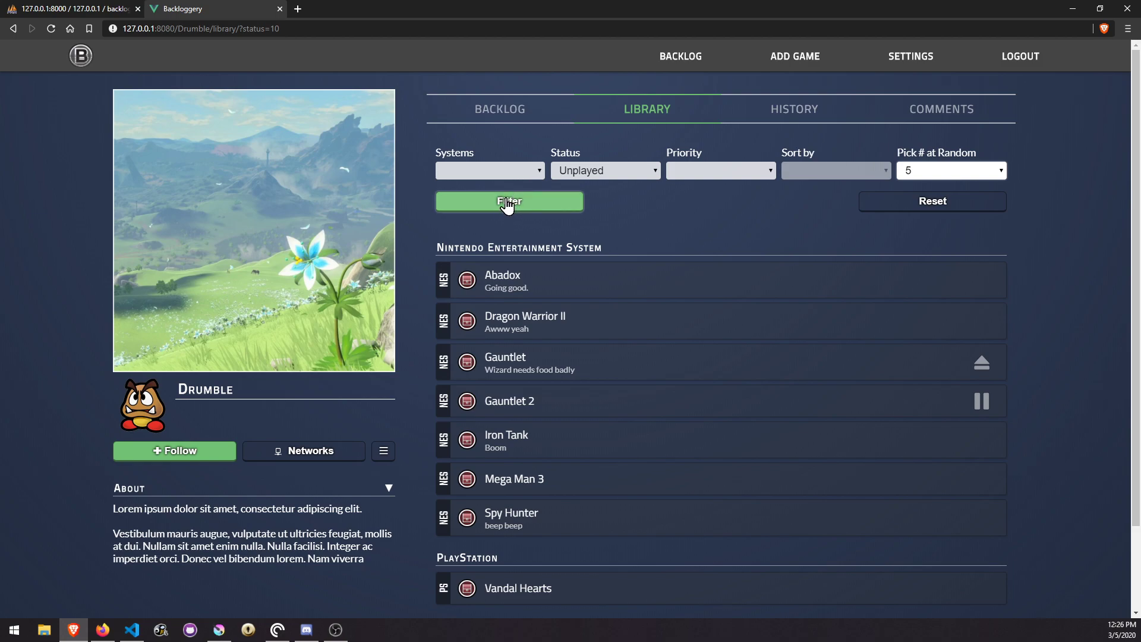
click(508, 201)
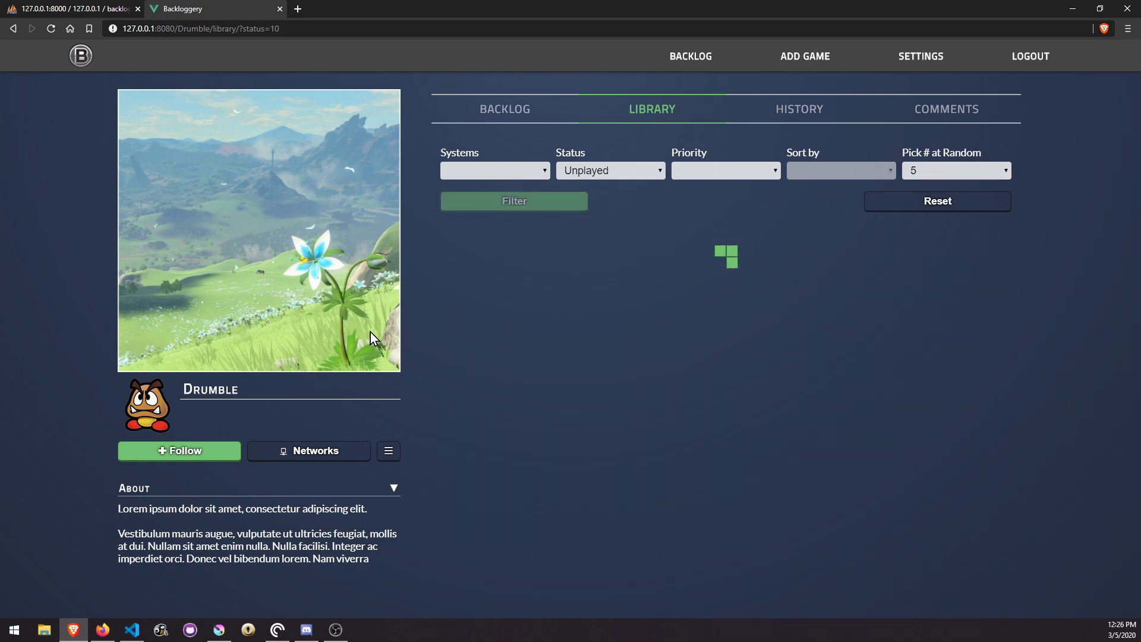
click(513, 201)
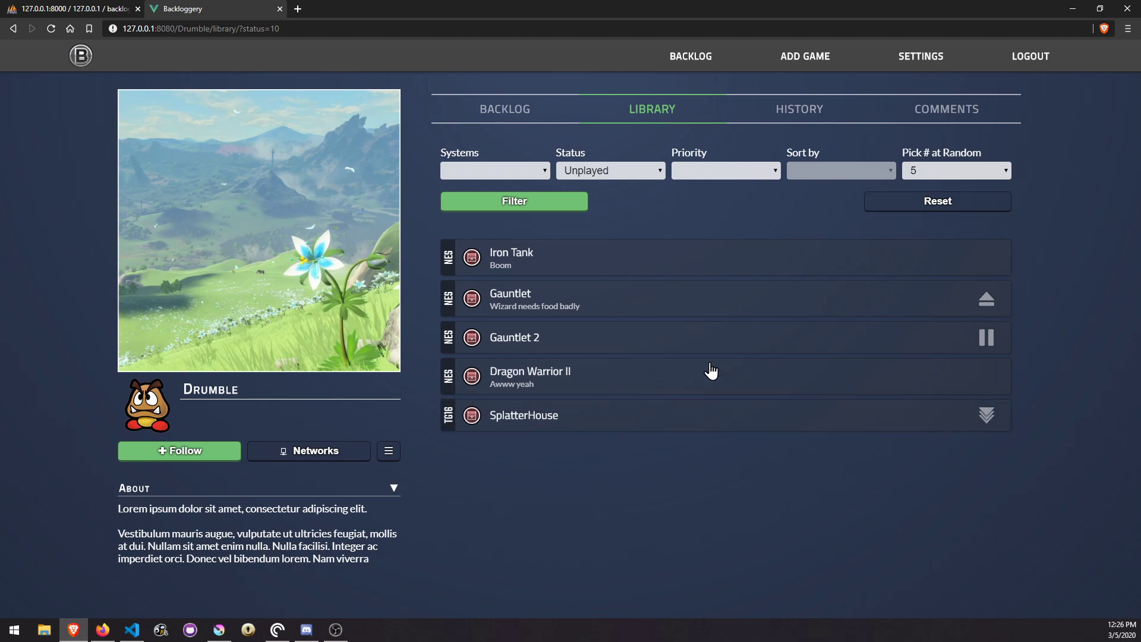
mouse_move(830, 242)
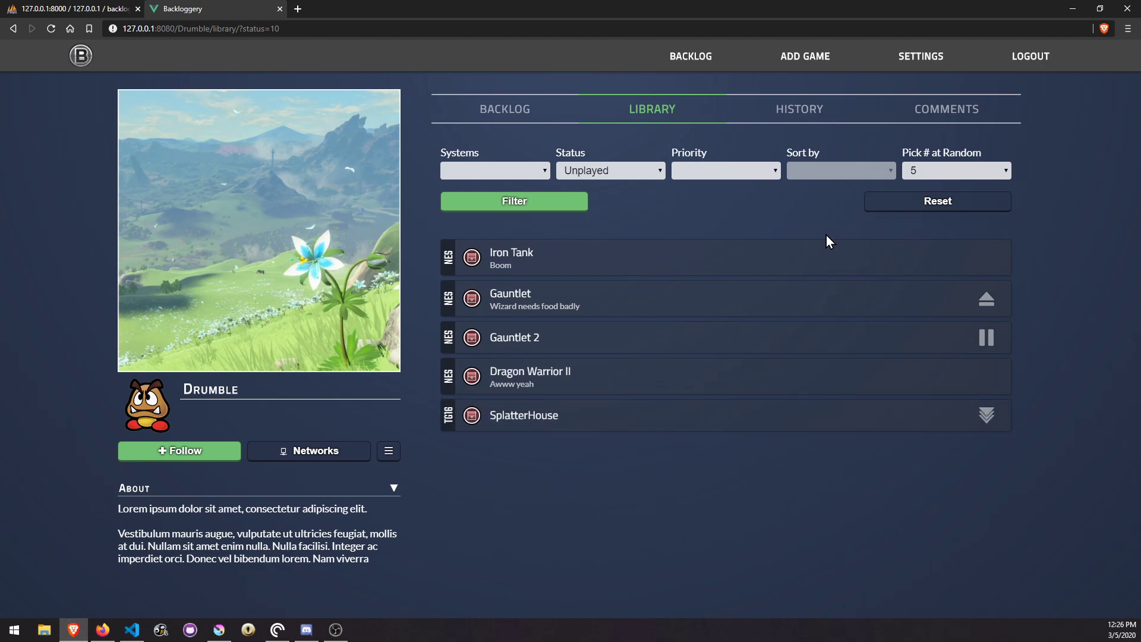
mouse_move(881, 103)
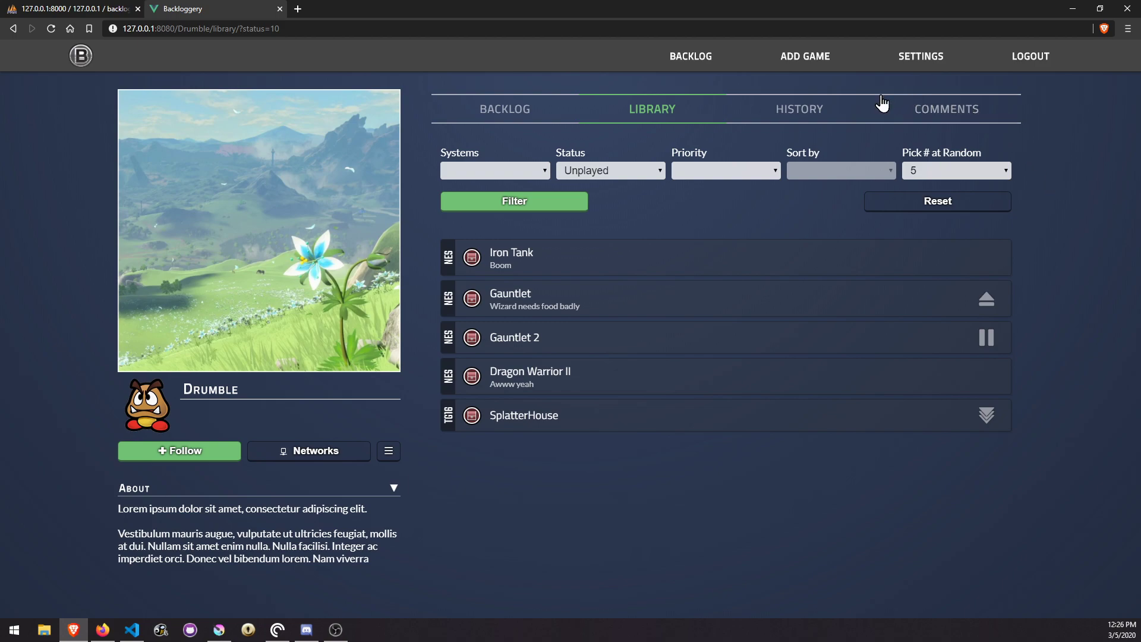
mouse_move(700, 167)
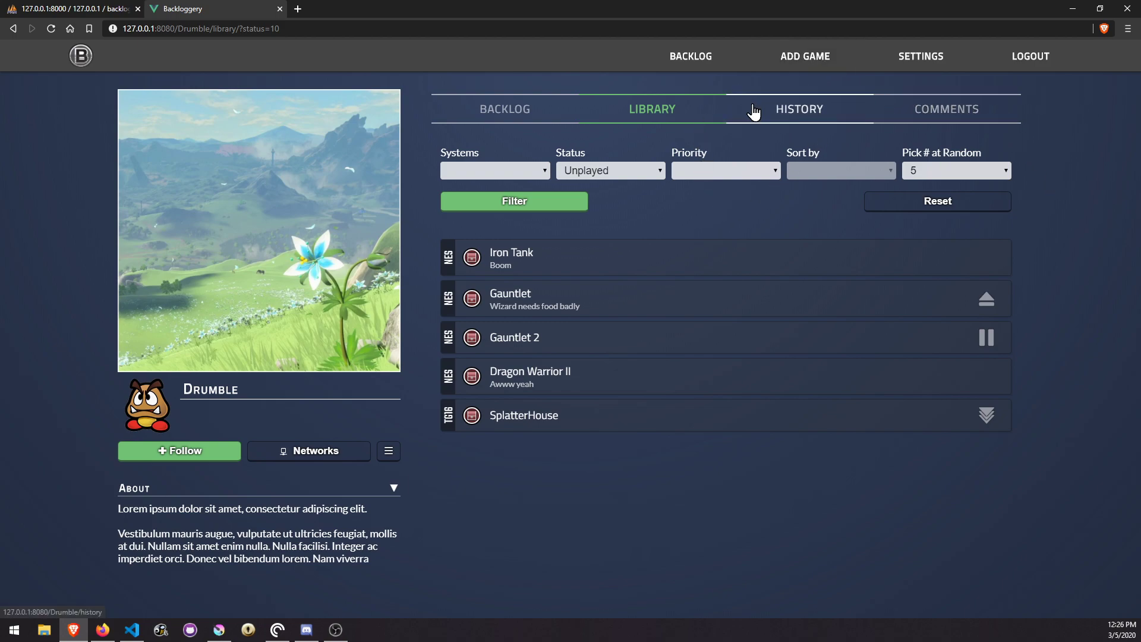
Browse the History timeline down to the 2019 entries, then return to Backlog.
click(798, 108)
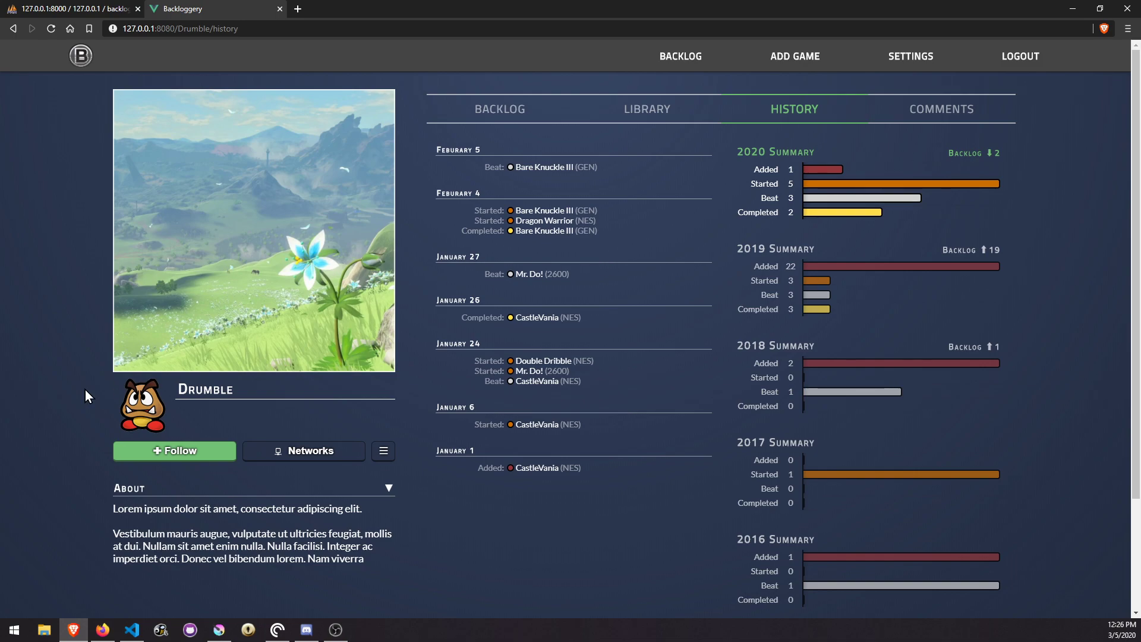
mouse_move(374, 632)
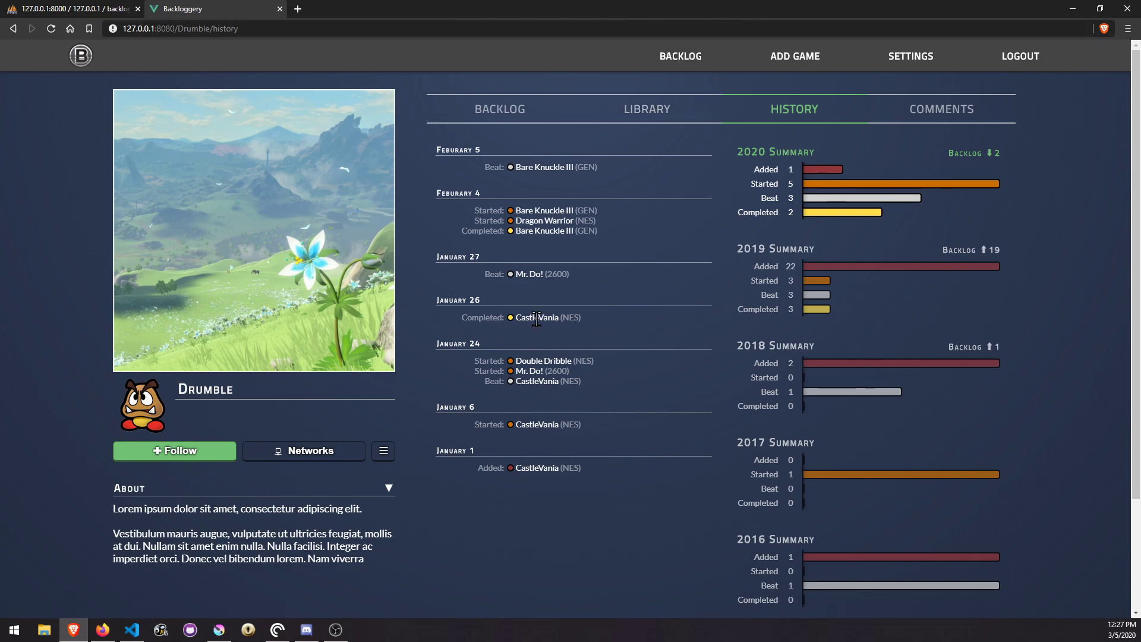
mouse_move(596, 337)
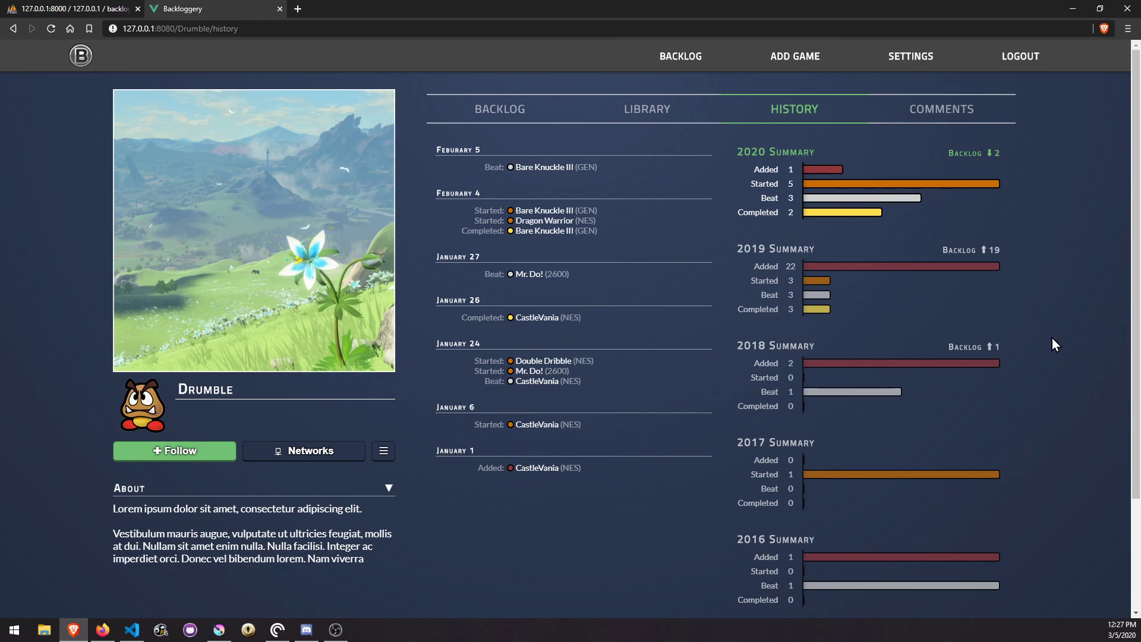
mouse_move(480, 350)
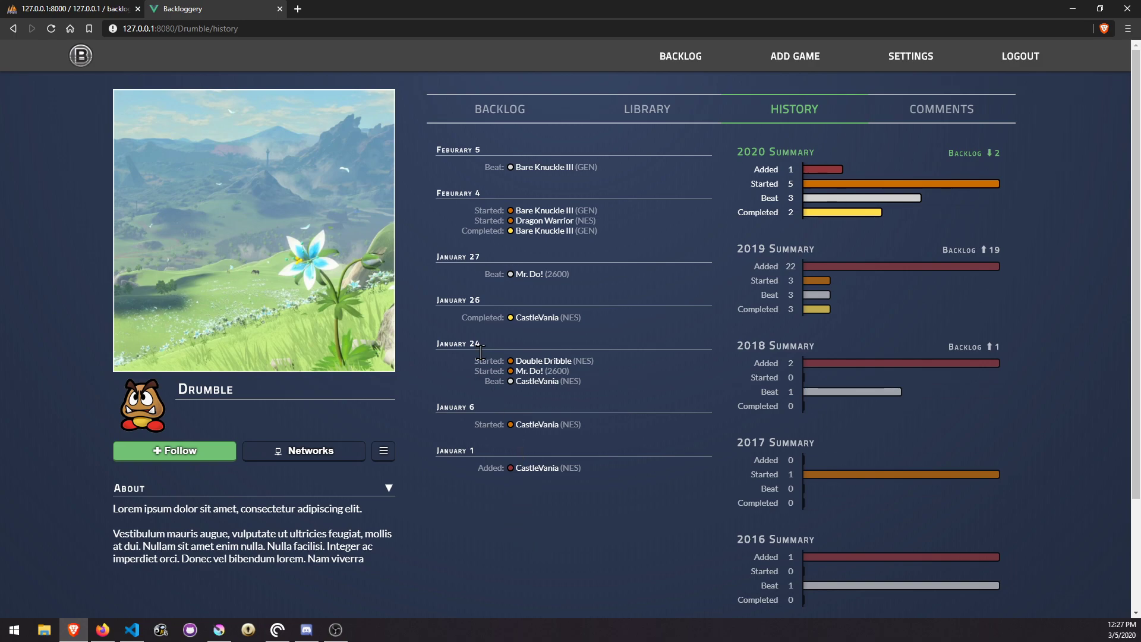
mouse_move(528, 150)
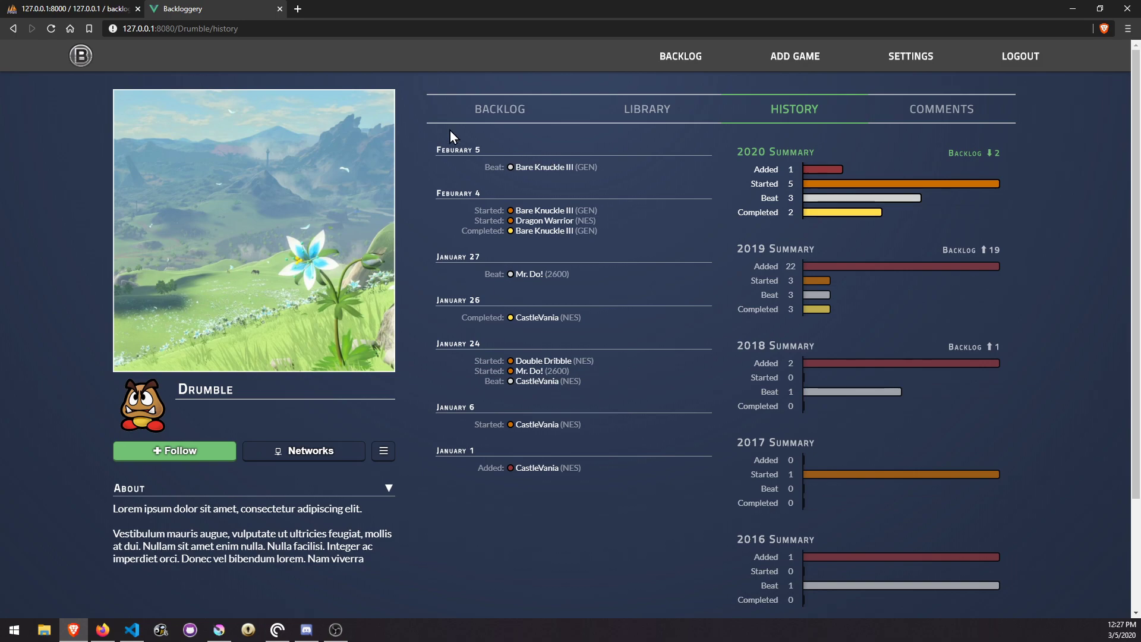
mouse_move(503, 558)
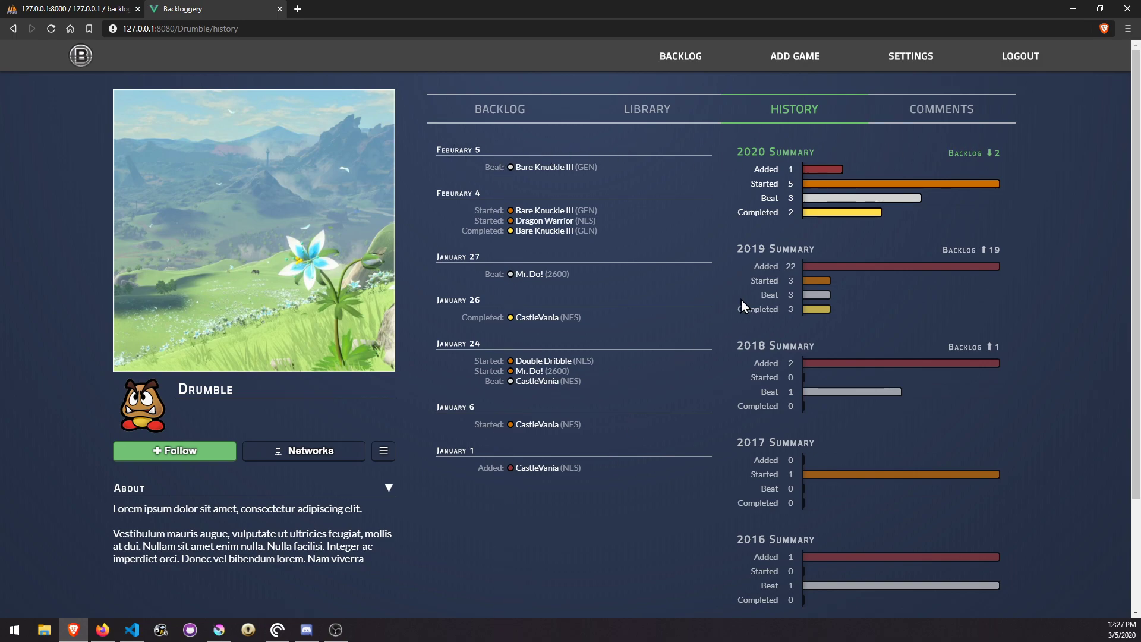
scroll(down, 3)
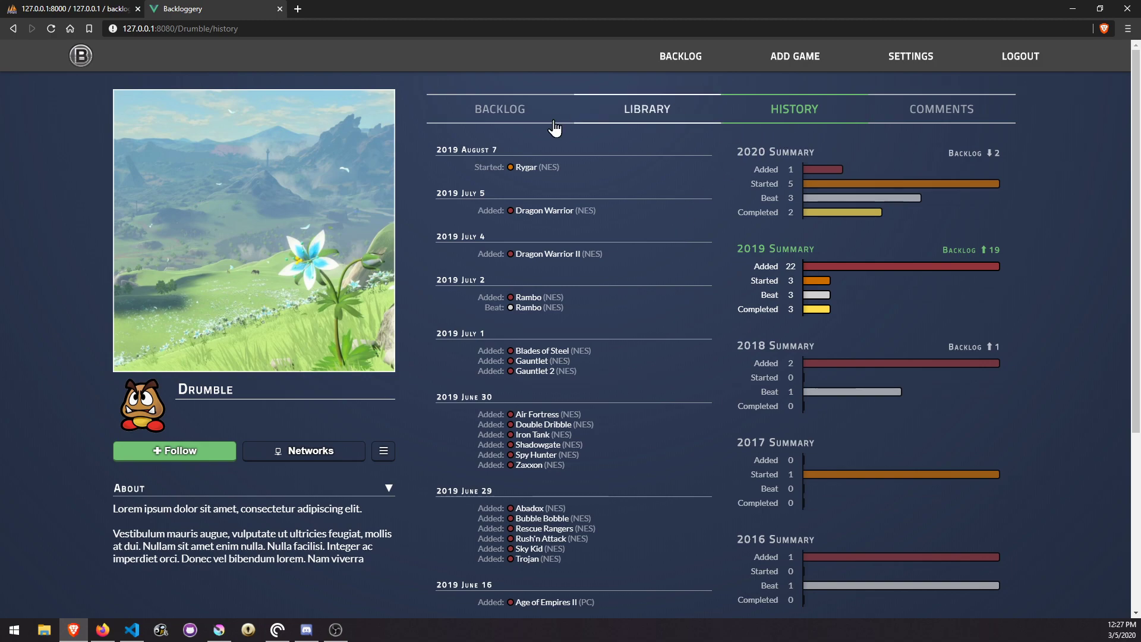
click(499, 108)
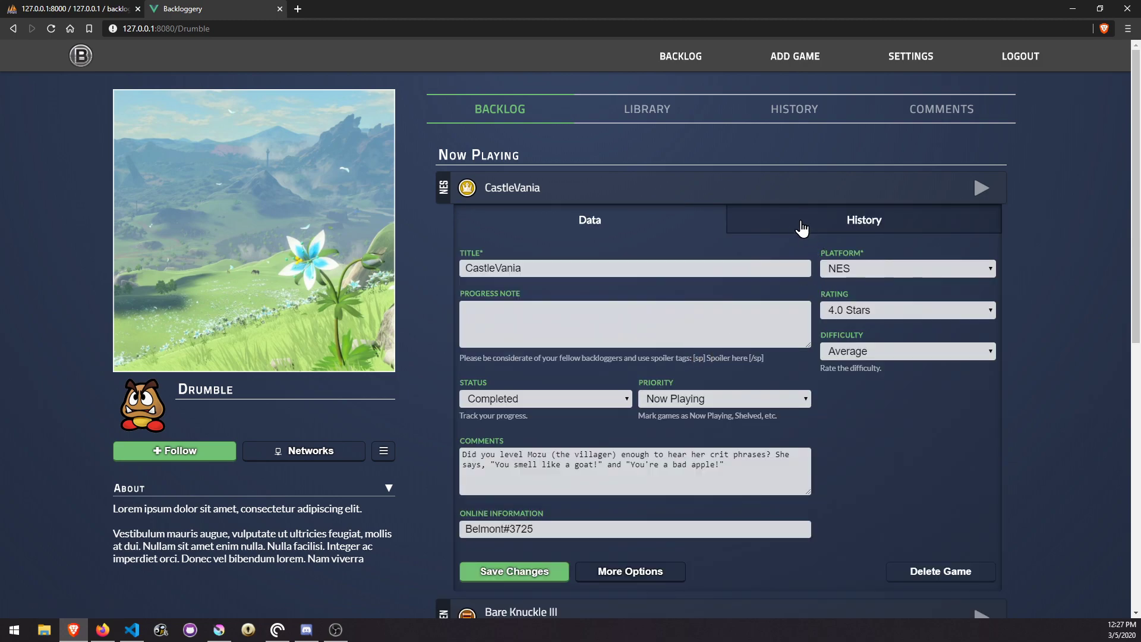
Inspect CastleVania's tracked dates and Date Beaten picker without changes, then collapse the entry.
click(863, 220)
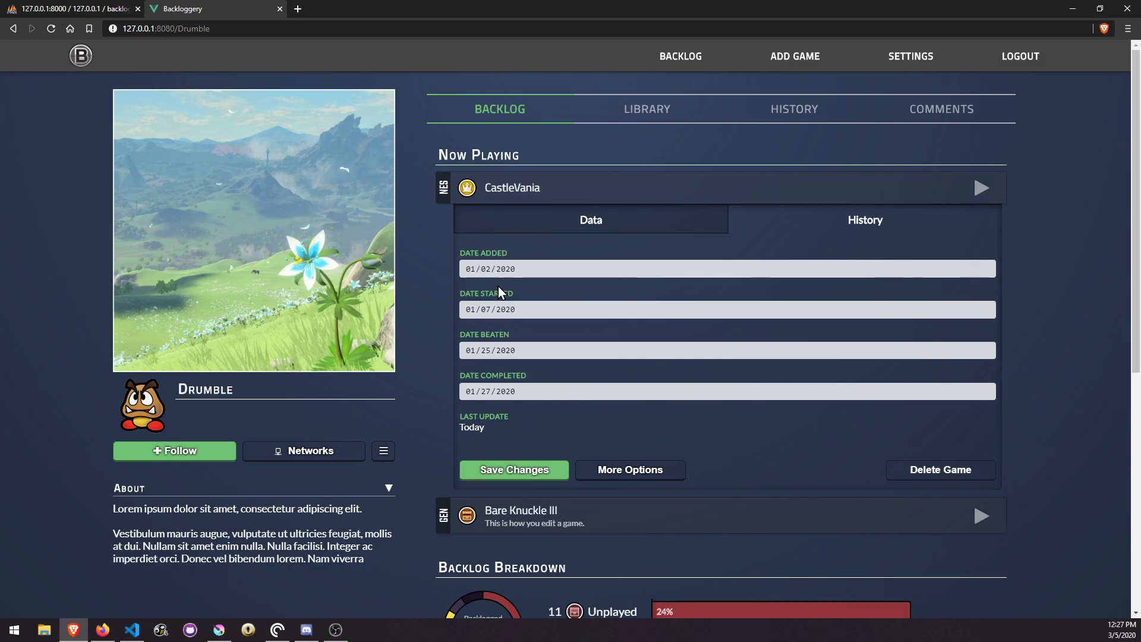
mouse_move(493, 329)
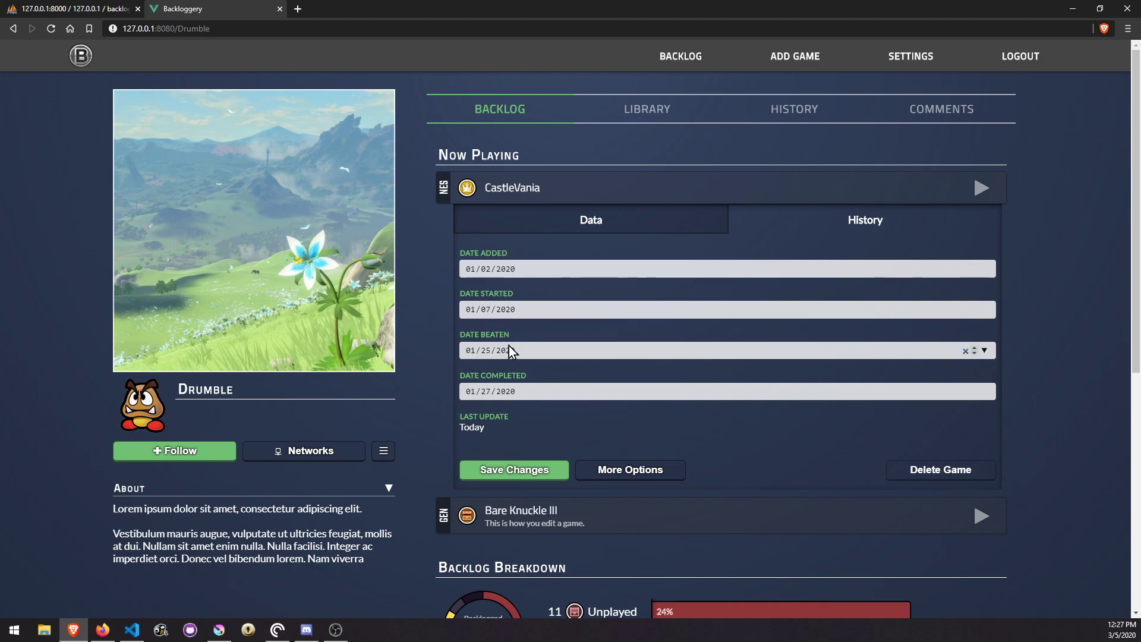
mouse_move(522, 370)
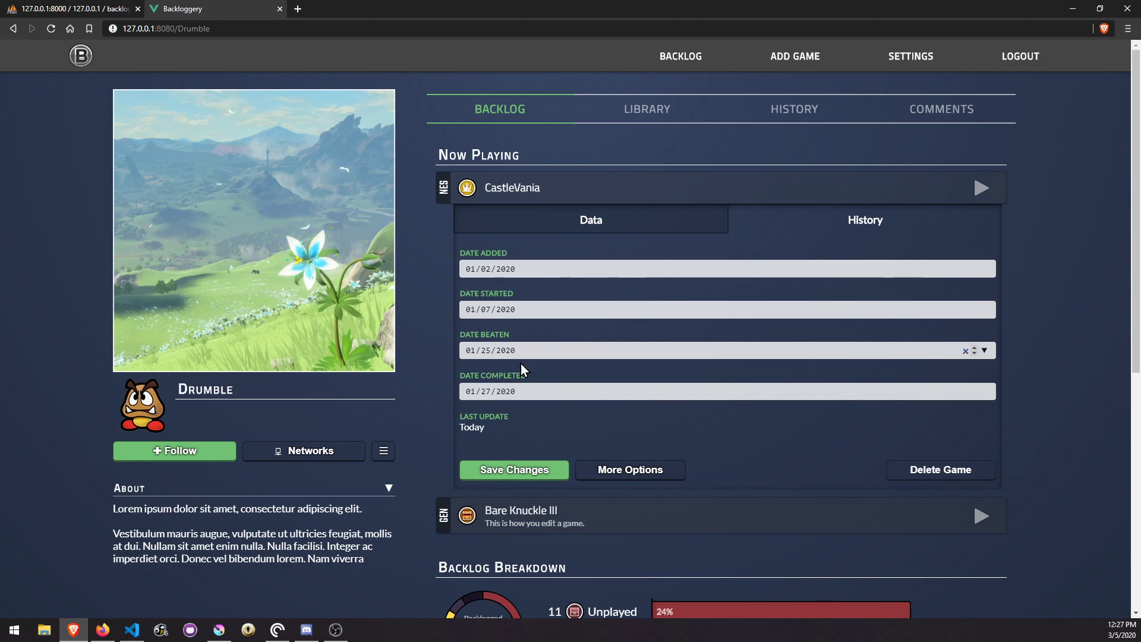
click(470, 350)
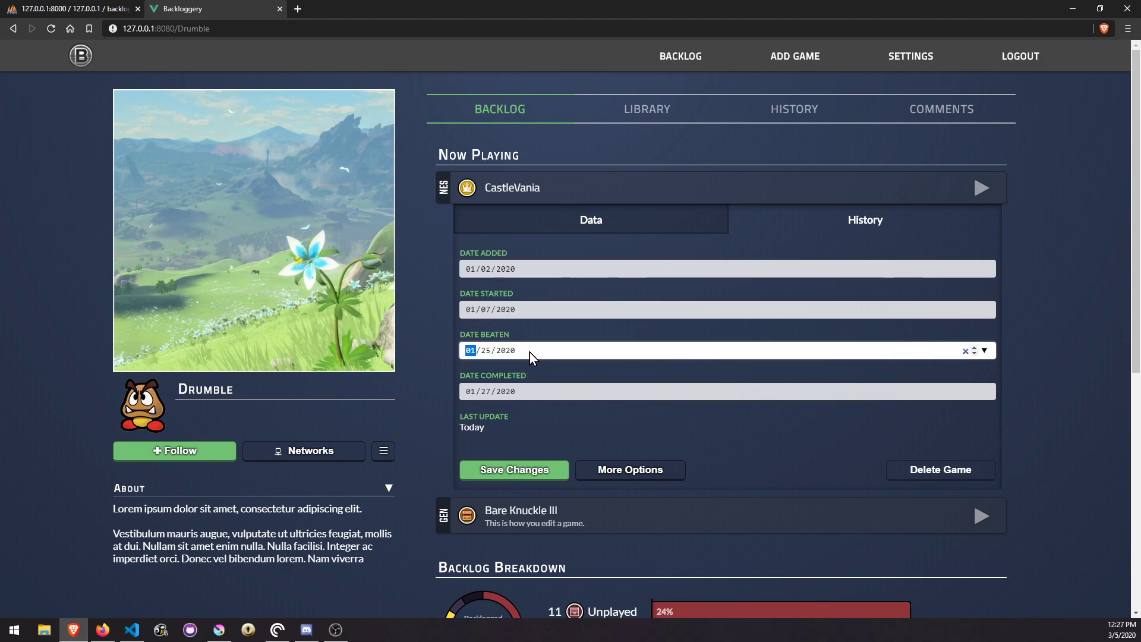
click(984, 350)
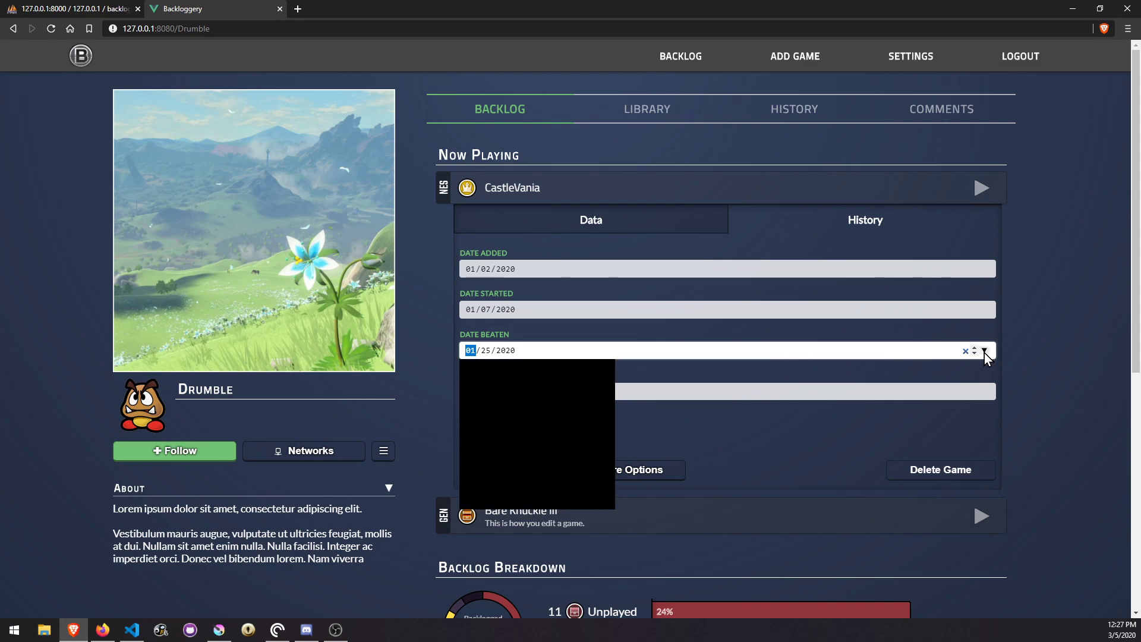
click(983, 350)
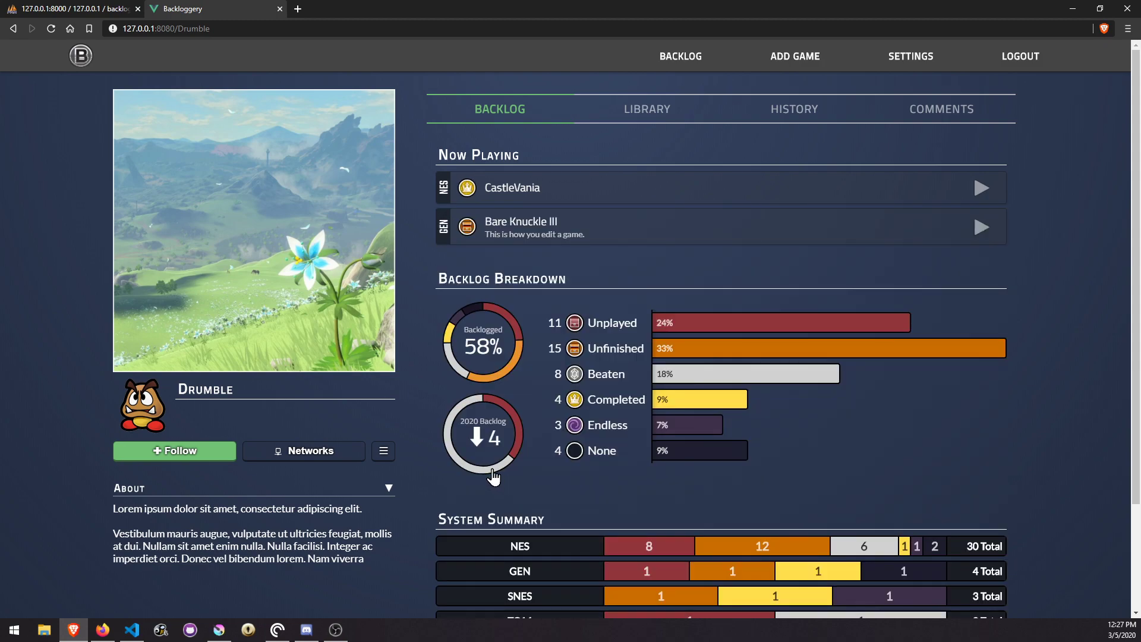
mouse_move(717, 161)
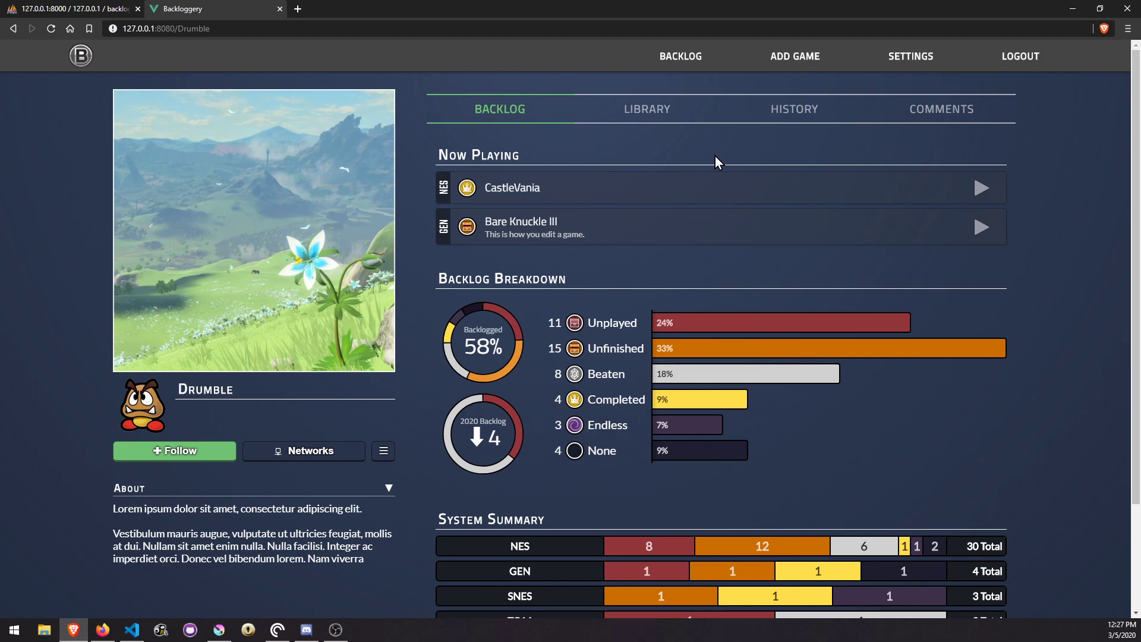
click(794, 109)
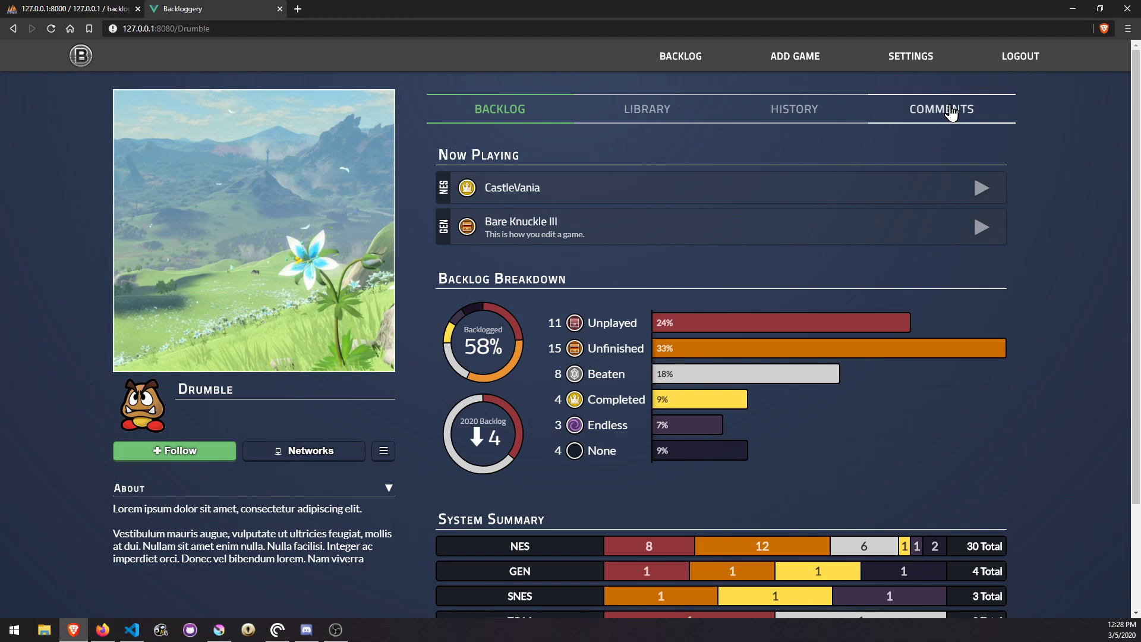
Show the Comments tab listing the two July 25, 2019 placeholder comments.
click(941, 109)
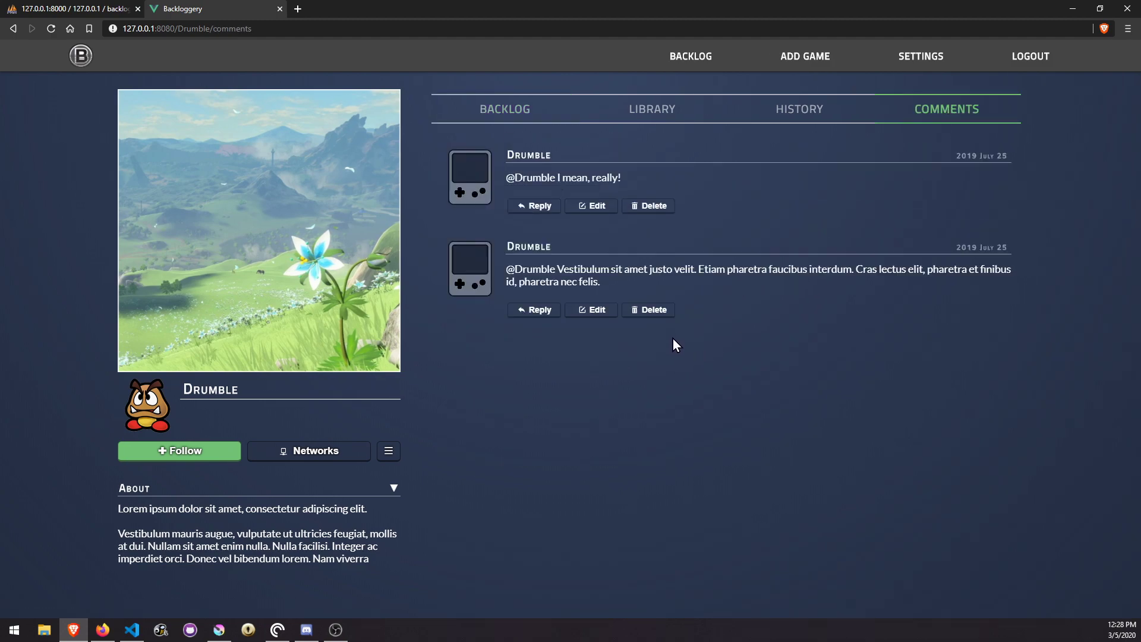
mouse_move(513, 383)
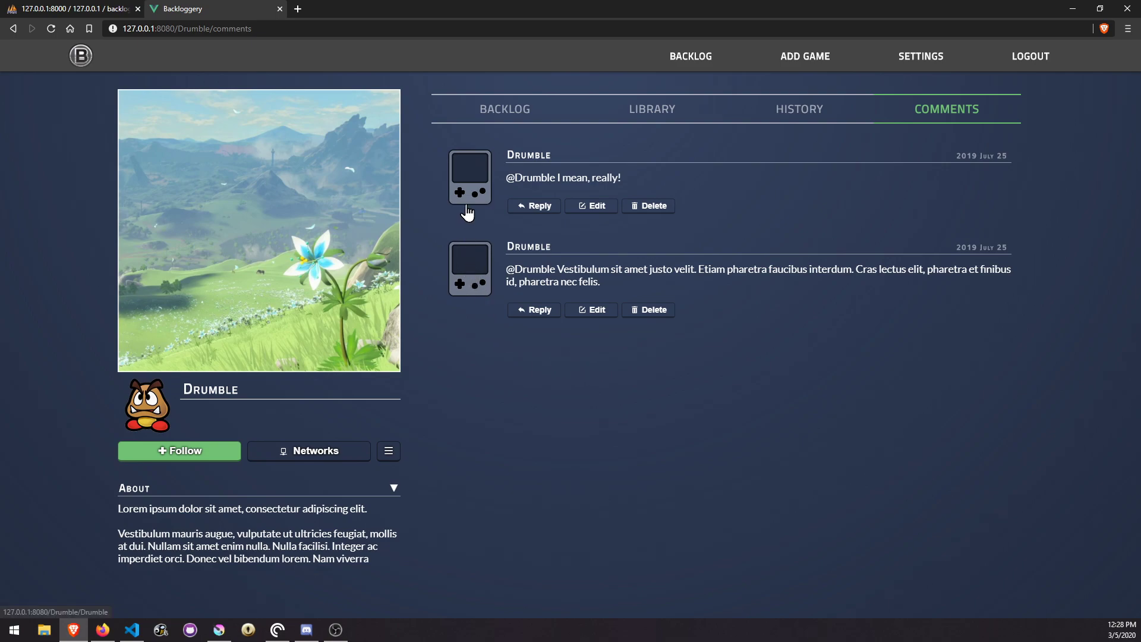
mouse_move(504, 230)
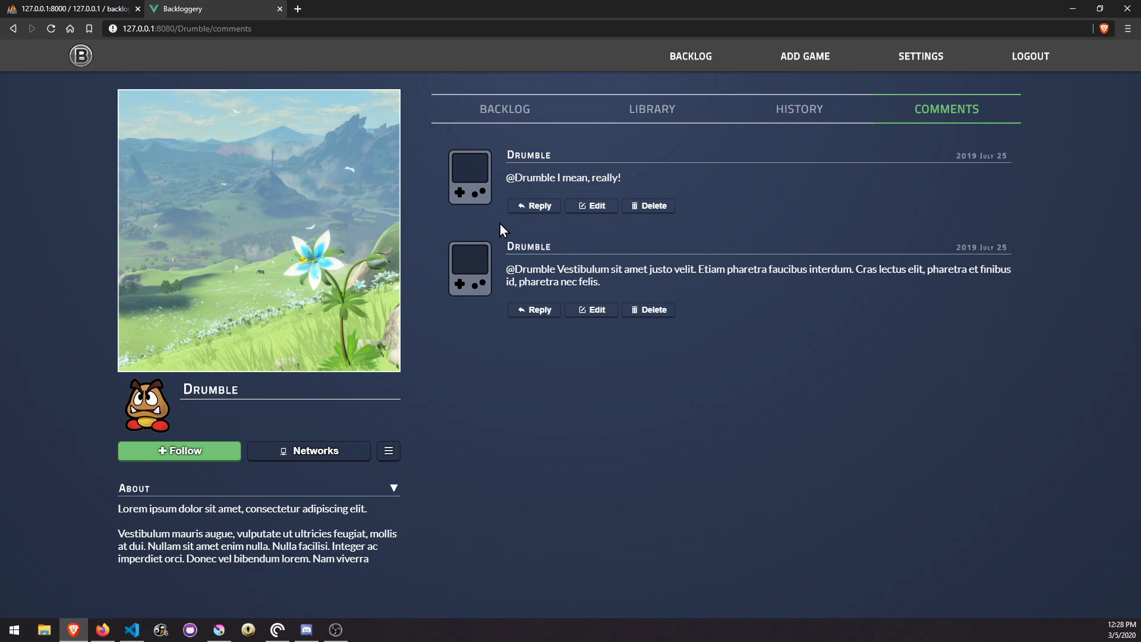
mouse_move(454, 213)
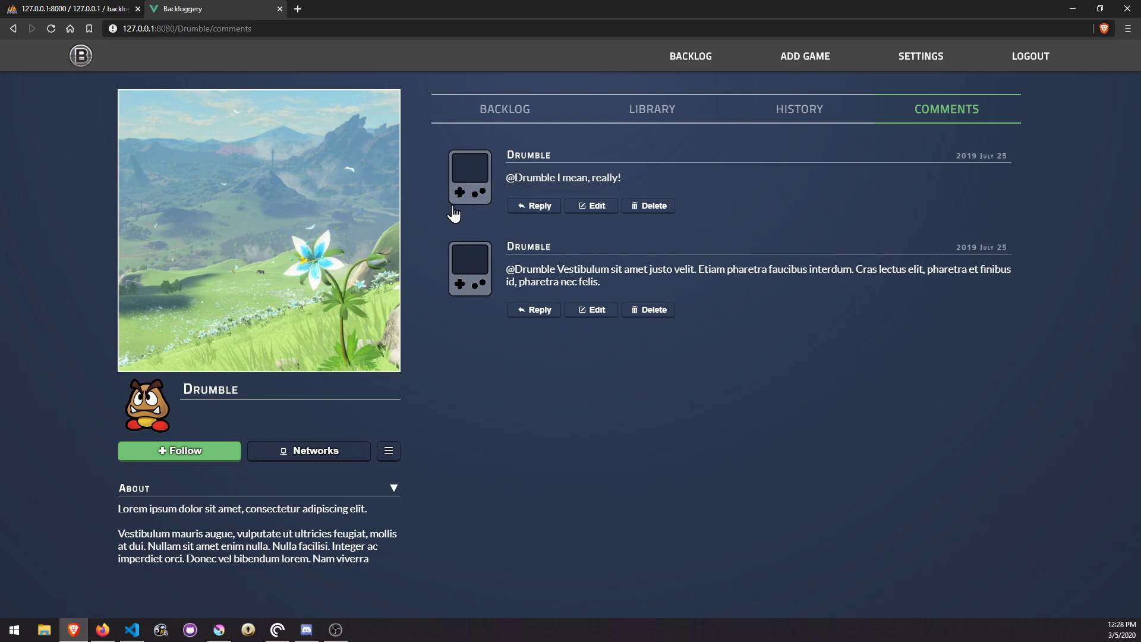
mouse_move(471, 221)
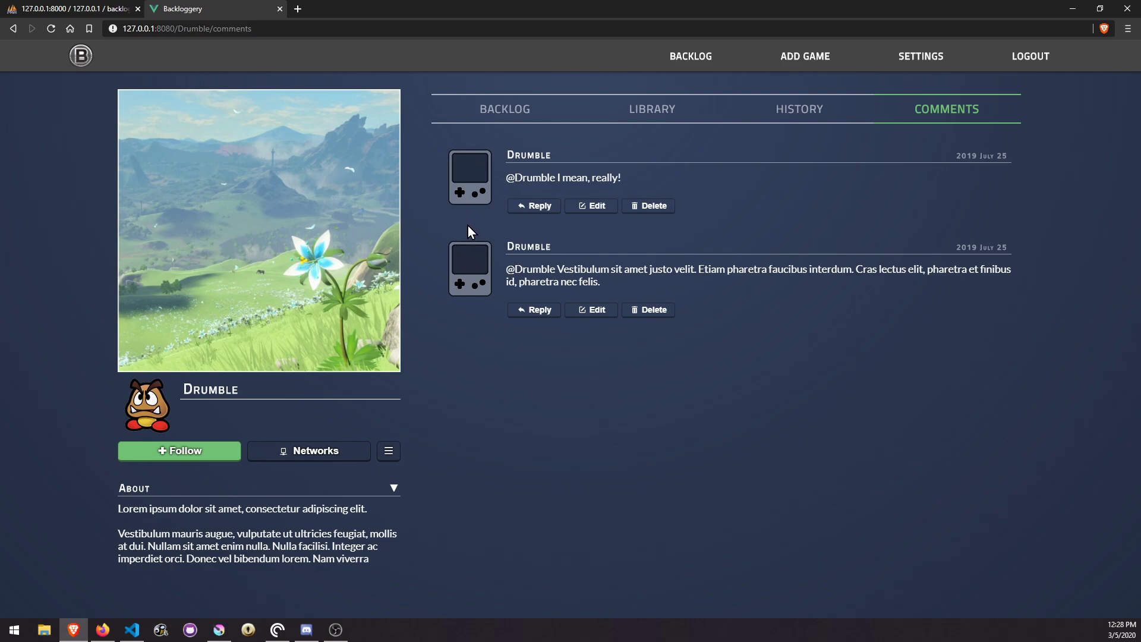
mouse_move(480, 394)
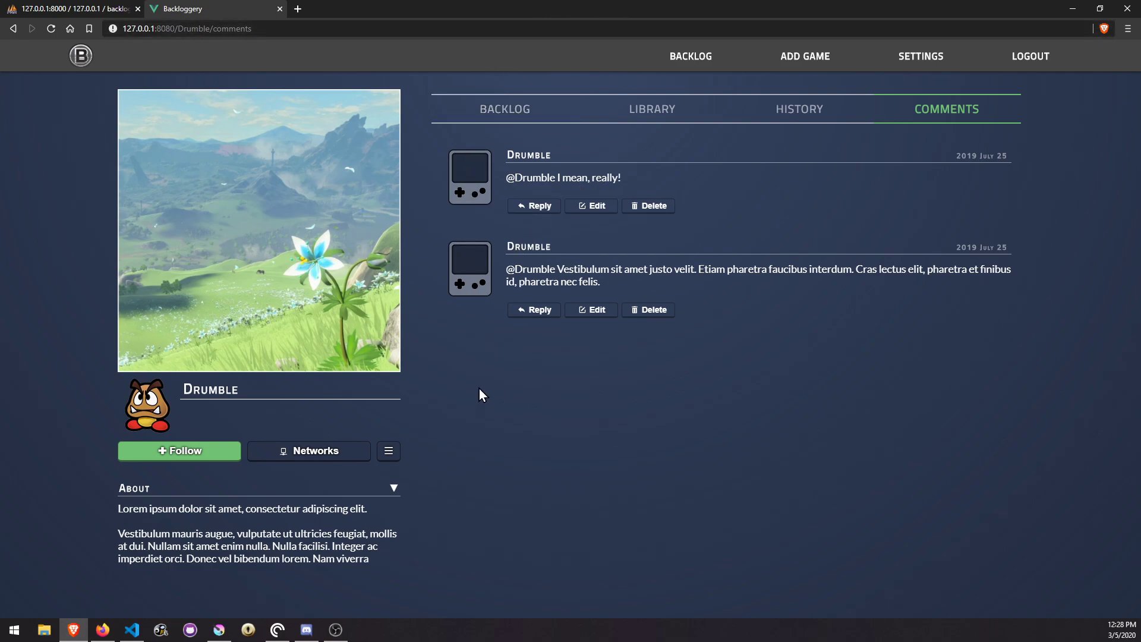
mouse_move(483, 370)
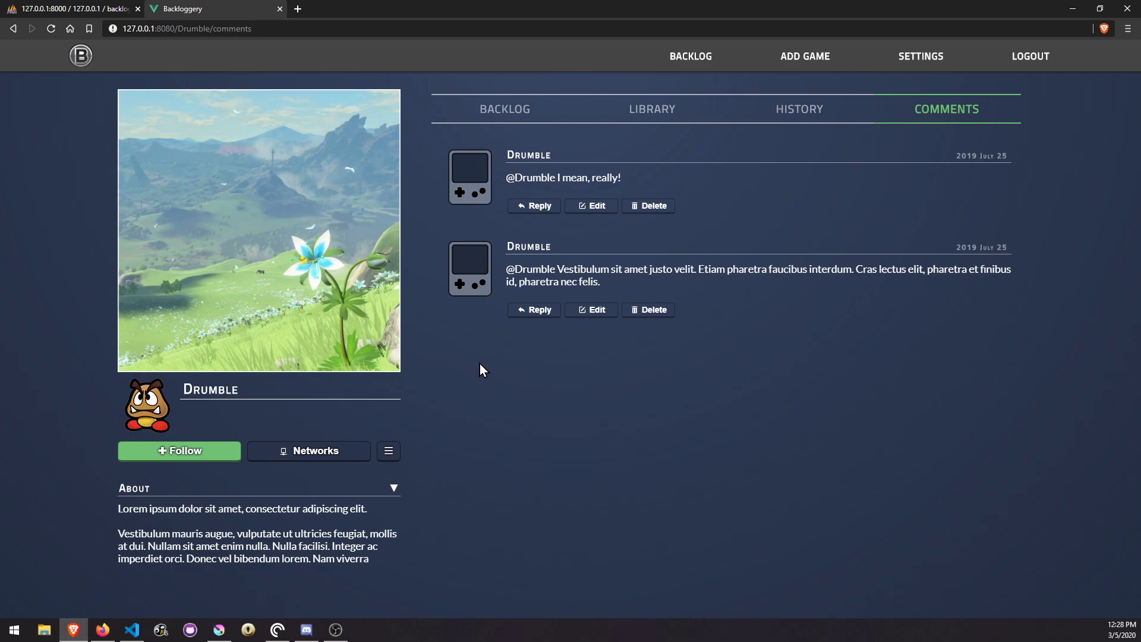
mouse_move(482, 363)
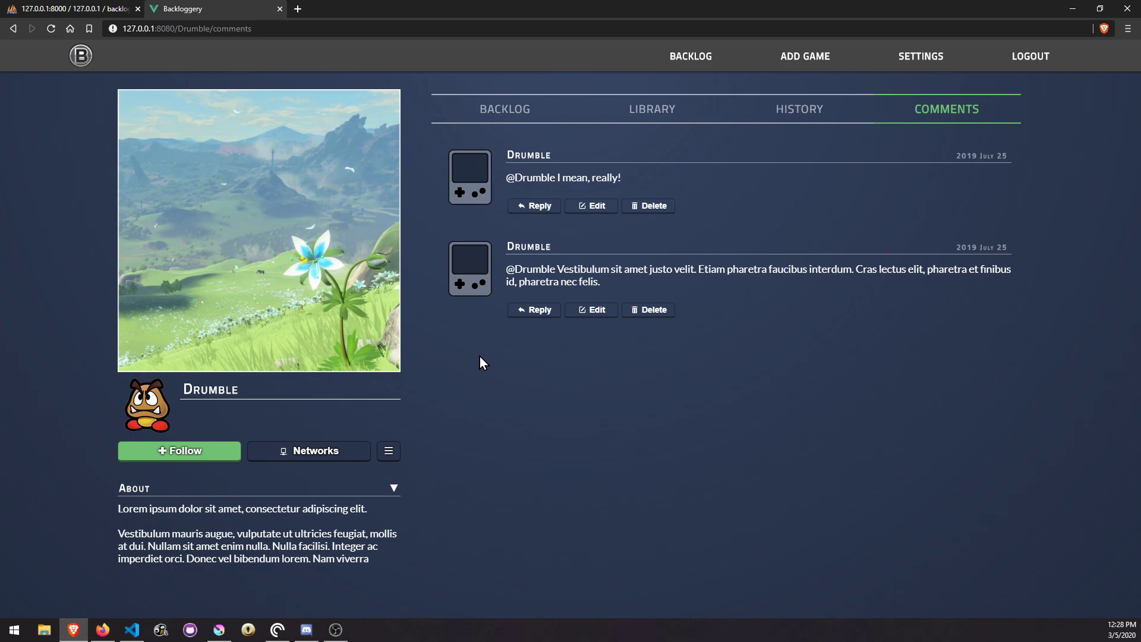
mouse_move(632, 366)
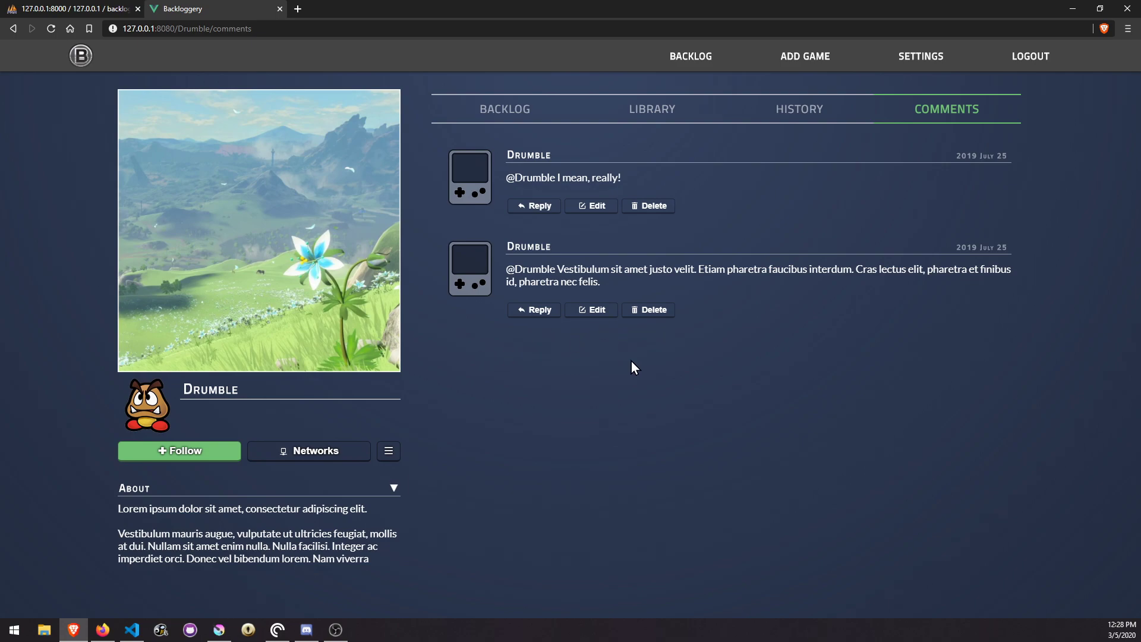
mouse_move(791, 480)
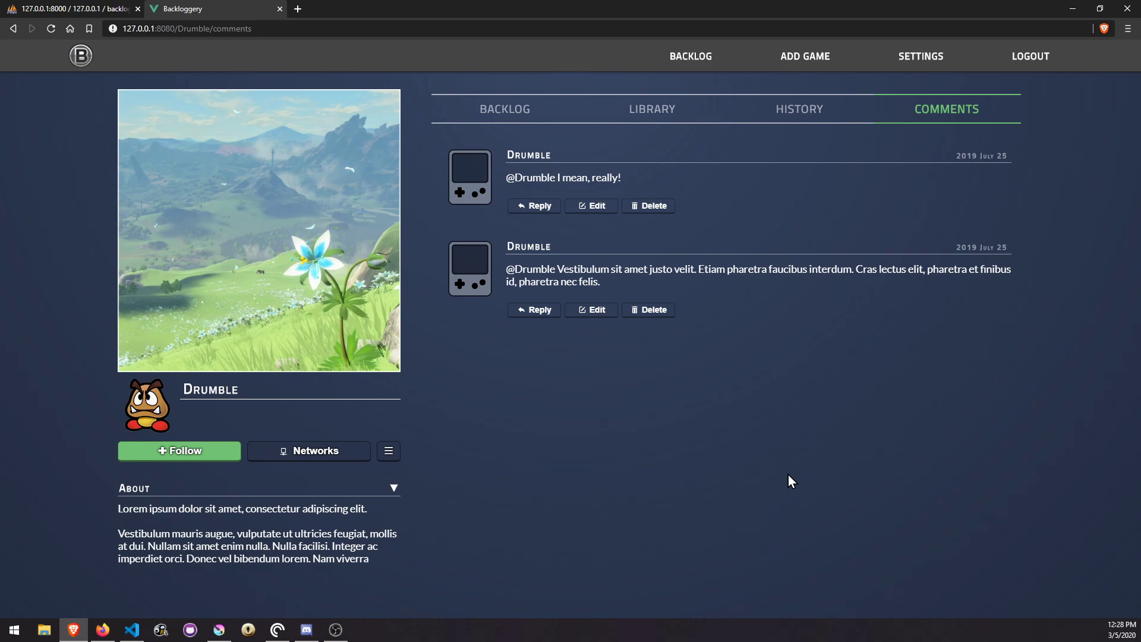
mouse_move(590, 496)
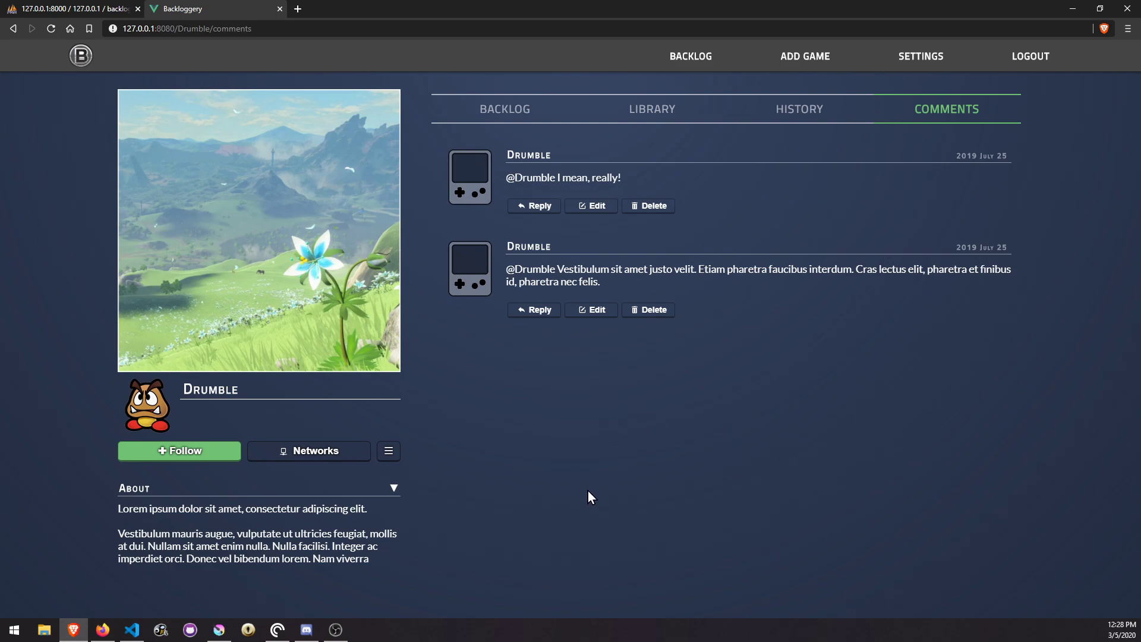
mouse_move(587, 485)
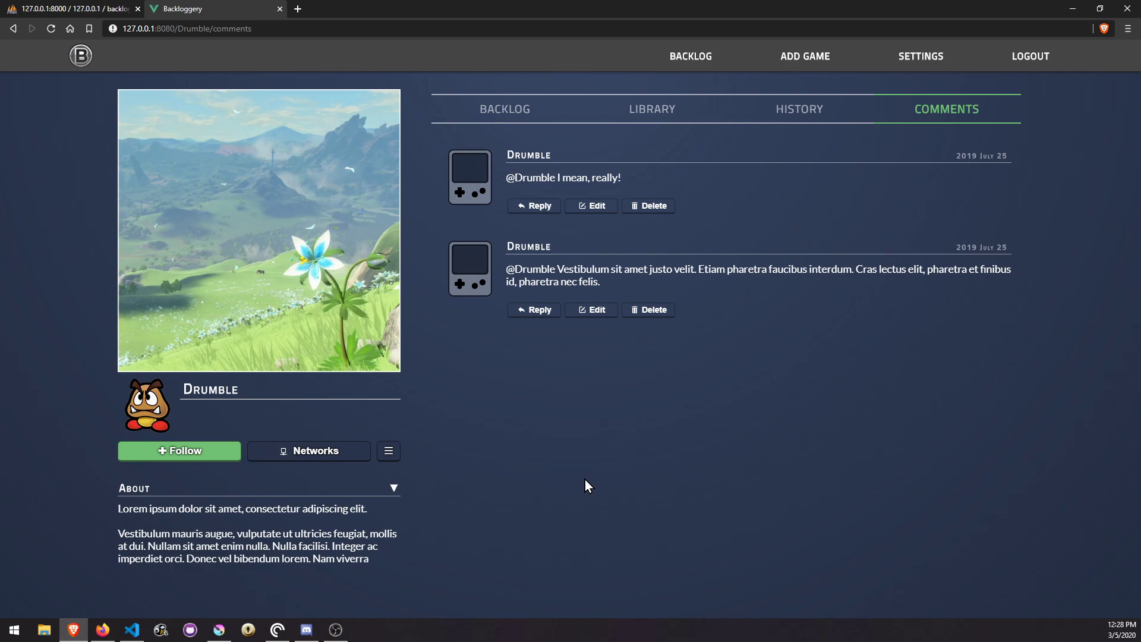
mouse_move(798, 471)
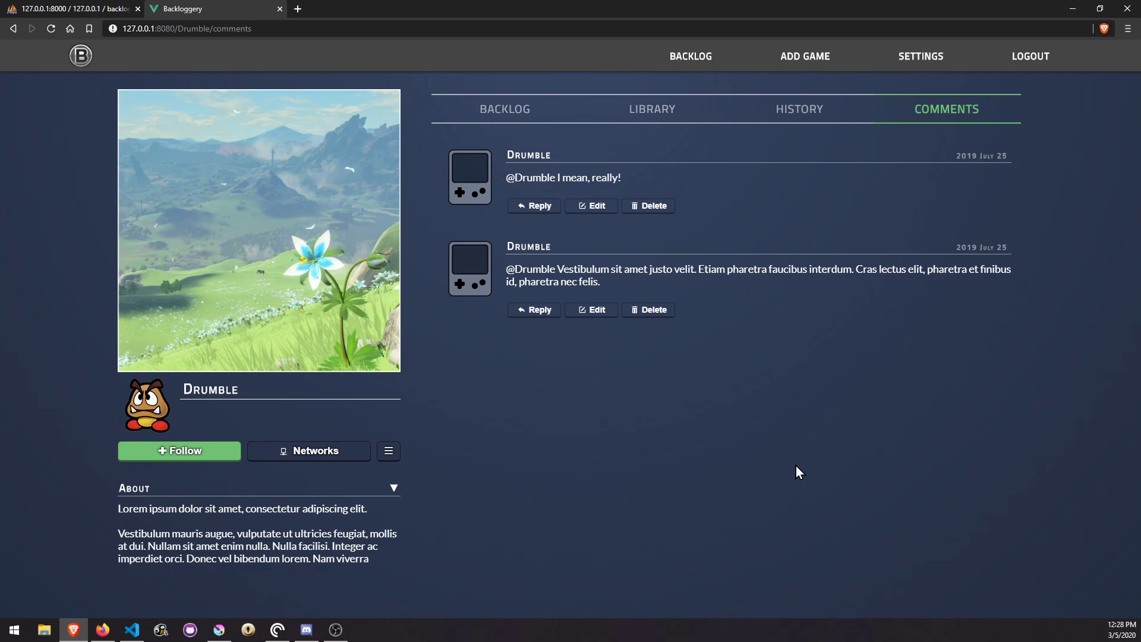
mouse_move(394, 398)
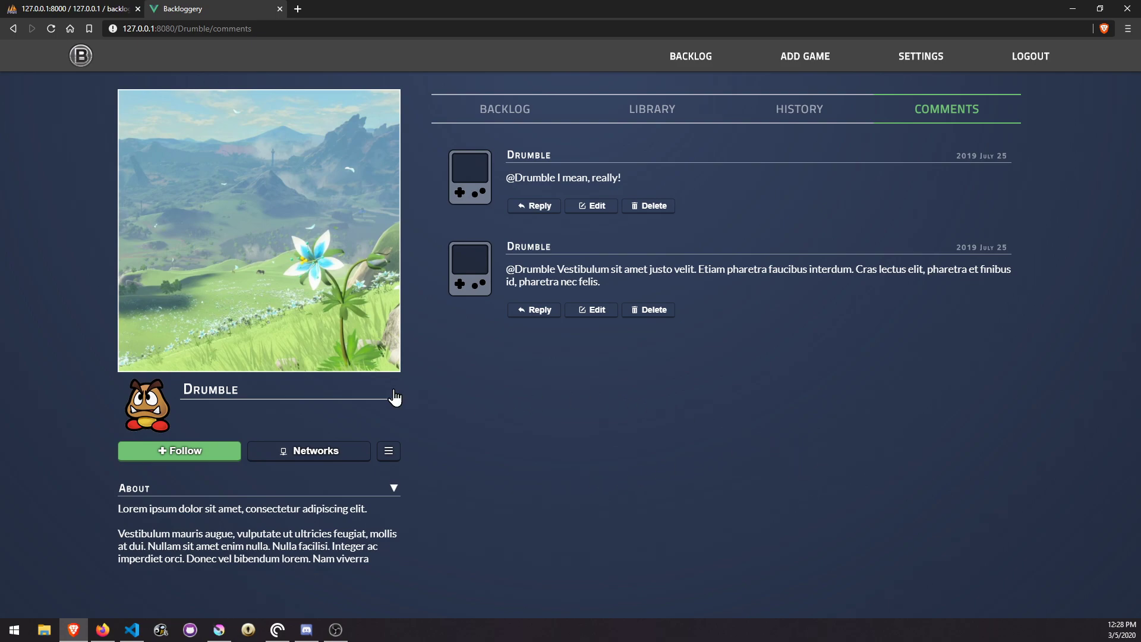
mouse_move(791, 266)
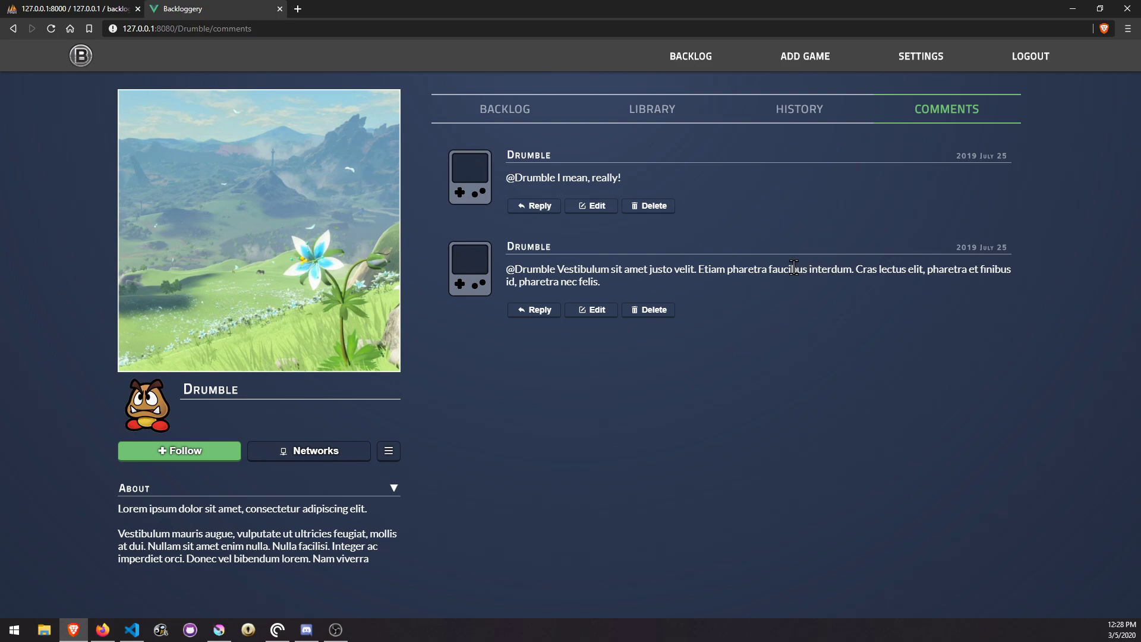
mouse_move(599, 388)
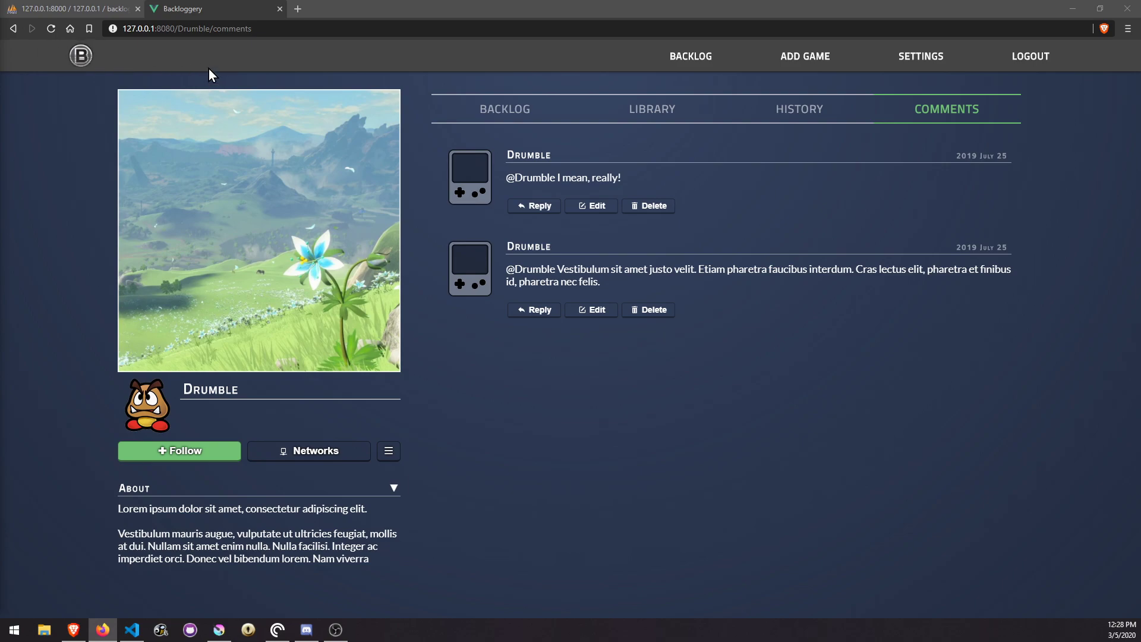
mouse_move(124, 47)
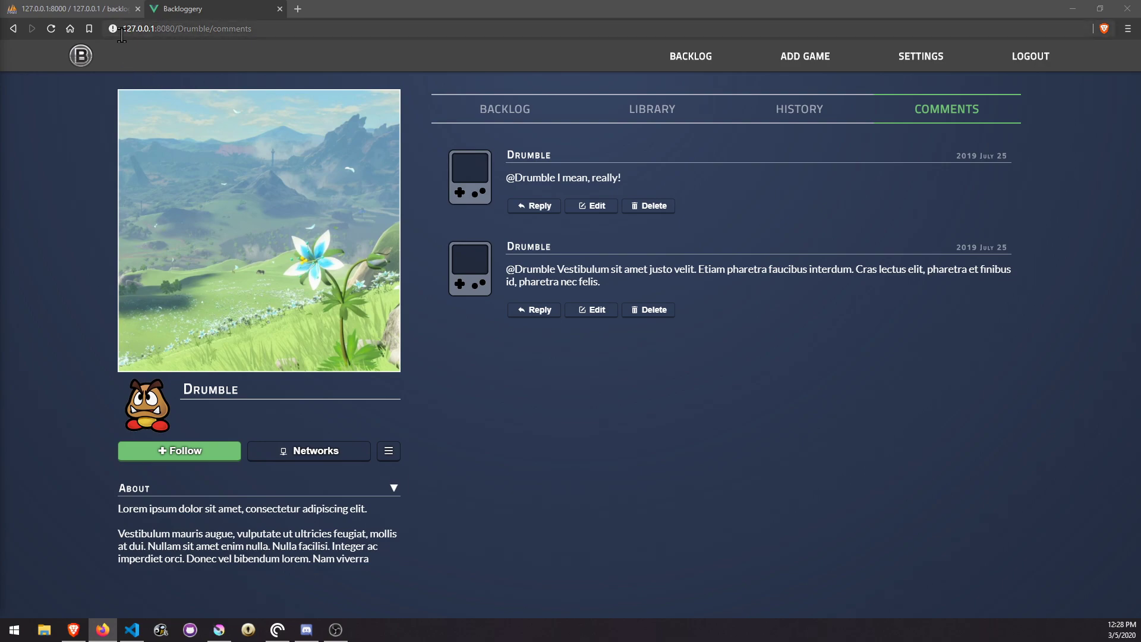
mouse_move(133, 58)
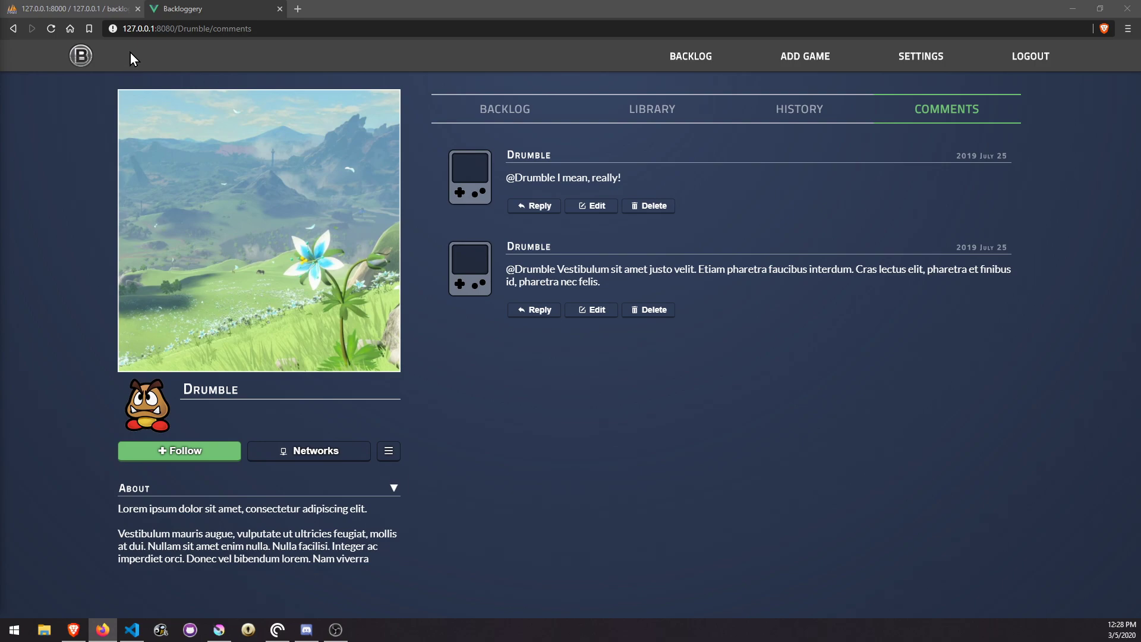
mouse_move(465, 622)
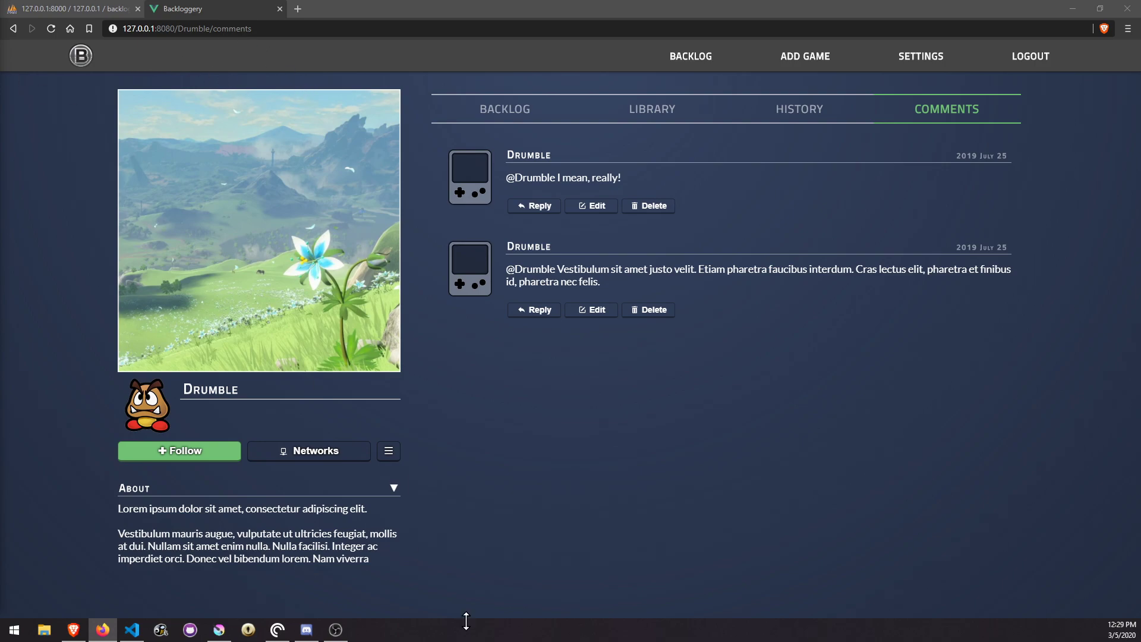
mouse_move(766, 427)
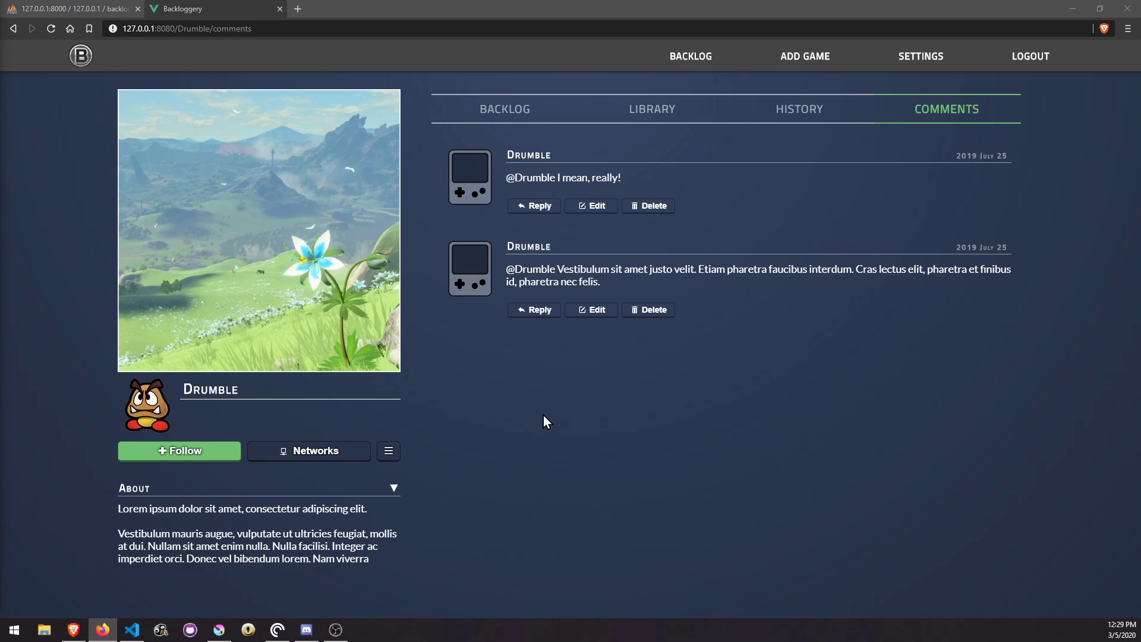
mouse_move(547, 354)
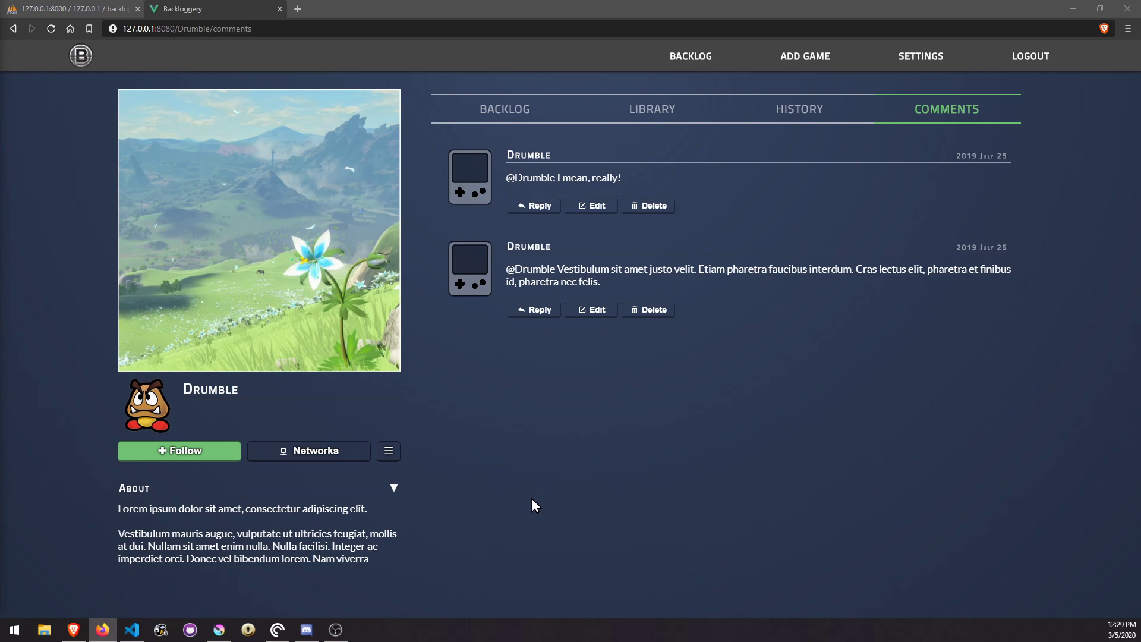
mouse_move(535, 519)
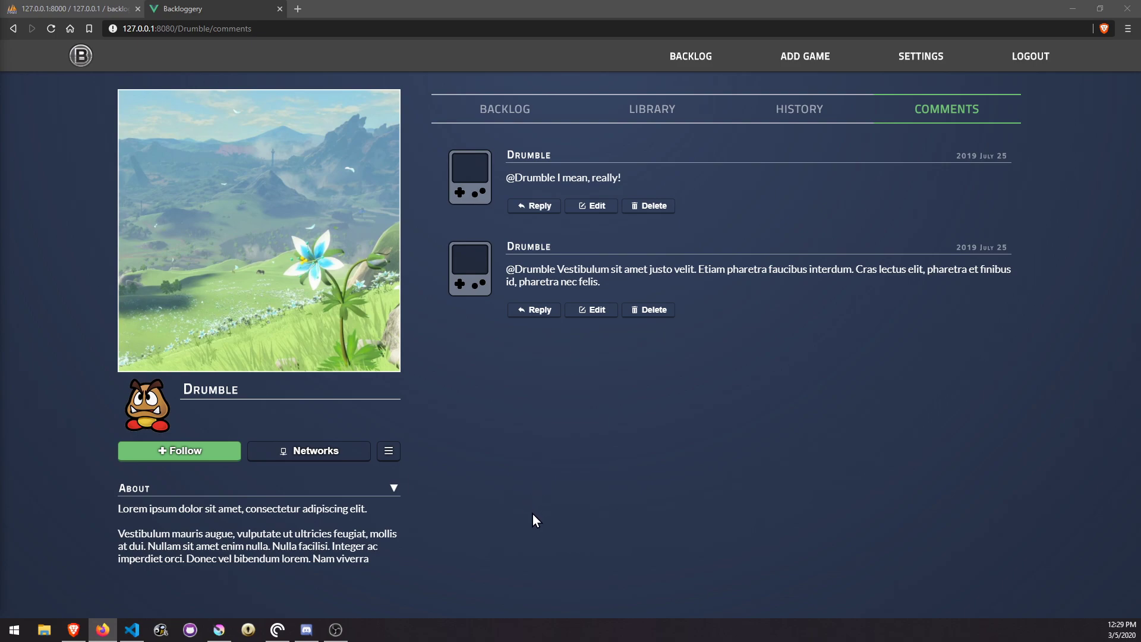
mouse_move(546, 530)
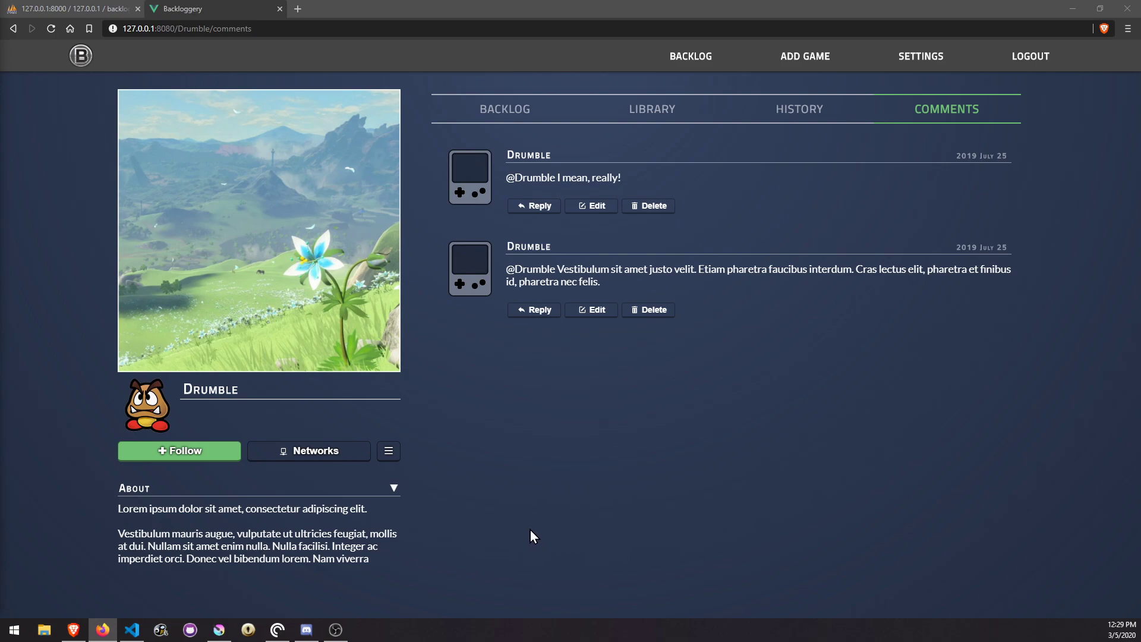
mouse_move(457, 550)
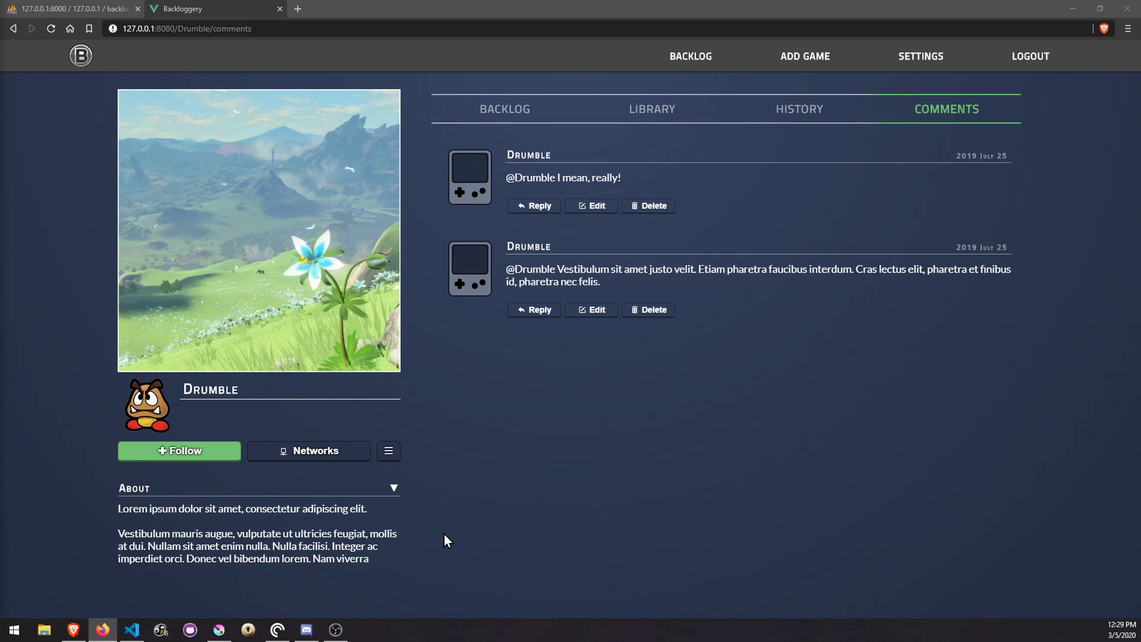
mouse_move(579, 378)
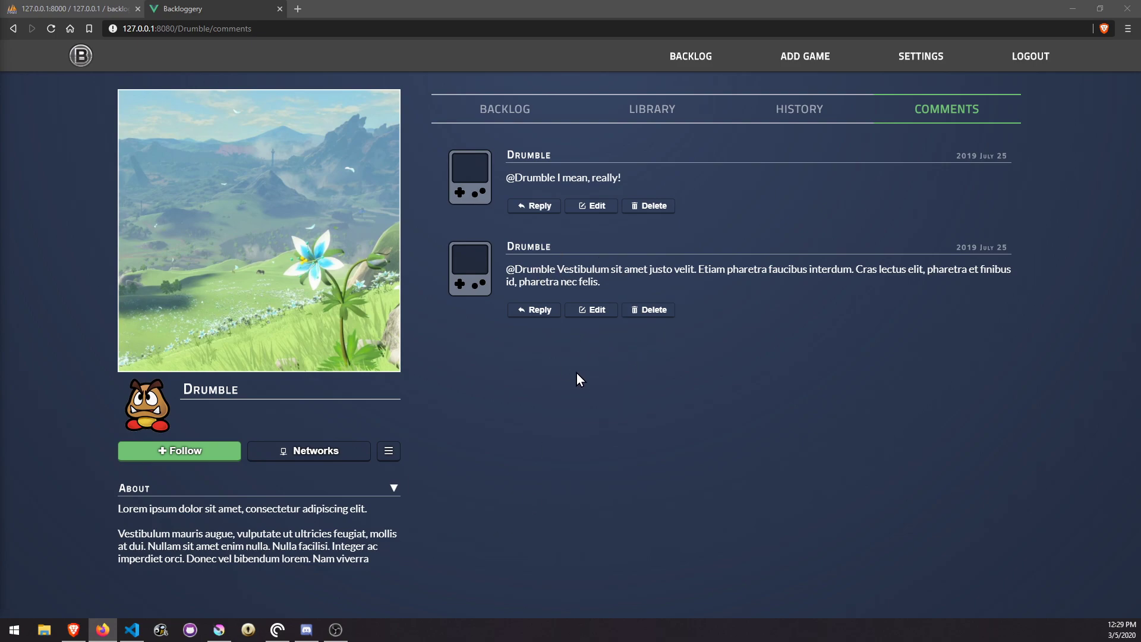
mouse_move(509, 408)
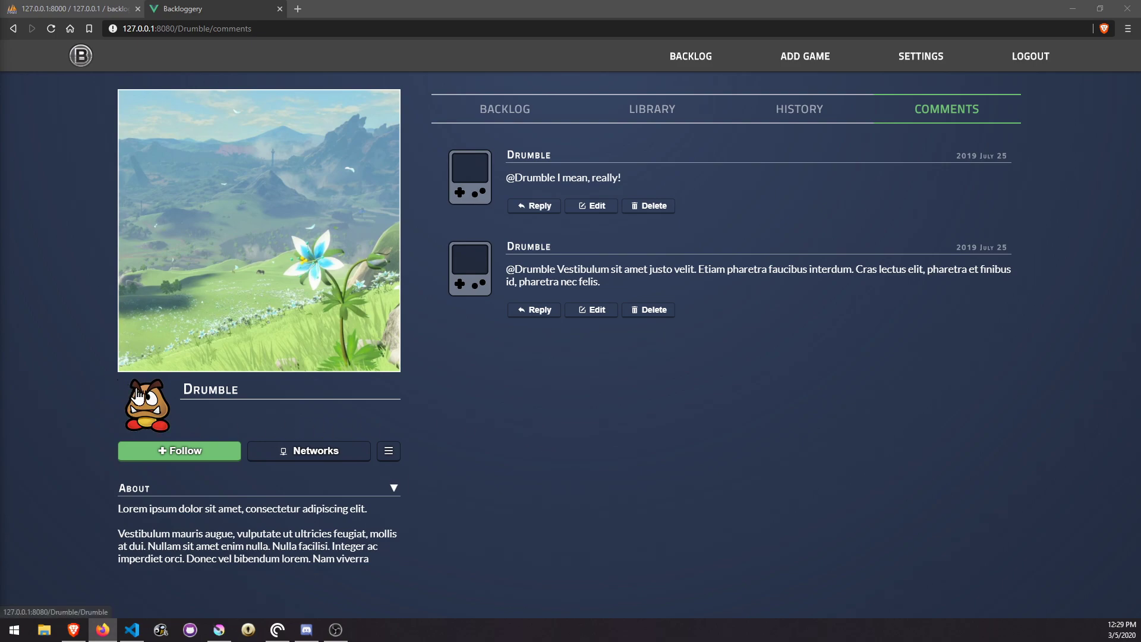
mouse_move(512, 489)
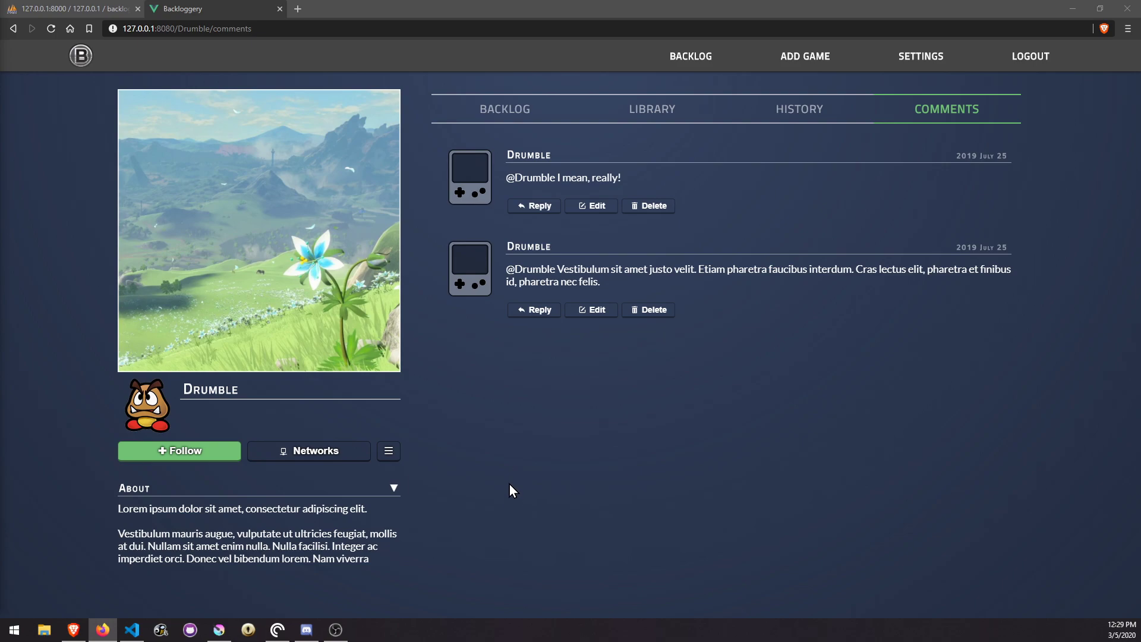
mouse_move(582, 476)
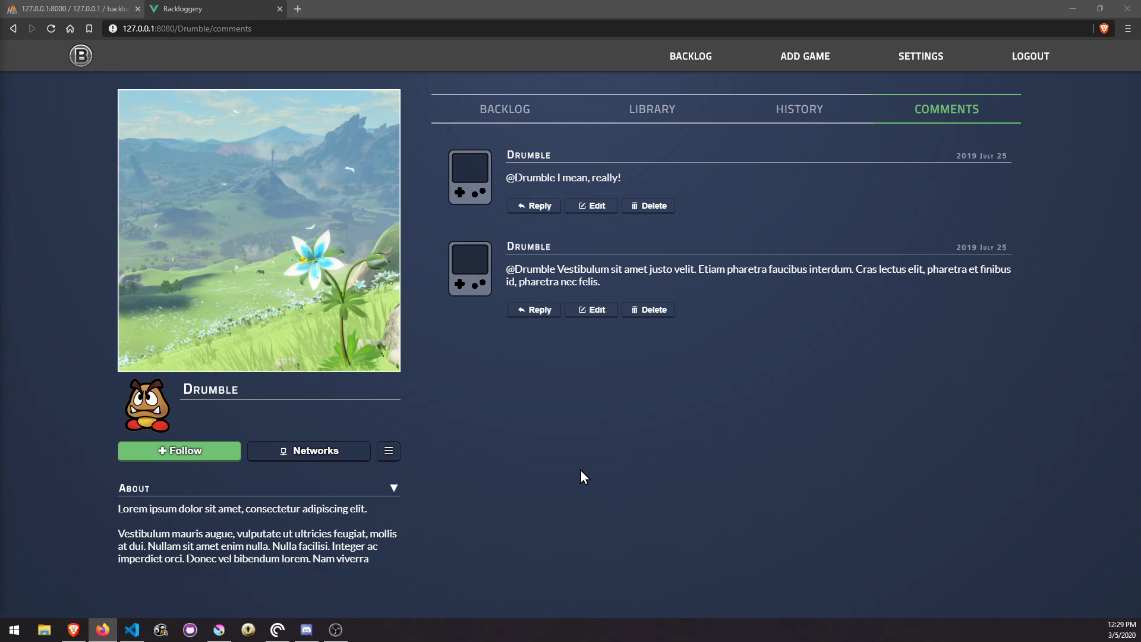
mouse_move(569, 474)
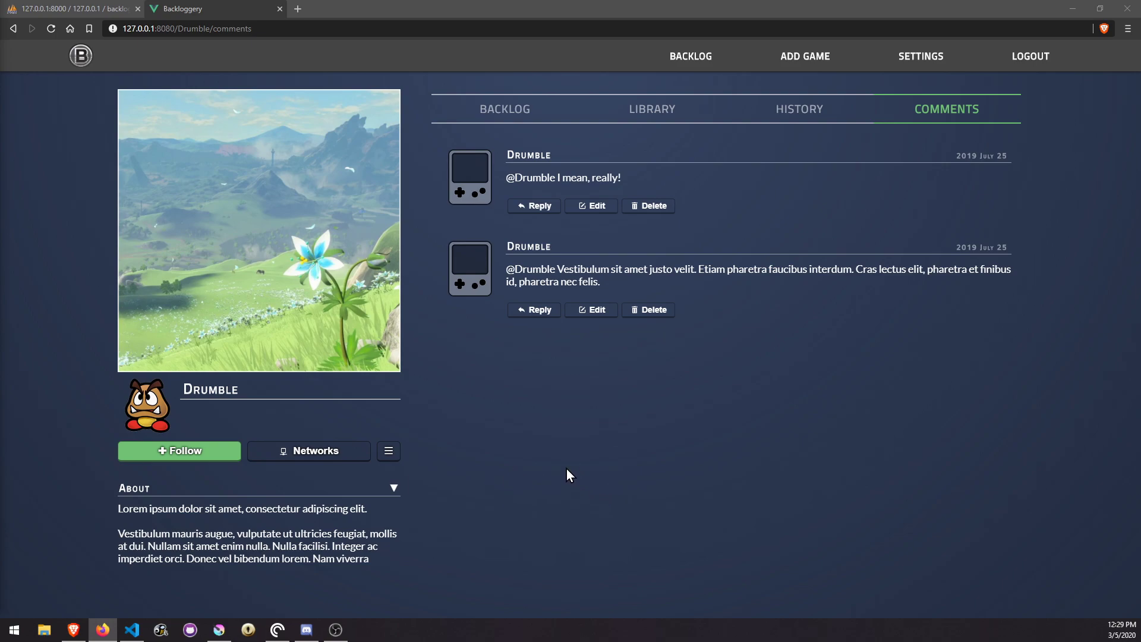
mouse_move(572, 425)
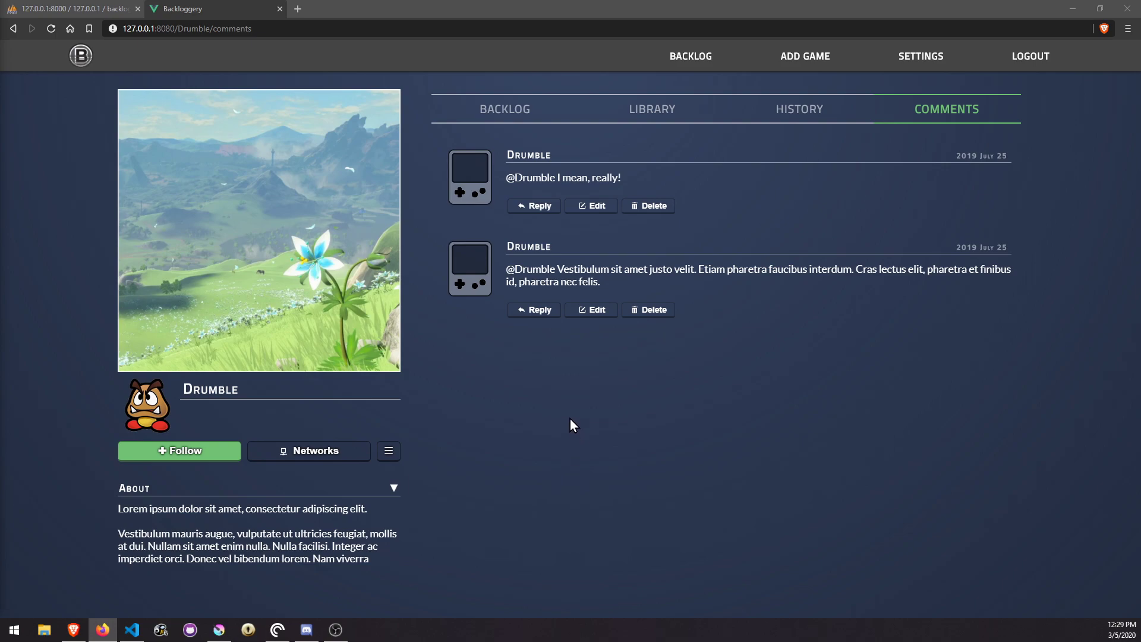
mouse_move(573, 432)
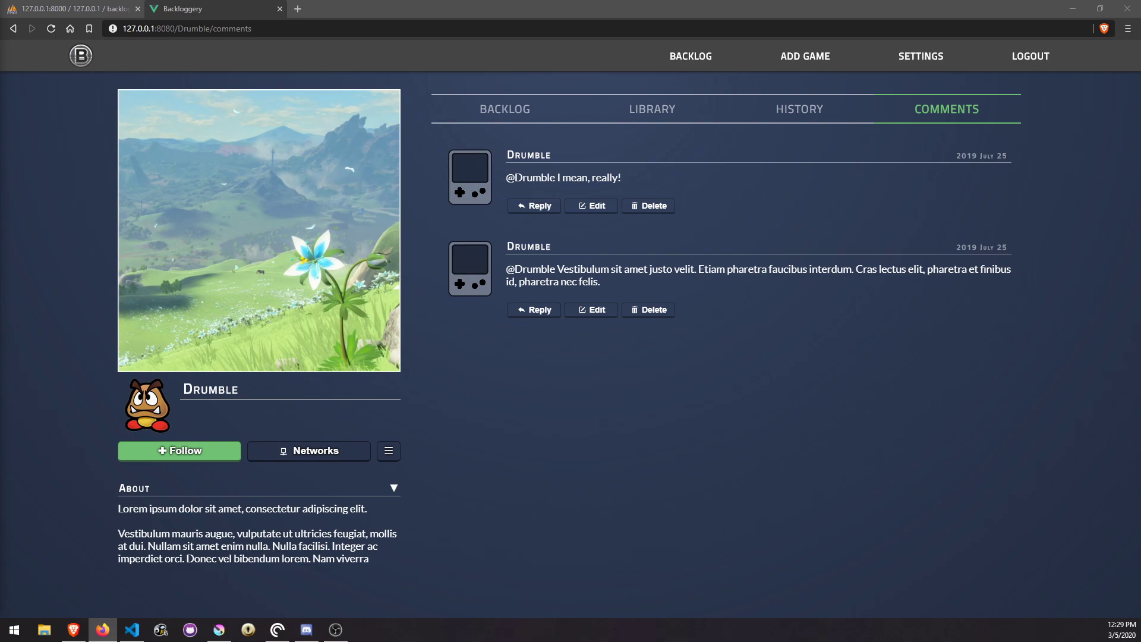
mouse_move(411, 560)
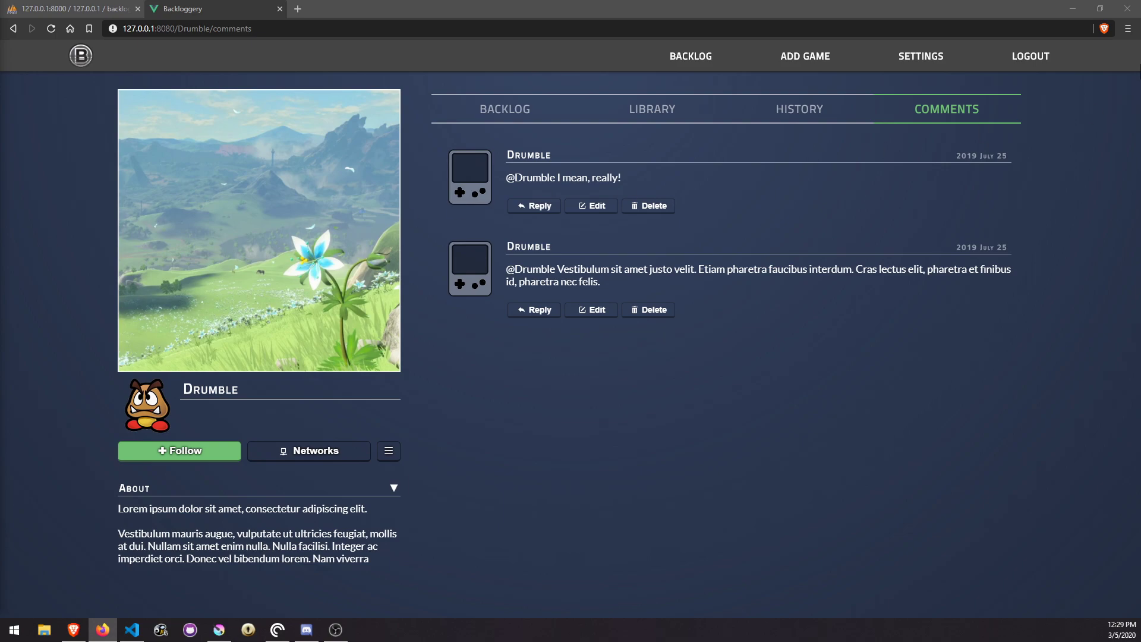
mouse_move(717, 415)
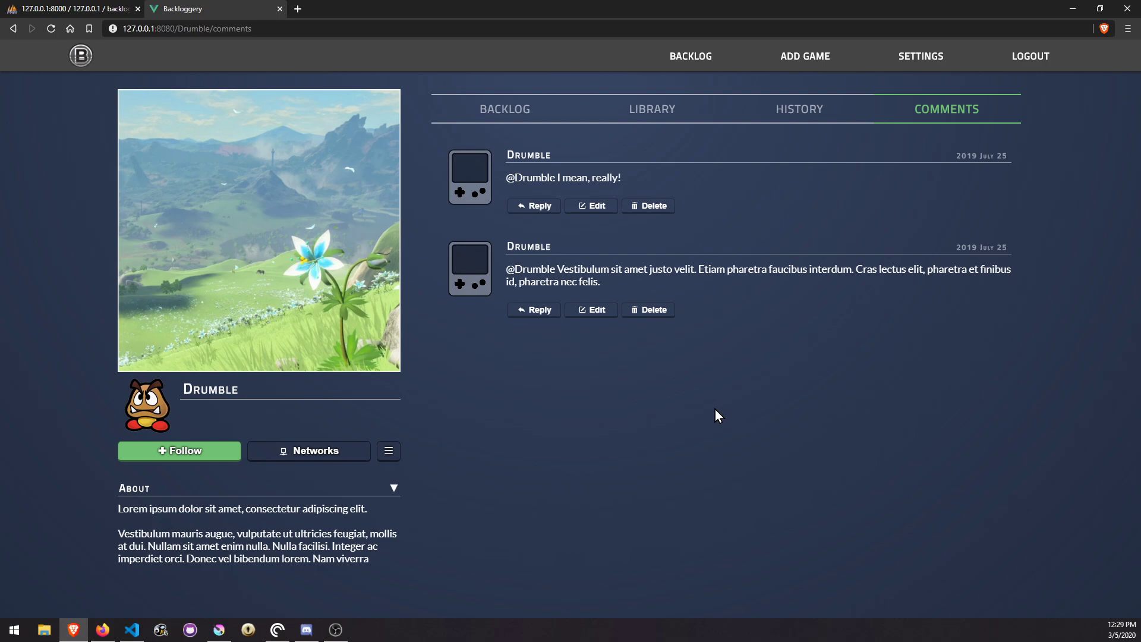
mouse_move(713, 408)
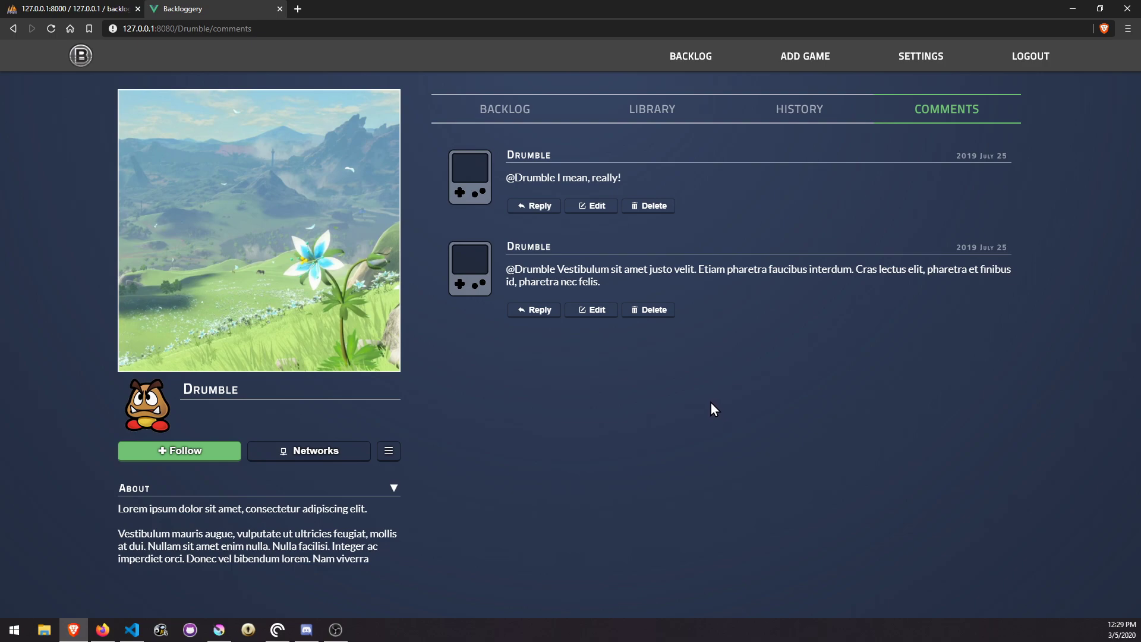
mouse_move(29, 205)
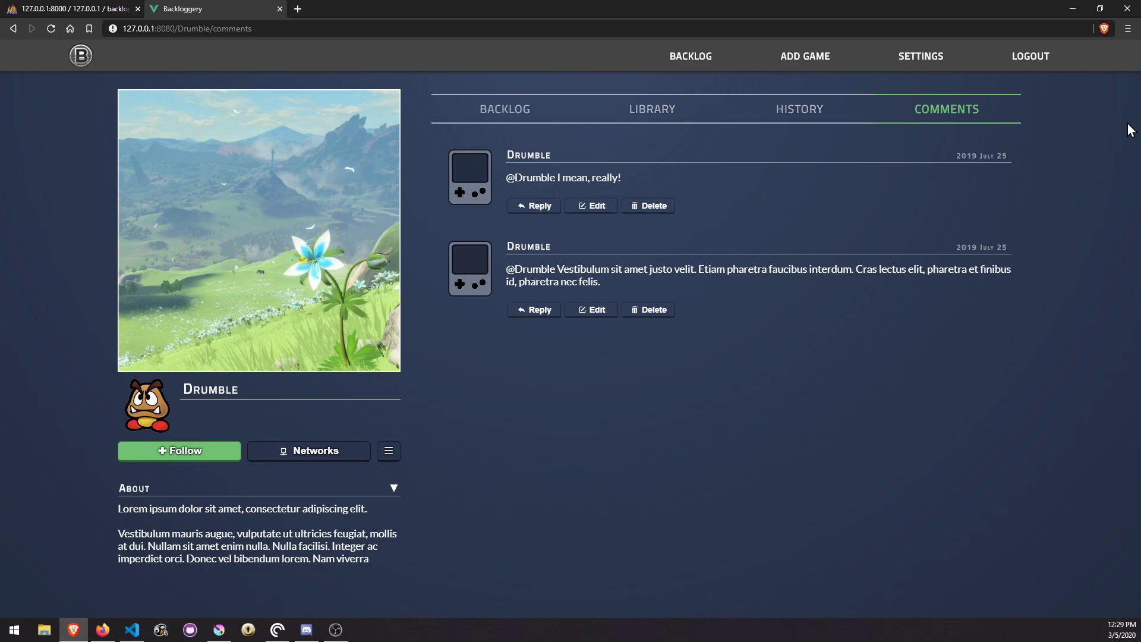
mouse_move(997, 593)
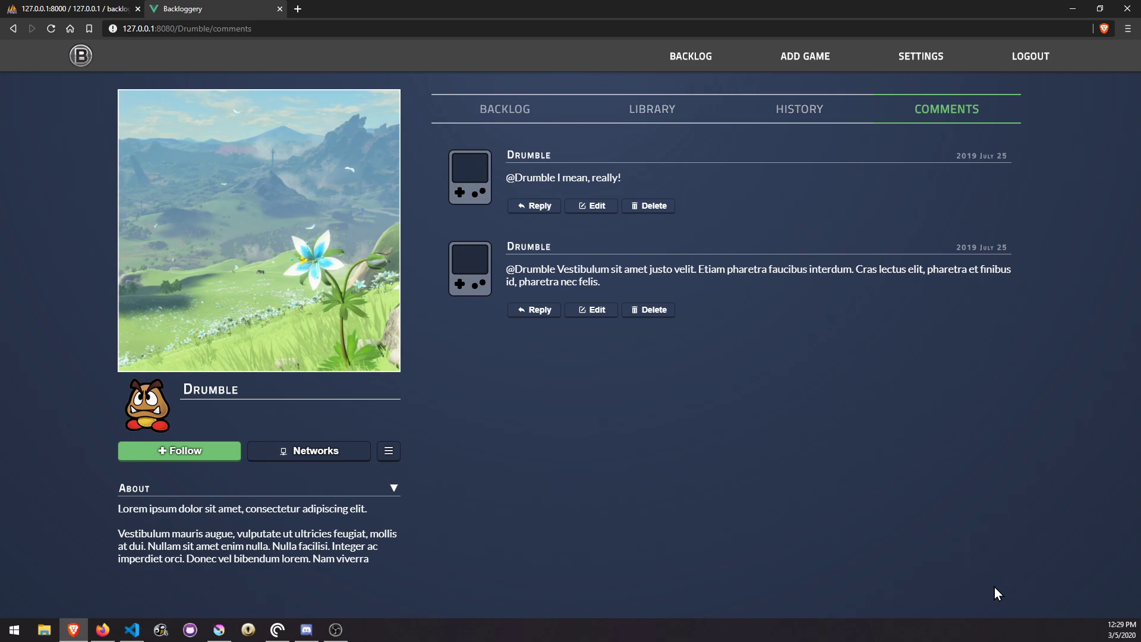
mouse_move(886, 550)
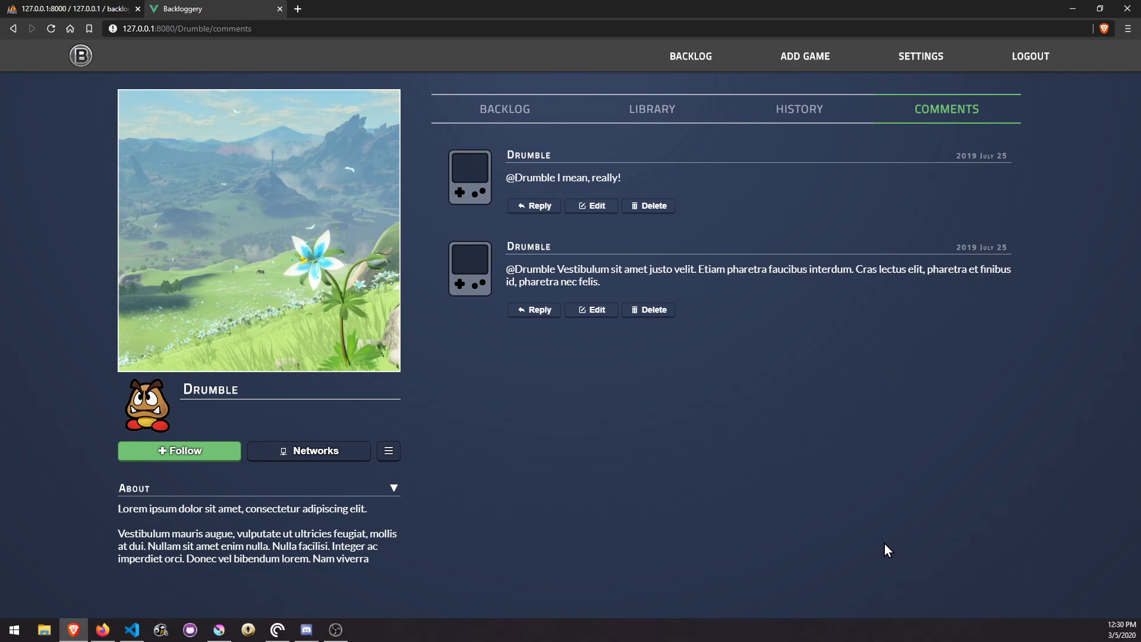